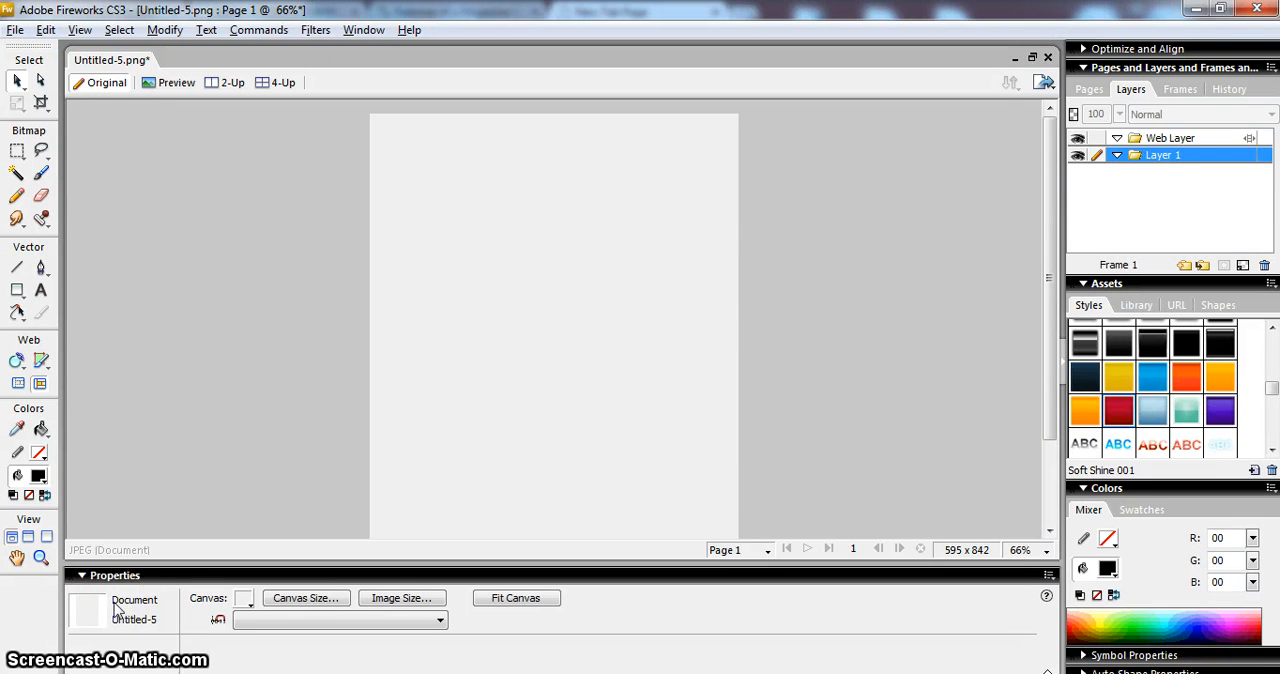
pyautogui.moveTo(148, 538)
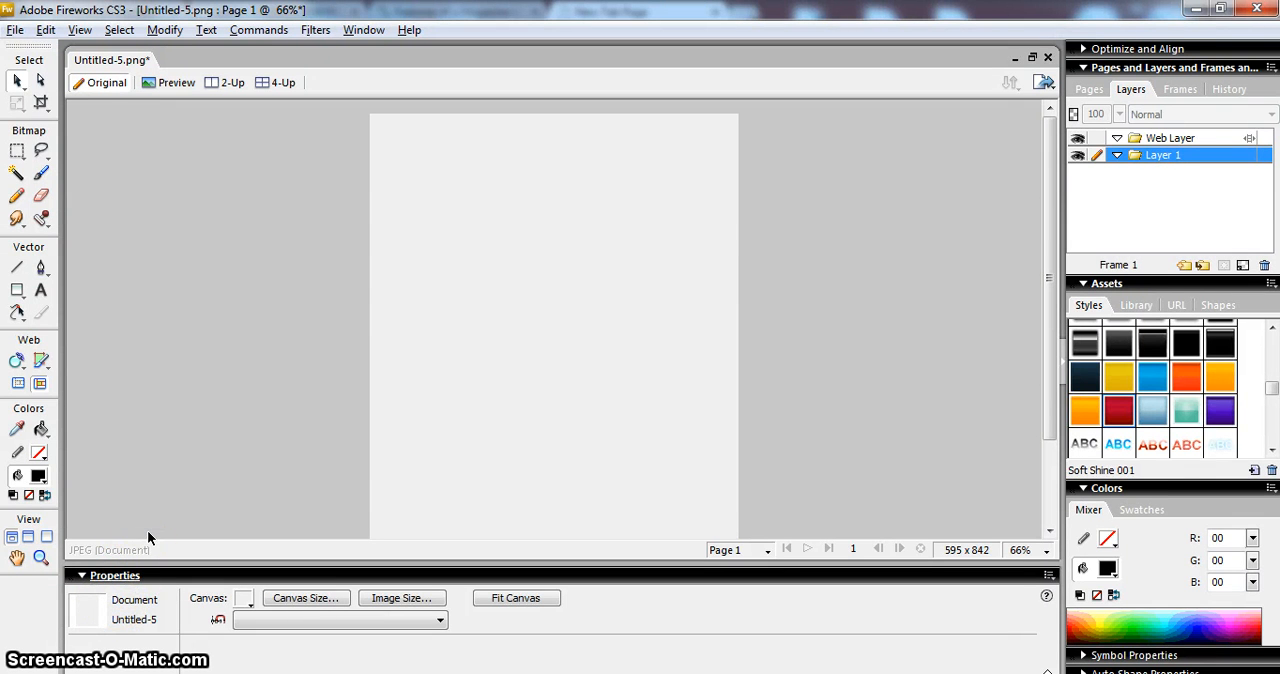
pyautogui.moveTo(500, 516)
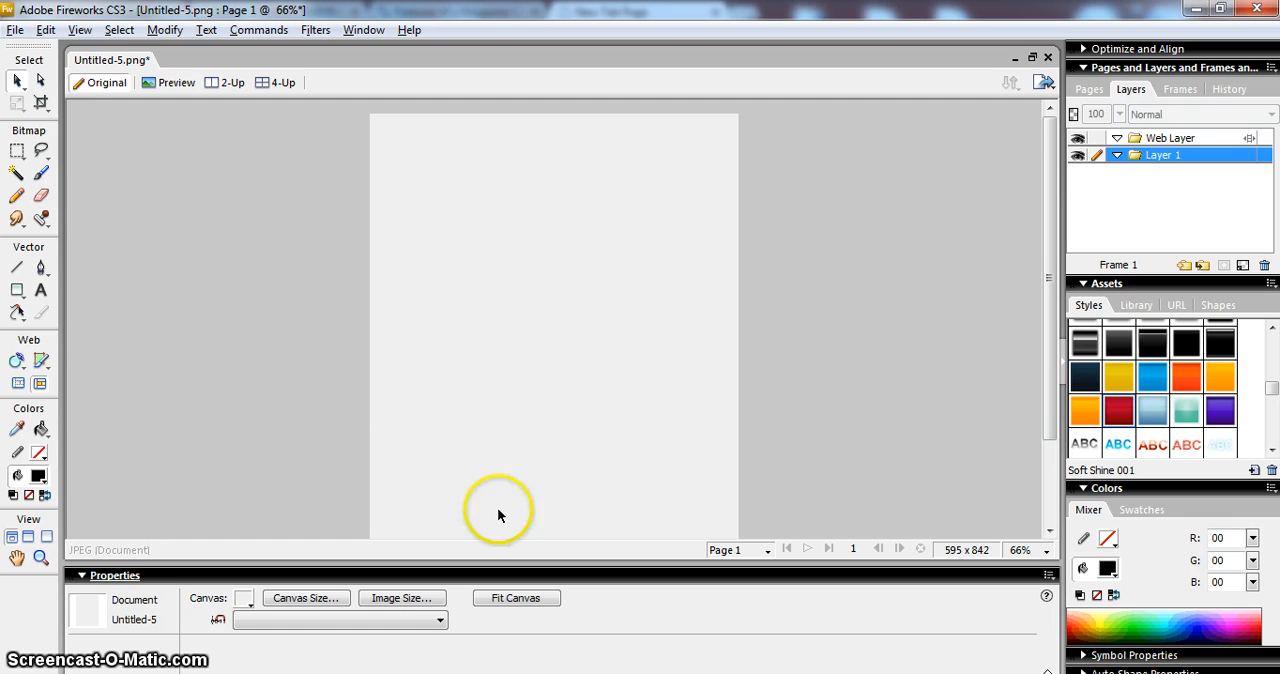
pyautogui.moveTo(516, 460)
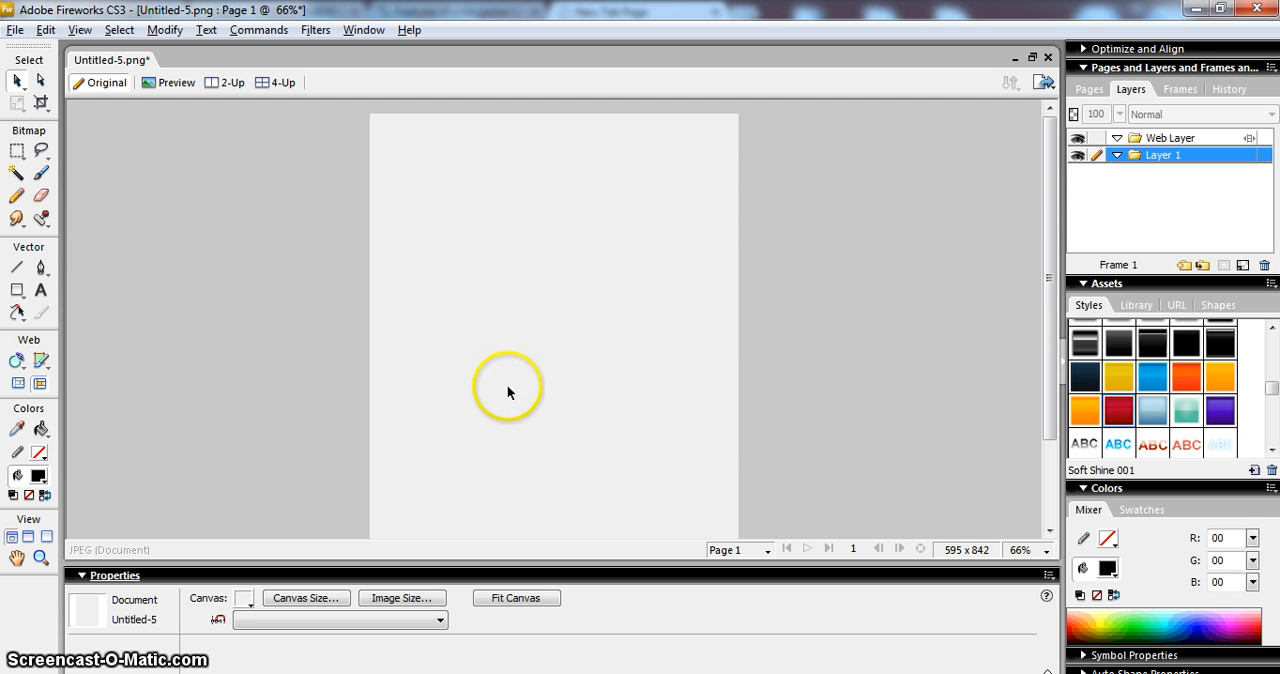
pyautogui.moveTo(776, 270)
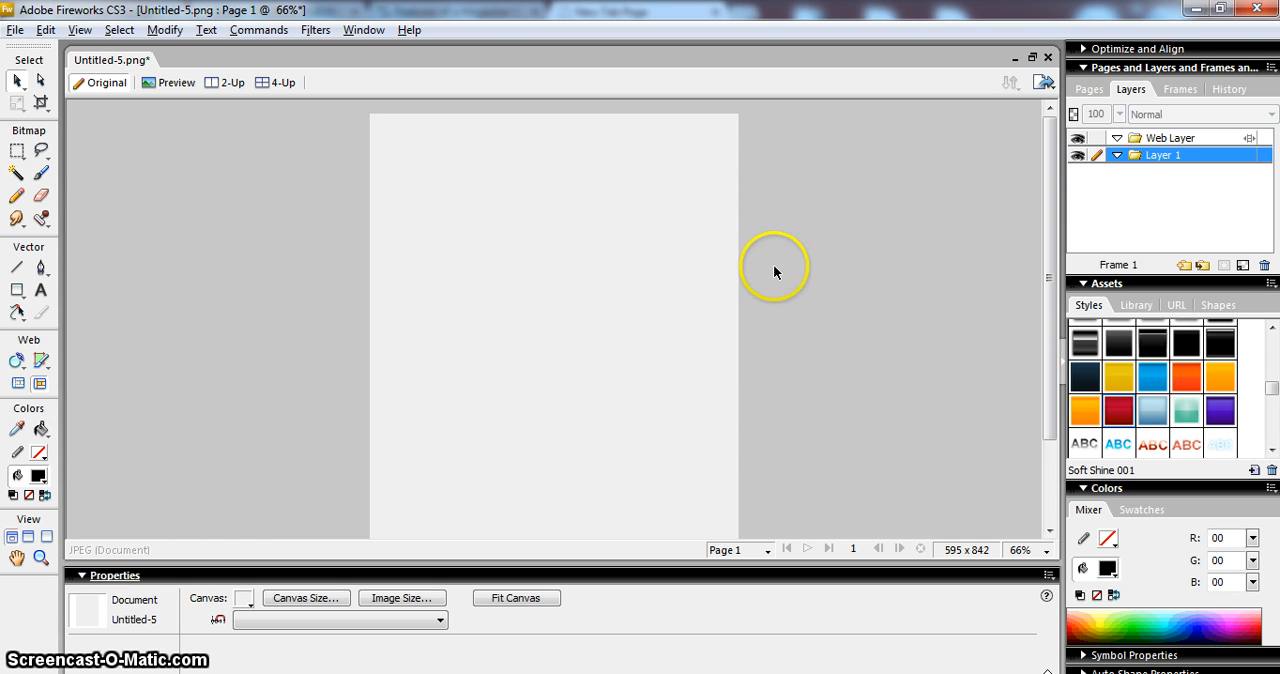
pyautogui.moveTo(1036, 320)
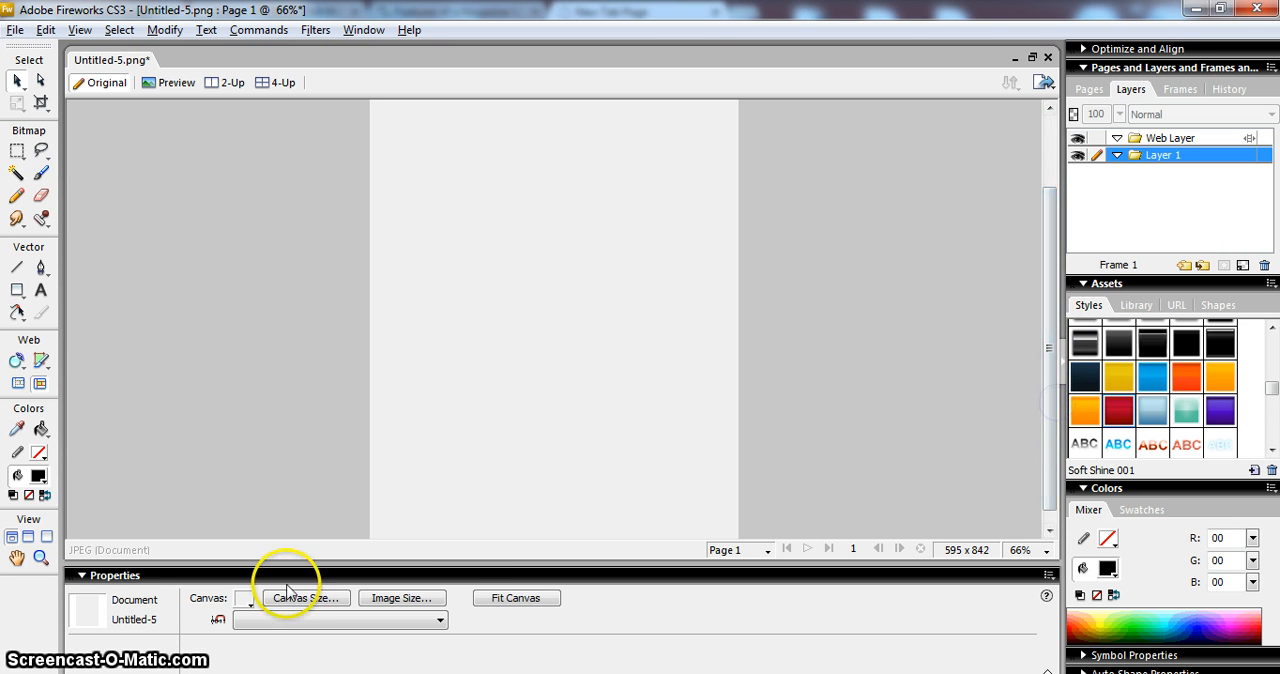
# Step: Set the canvas colour to pure white from the Properties panel swatch
pyautogui.click(246, 596)
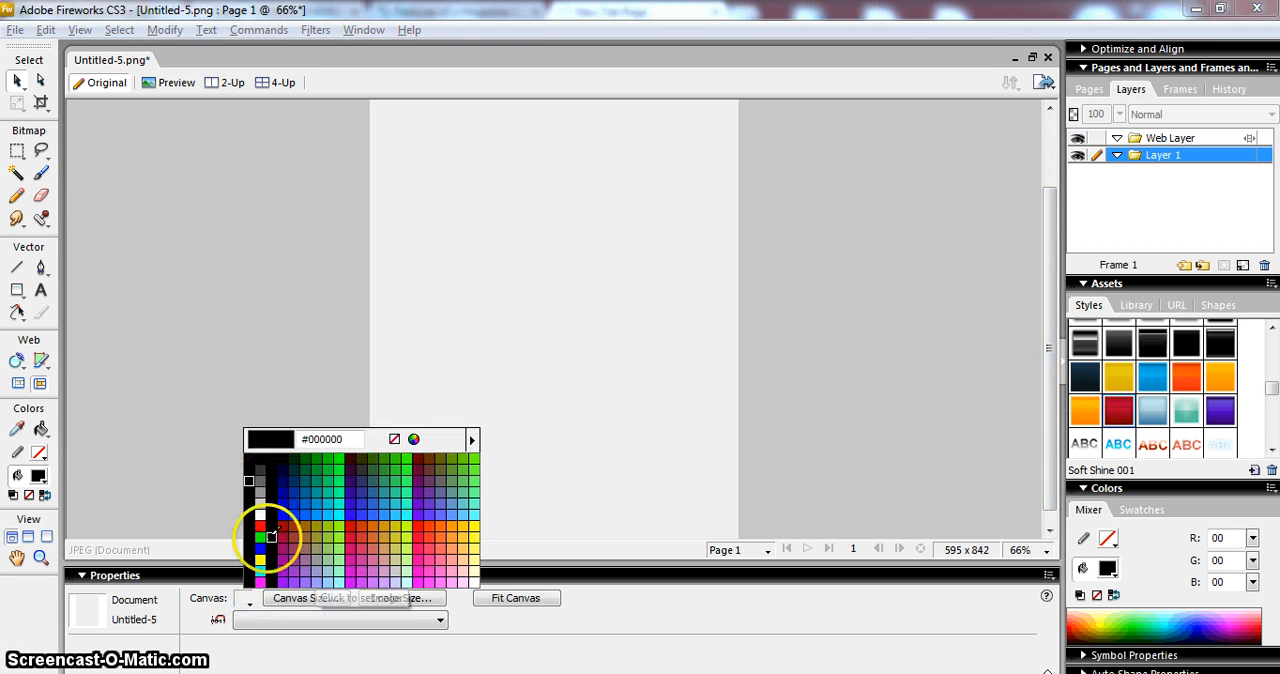
pyautogui.click(272, 536)
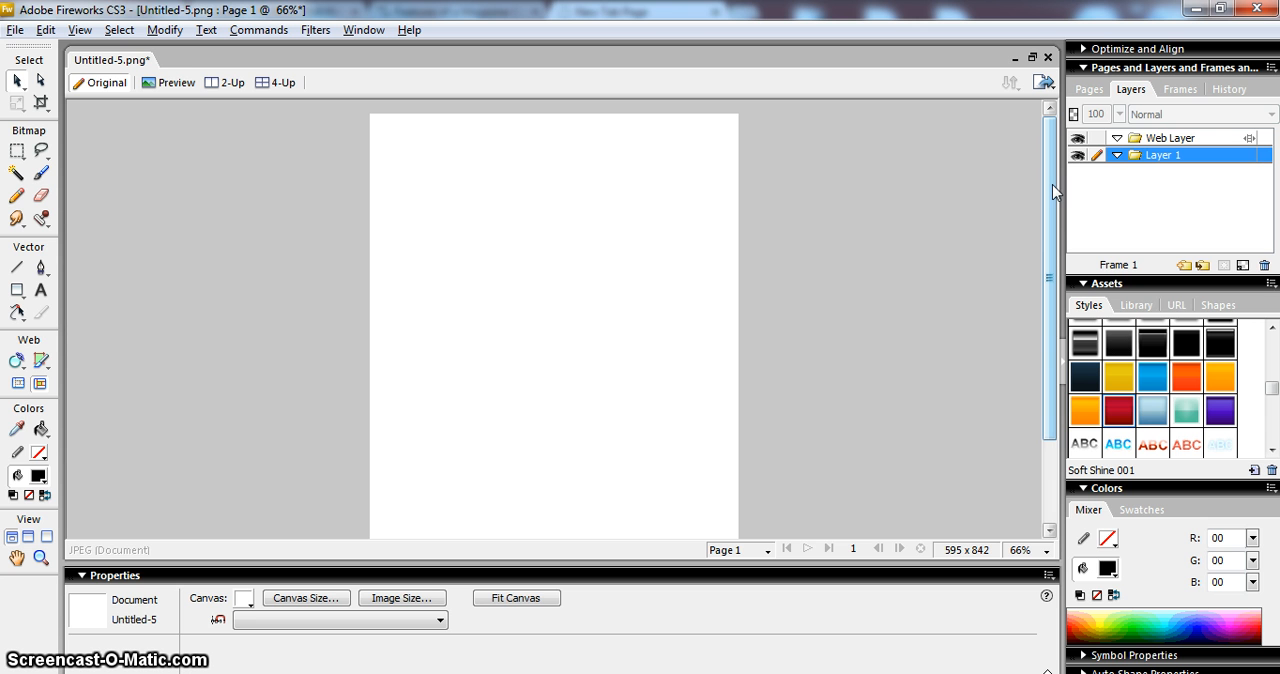
pyautogui.moveTo(224, 150)
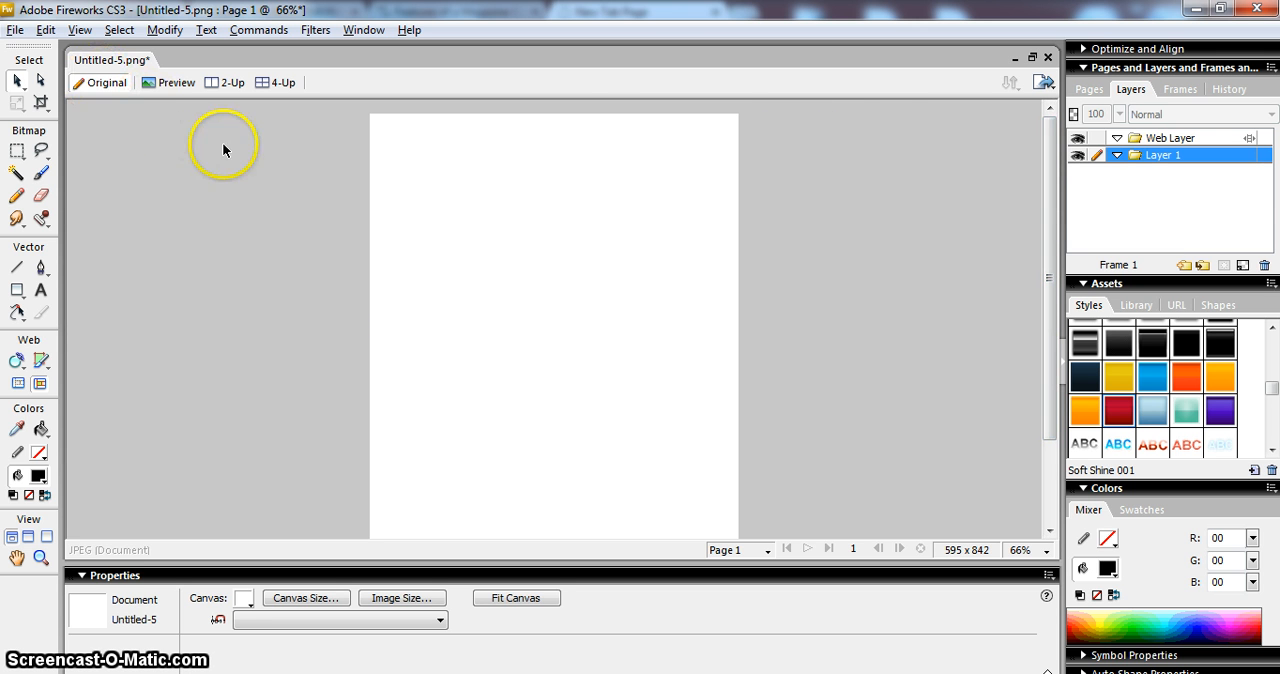
pyautogui.moveTo(218, 188)
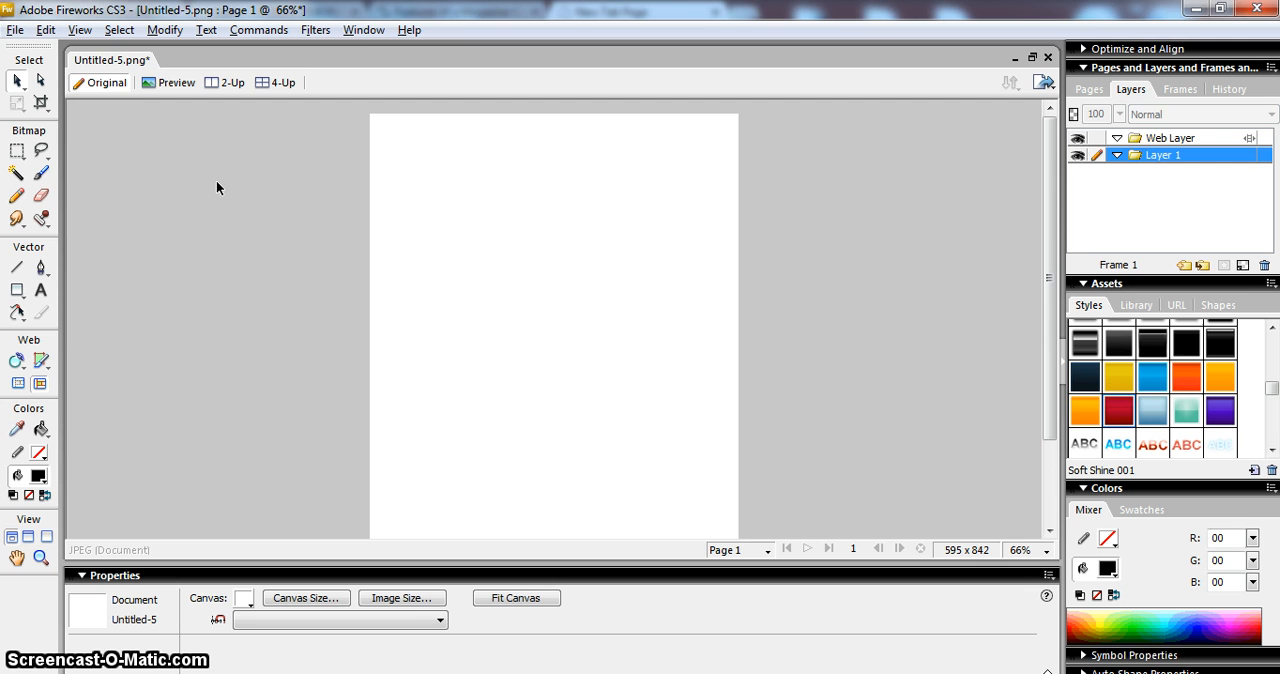
pyautogui.moveTo(232, 160)
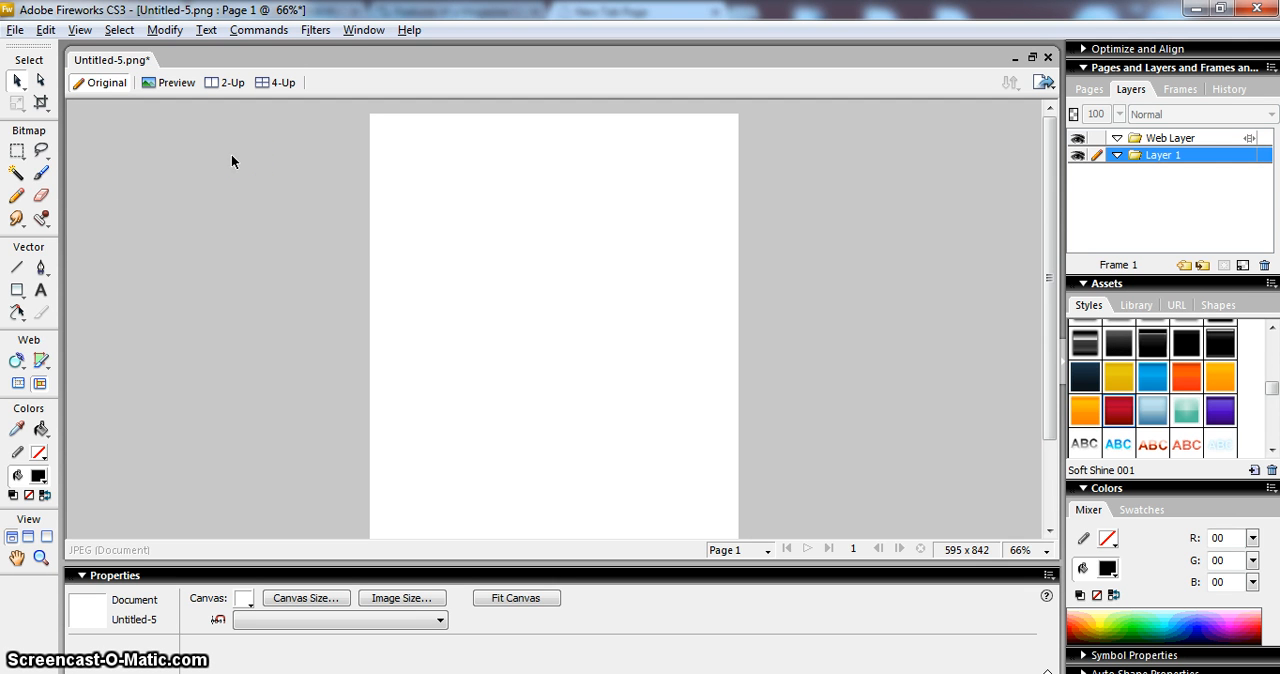
pyautogui.moveTo(532, 264)
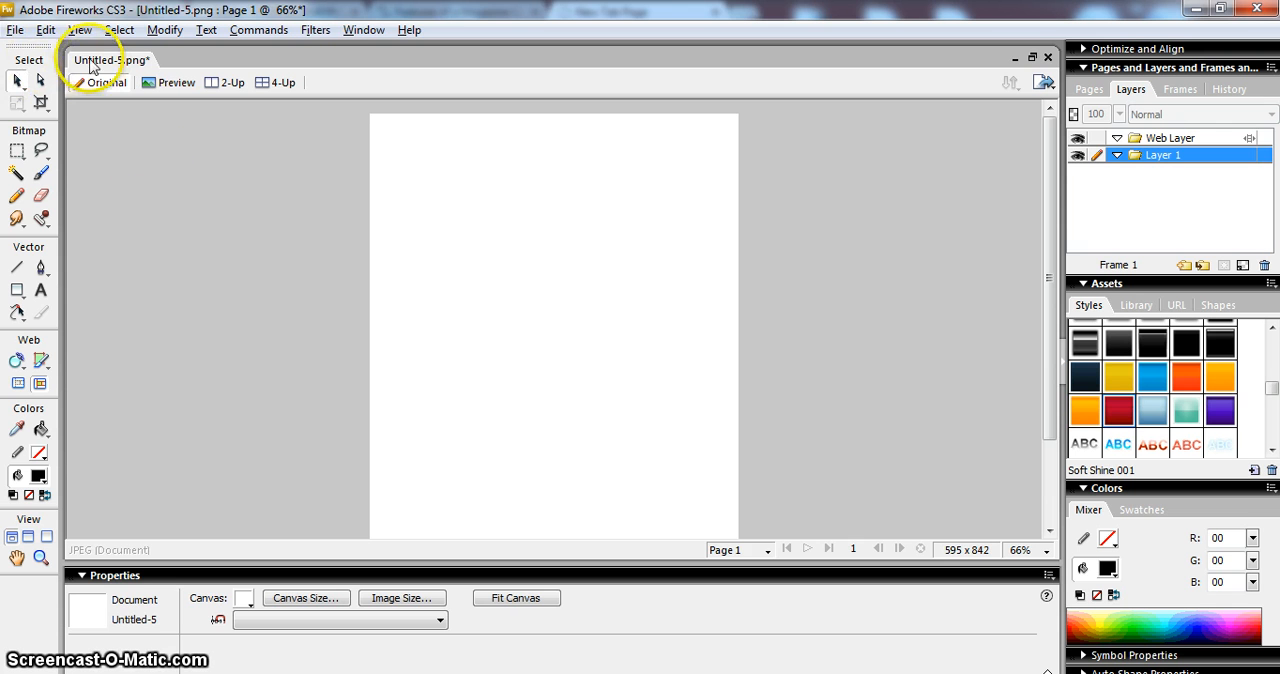
pyautogui.moveTo(80, 28)
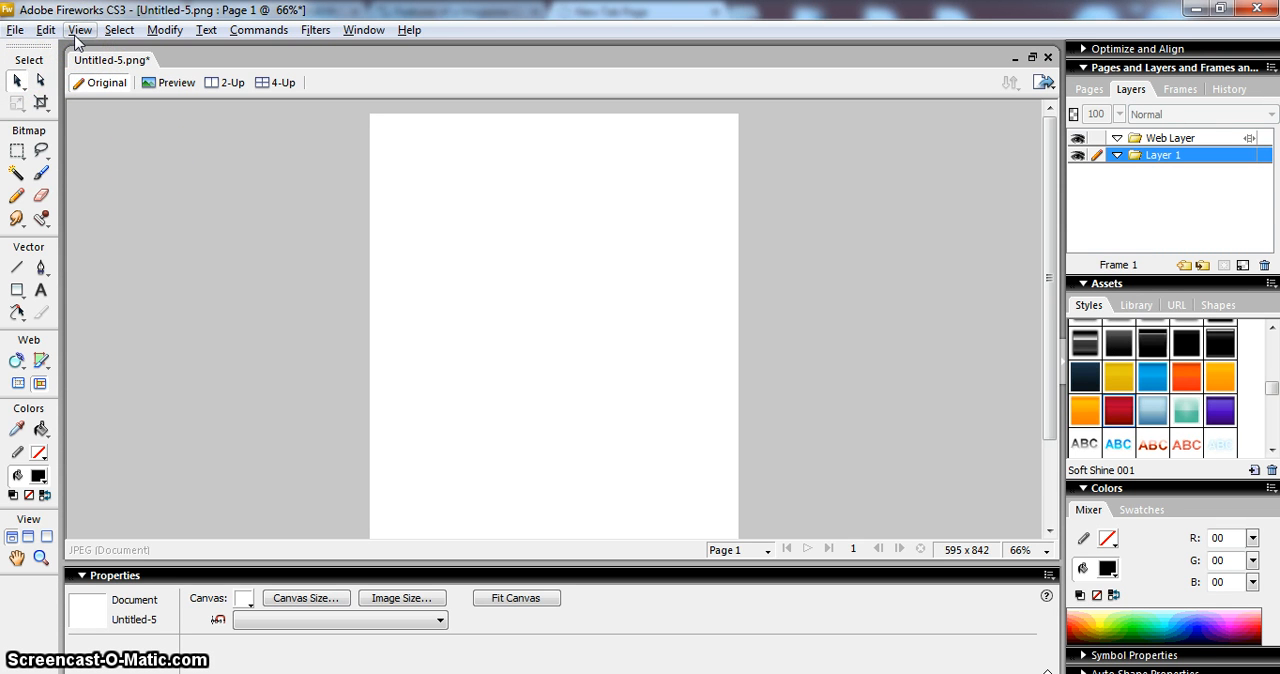
# Step: Show the grid via View > Grid and confirm Snap to Grid stays enabled
pyautogui.click(80, 28)
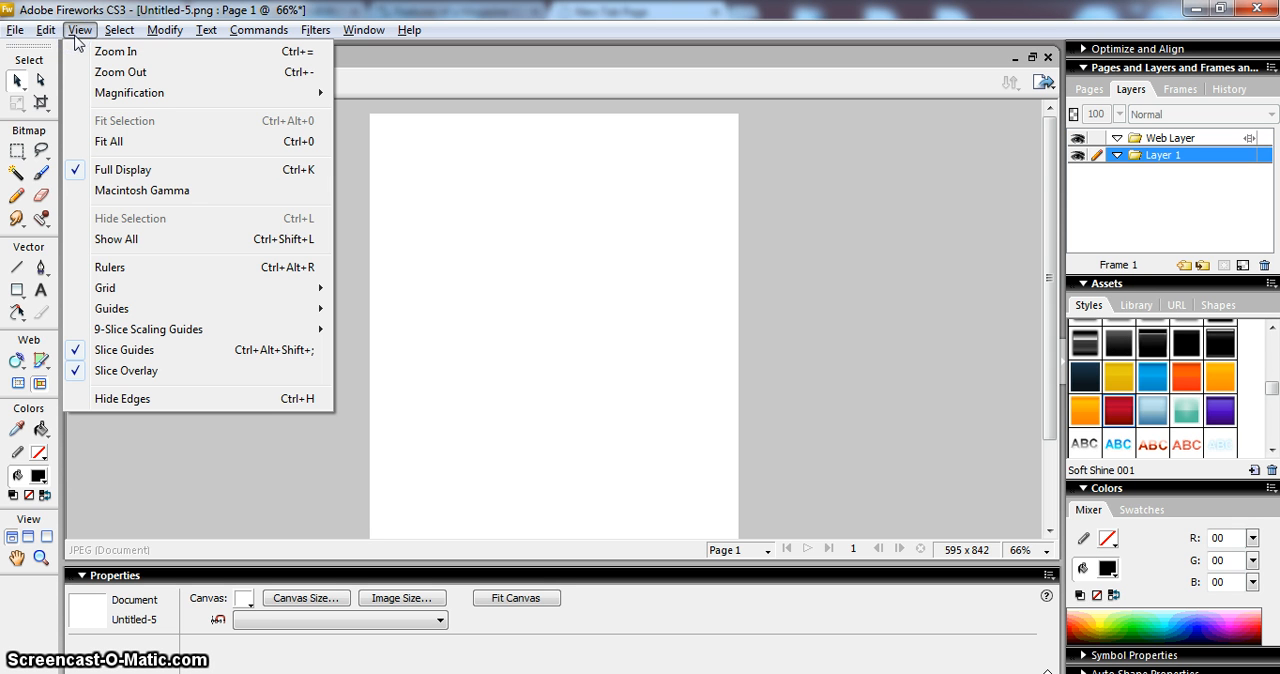
pyautogui.click(104, 288)
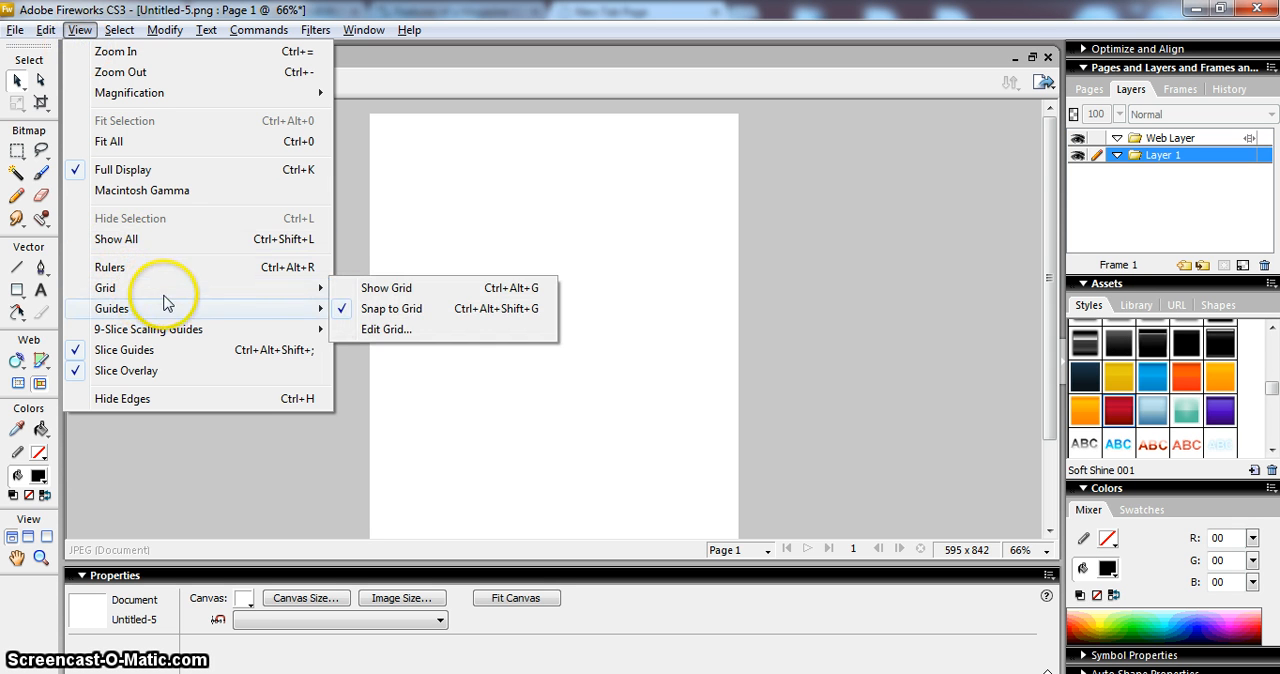
pyautogui.click(386, 288)
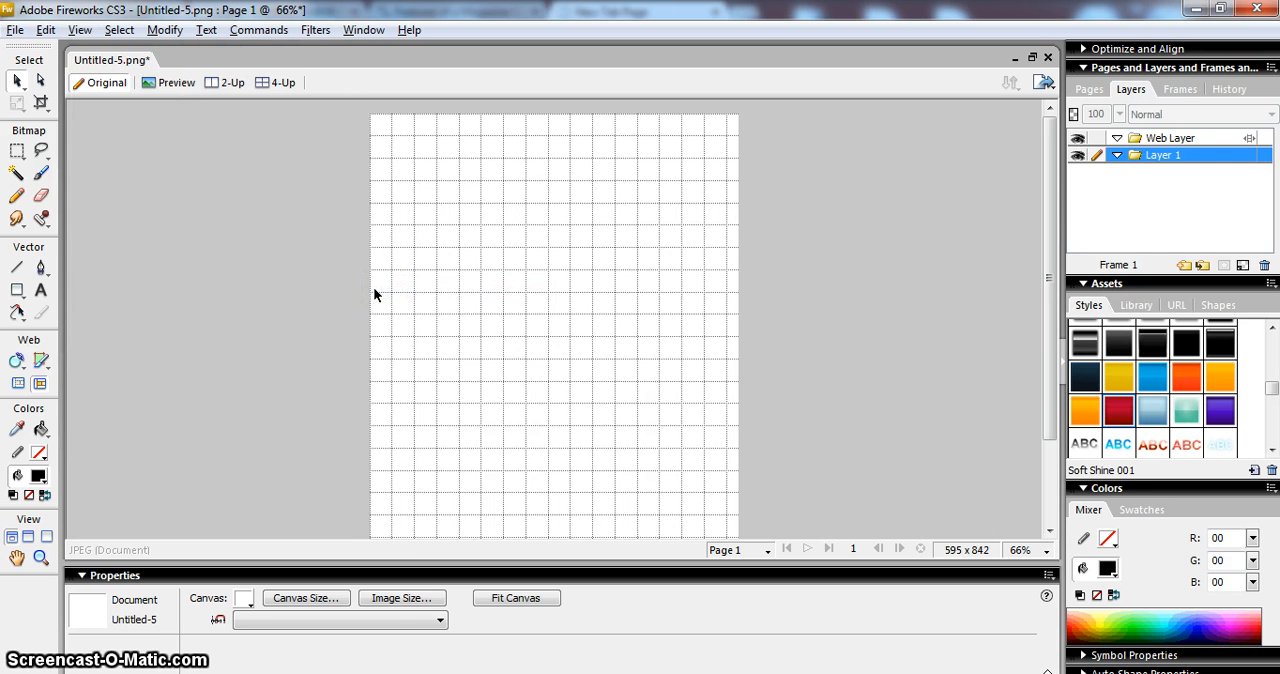
pyautogui.moveTo(536, 280)
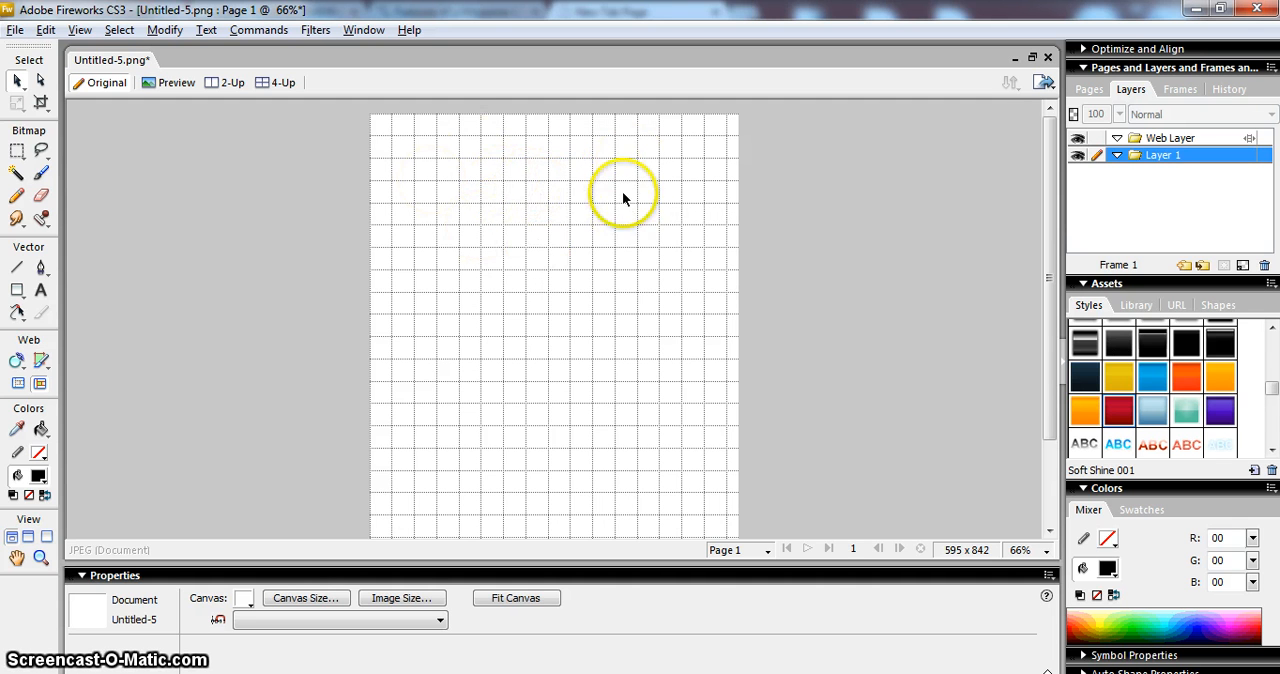
pyautogui.moveTo(648, 208)
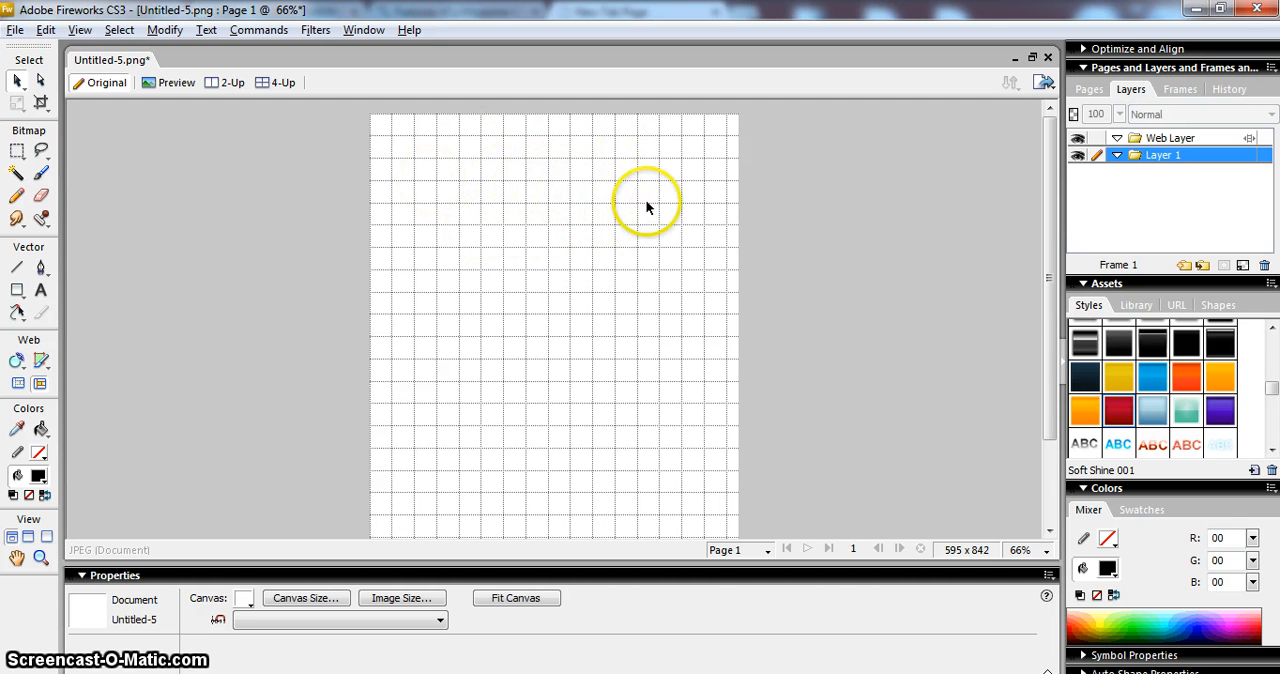
pyautogui.moveTo(652, 236)
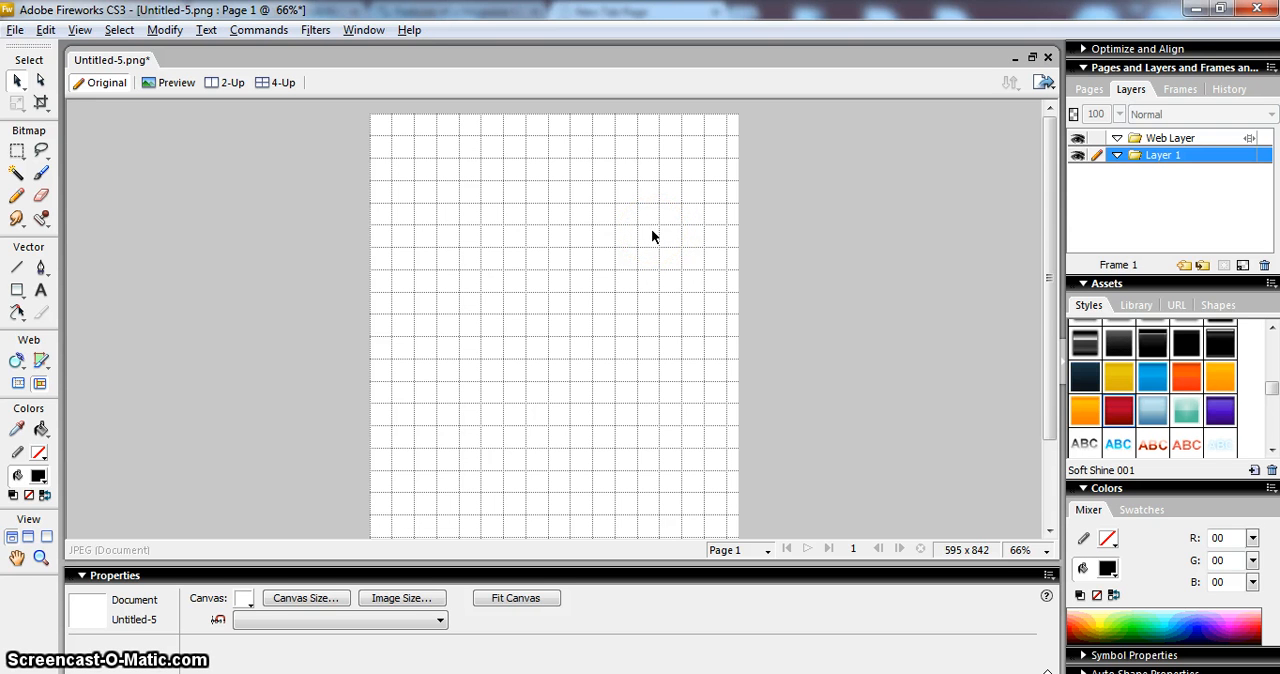
pyautogui.click(612, 216)
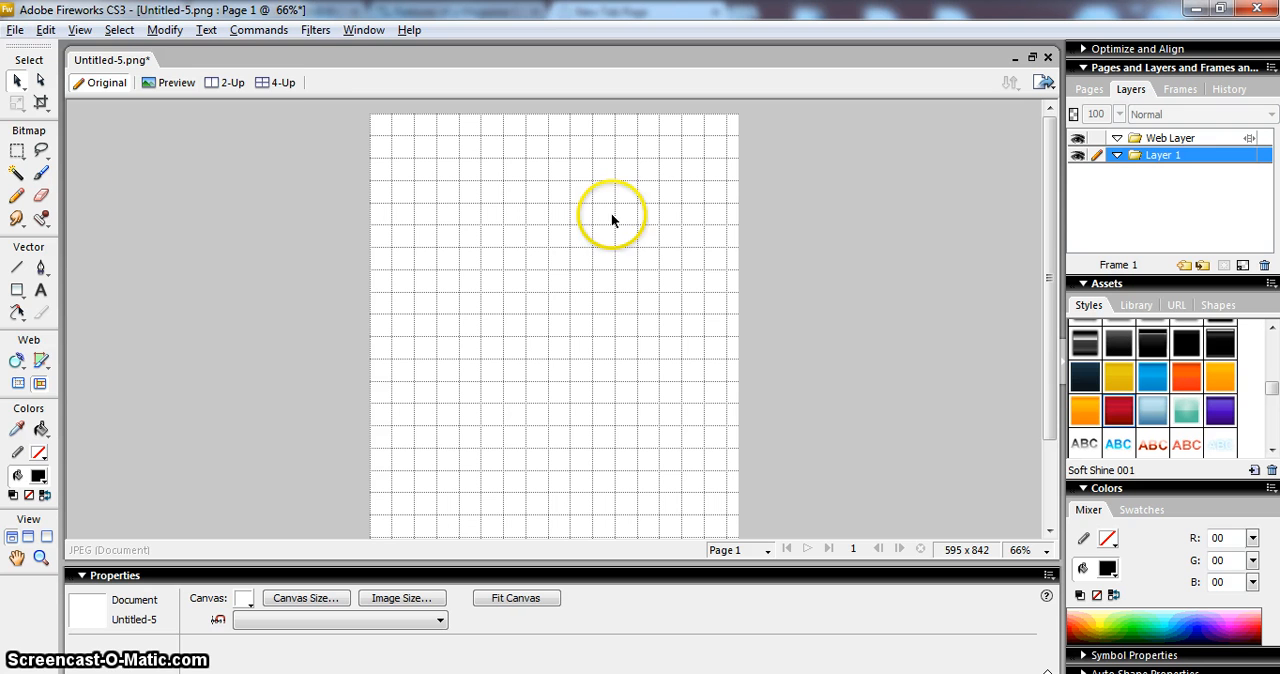
pyautogui.click(80, 28)
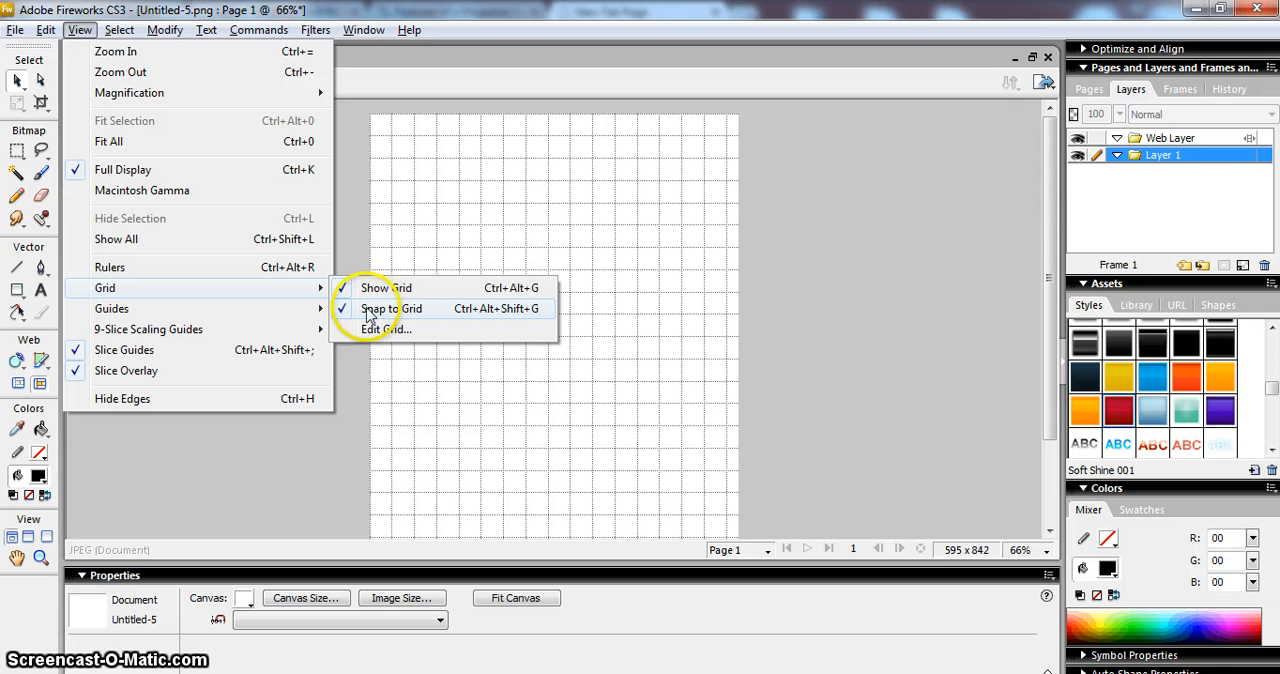
pyautogui.moveTo(368, 312)
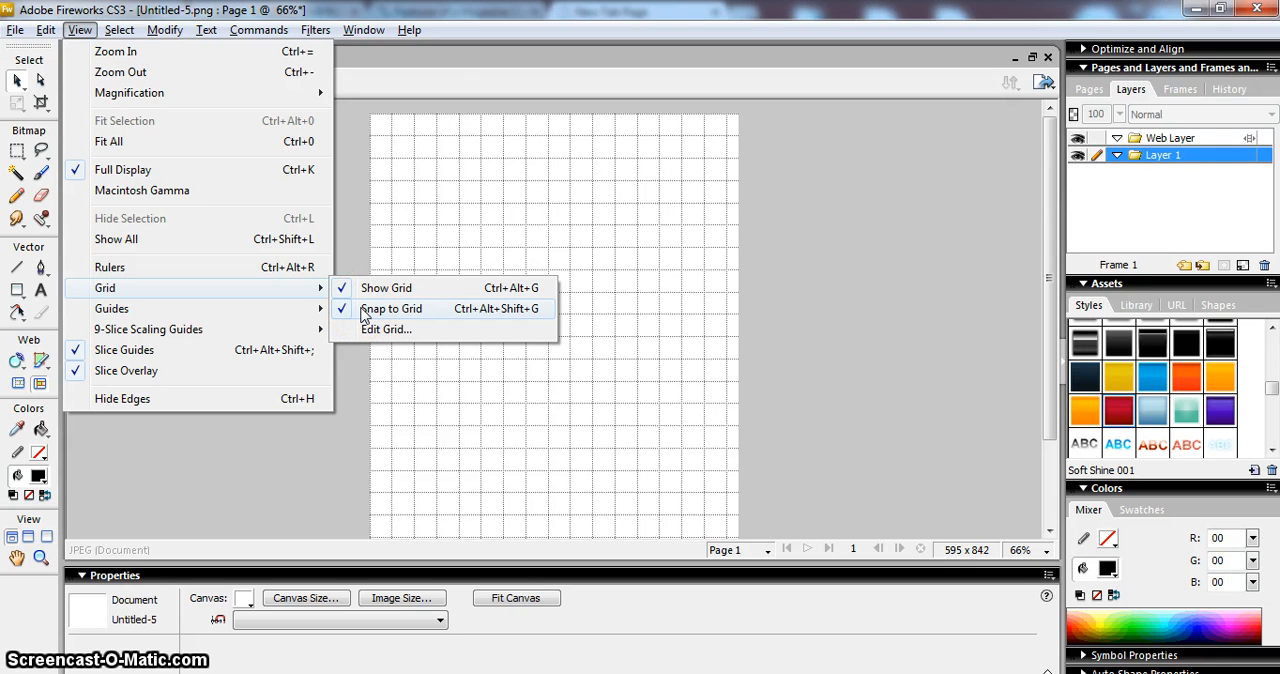
pyautogui.moveTo(356, 410)
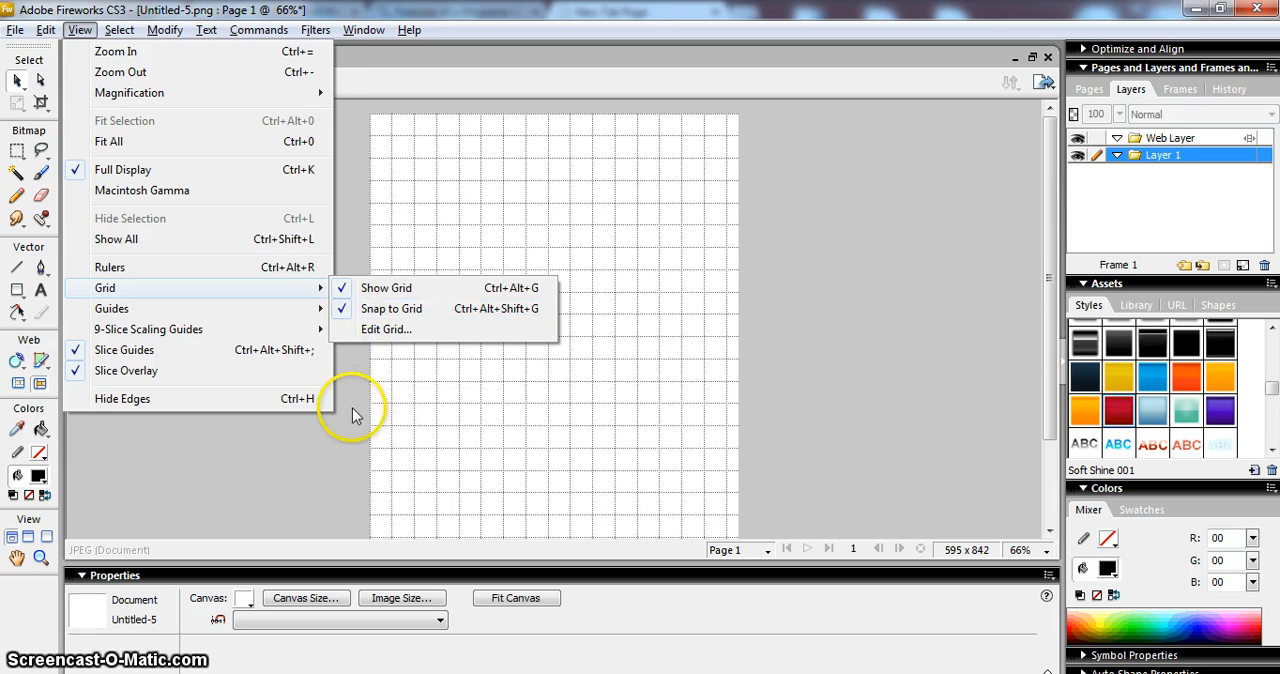
pyautogui.click(356, 420)
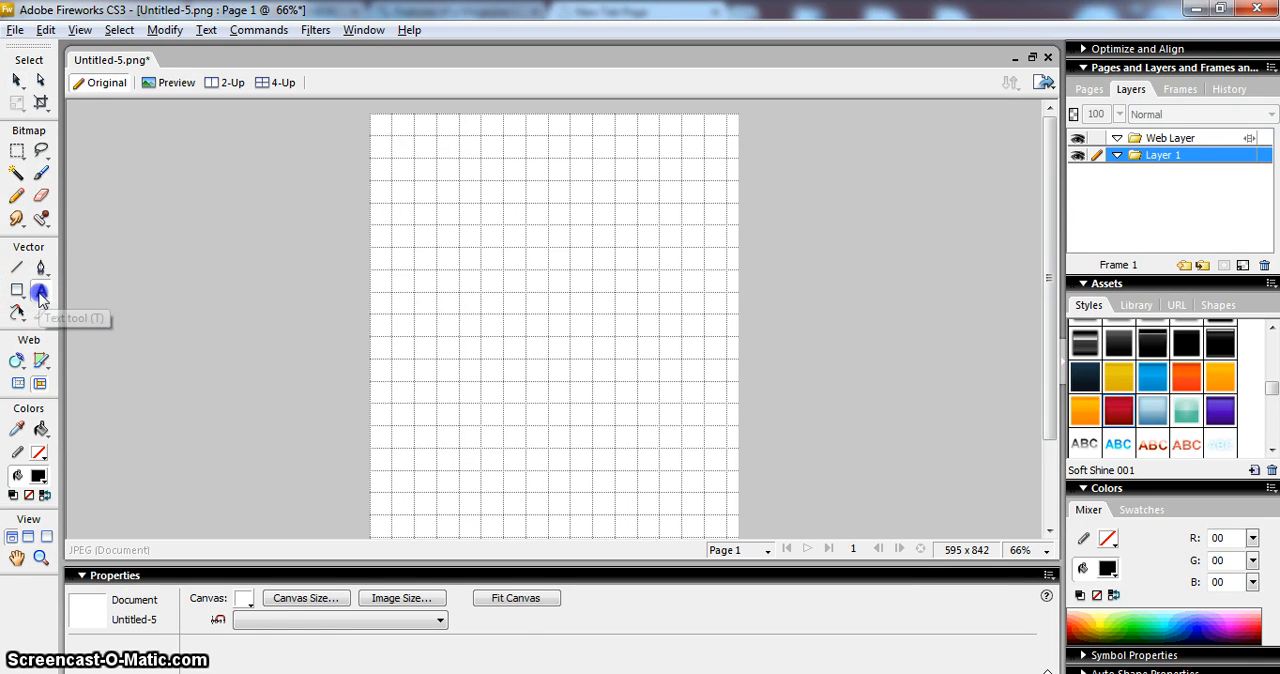
# Step: Draw a wide text box across the top of the page and view it at 100% zoom
pyautogui.click(40, 292)
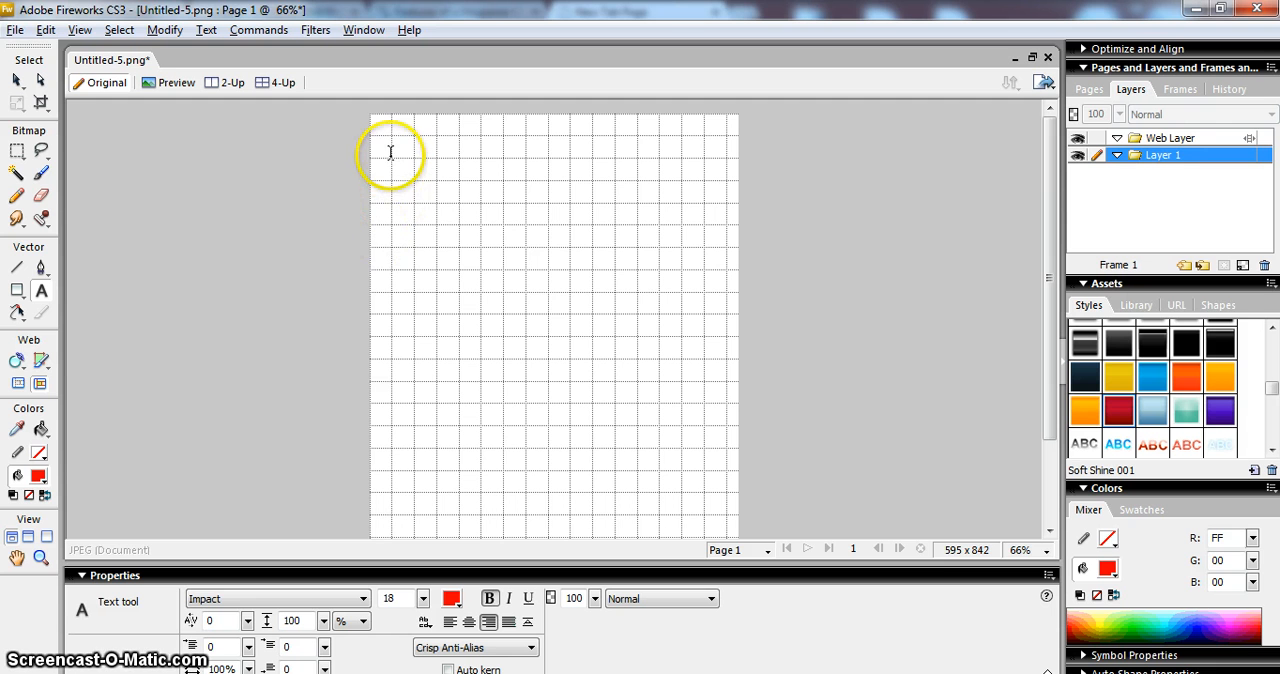
pyautogui.moveTo(392, 156); pyautogui.dragTo(684, 252)
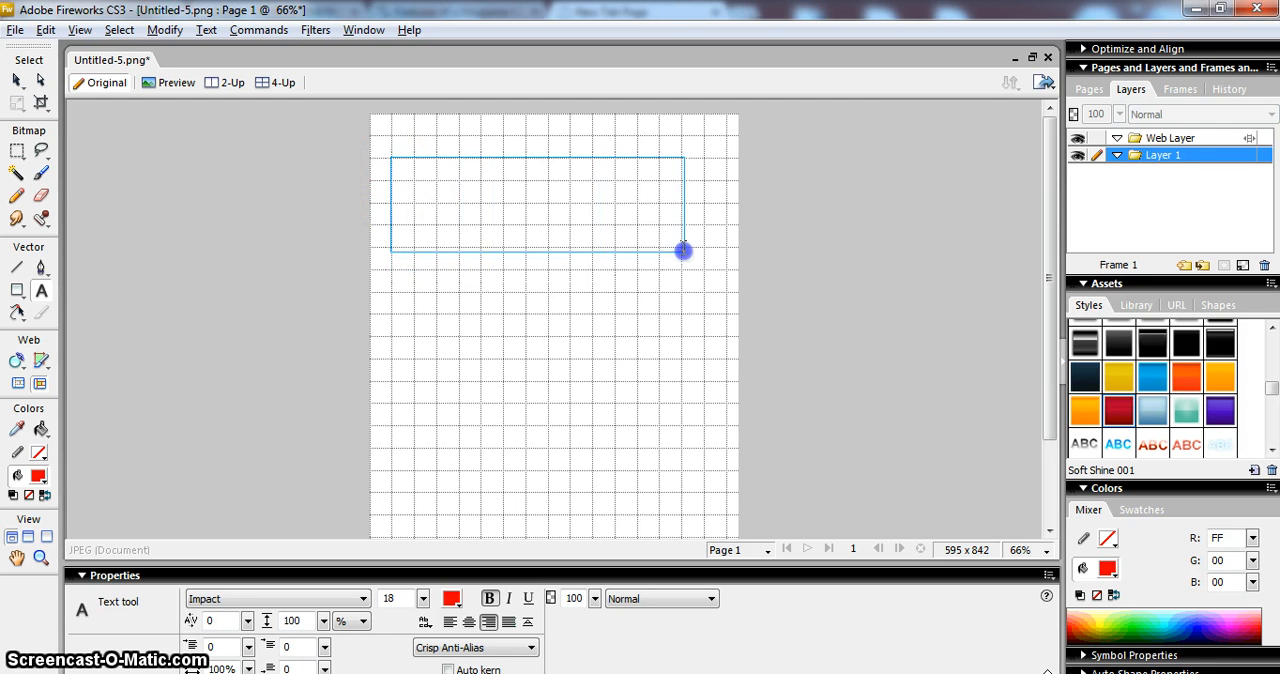
pyautogui.moveTo(390, 158); pyautogui.dragTo(704, 248)
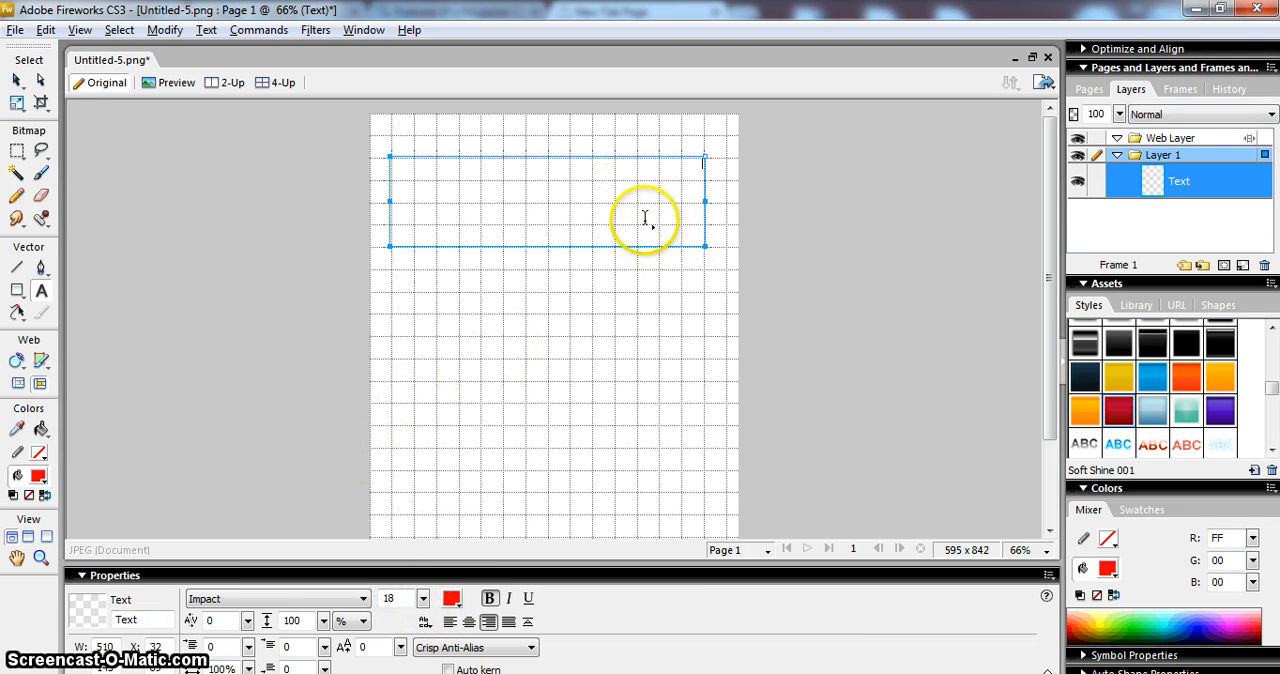
pyautogui.click(1046, 550)
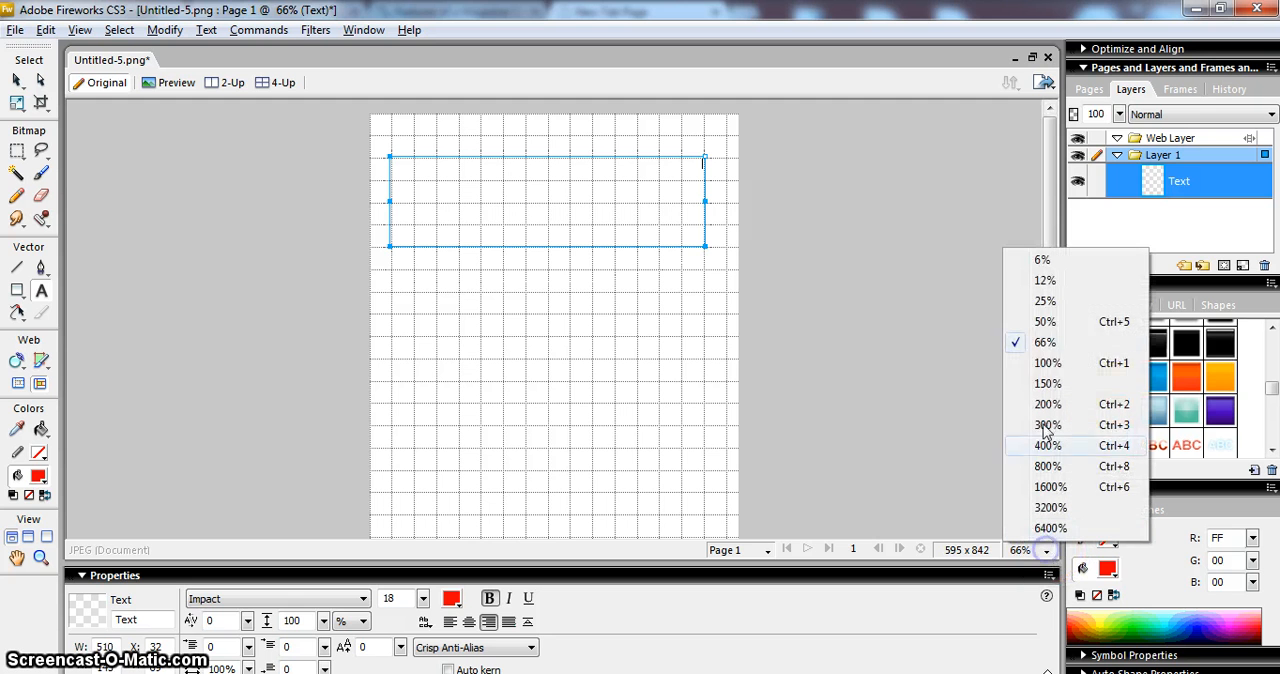
pyautogui.click(1048, 364)
pyautogui.write('axehe')
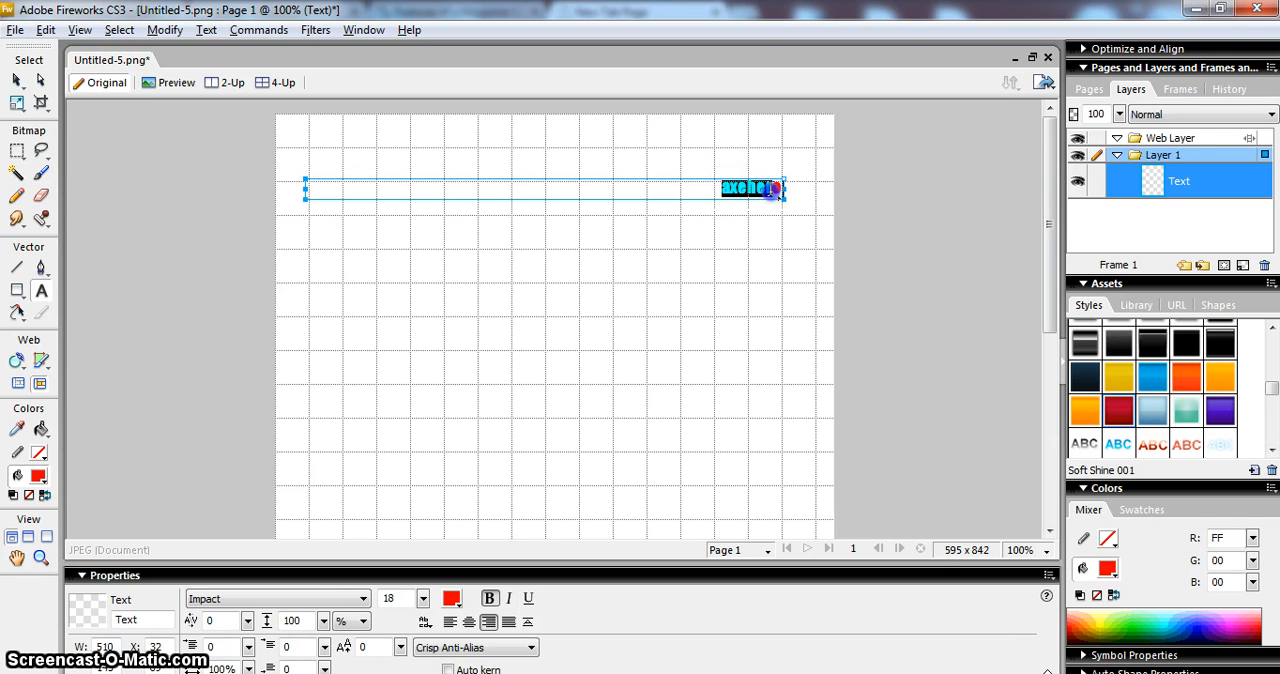
# Step: Choose the Chanson Heavy SF font and type the rest of AXEHERO in red capitals
pyautogui.click(364, 598)
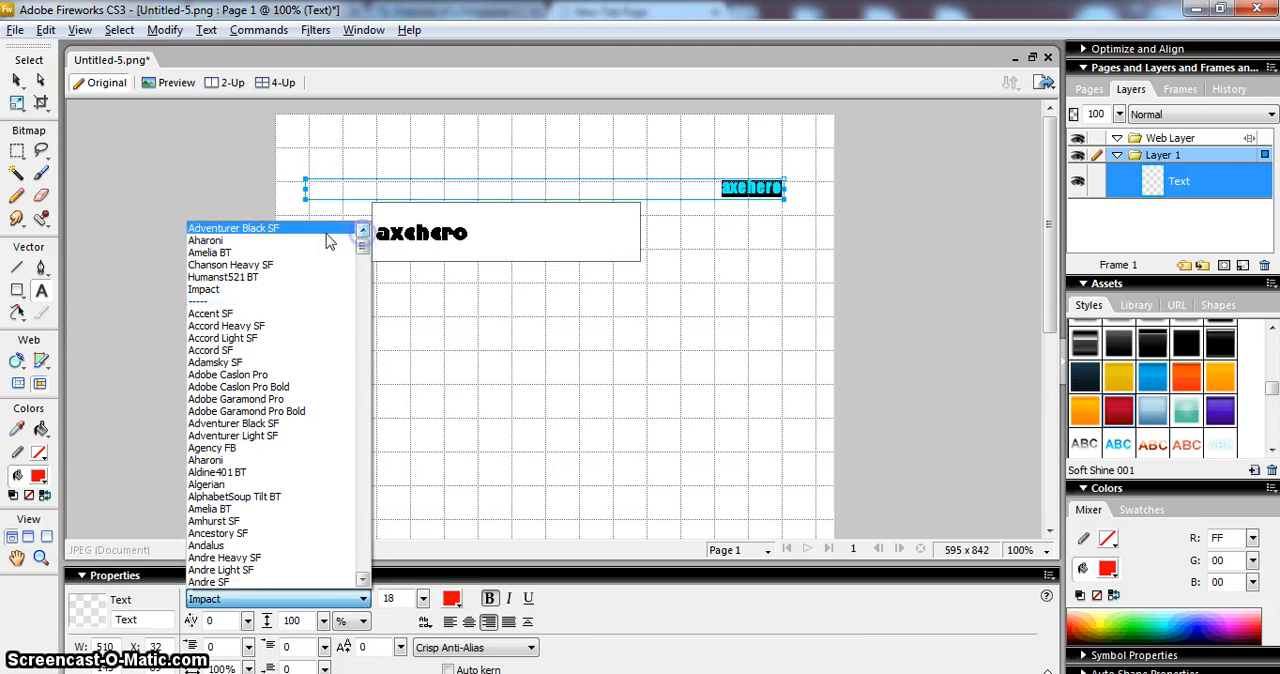
pyautogui.click(230, 264)
pyautogui.write('A')
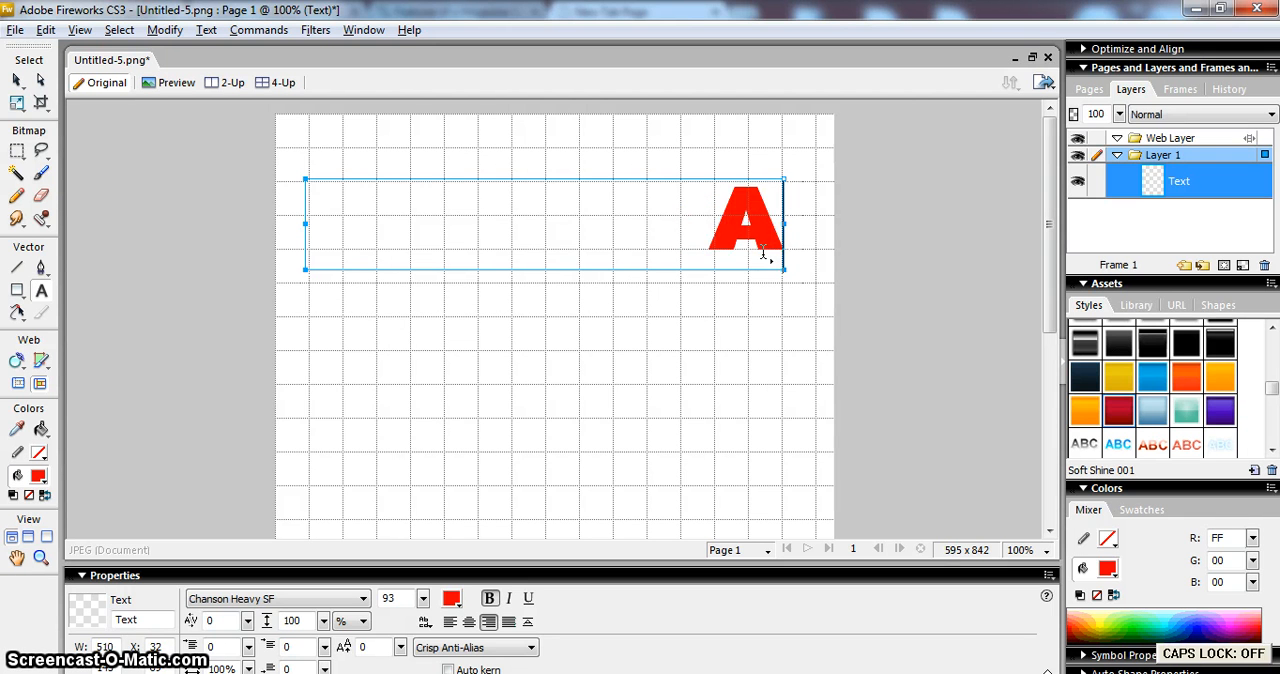
pyautogui.write('XEHERO')
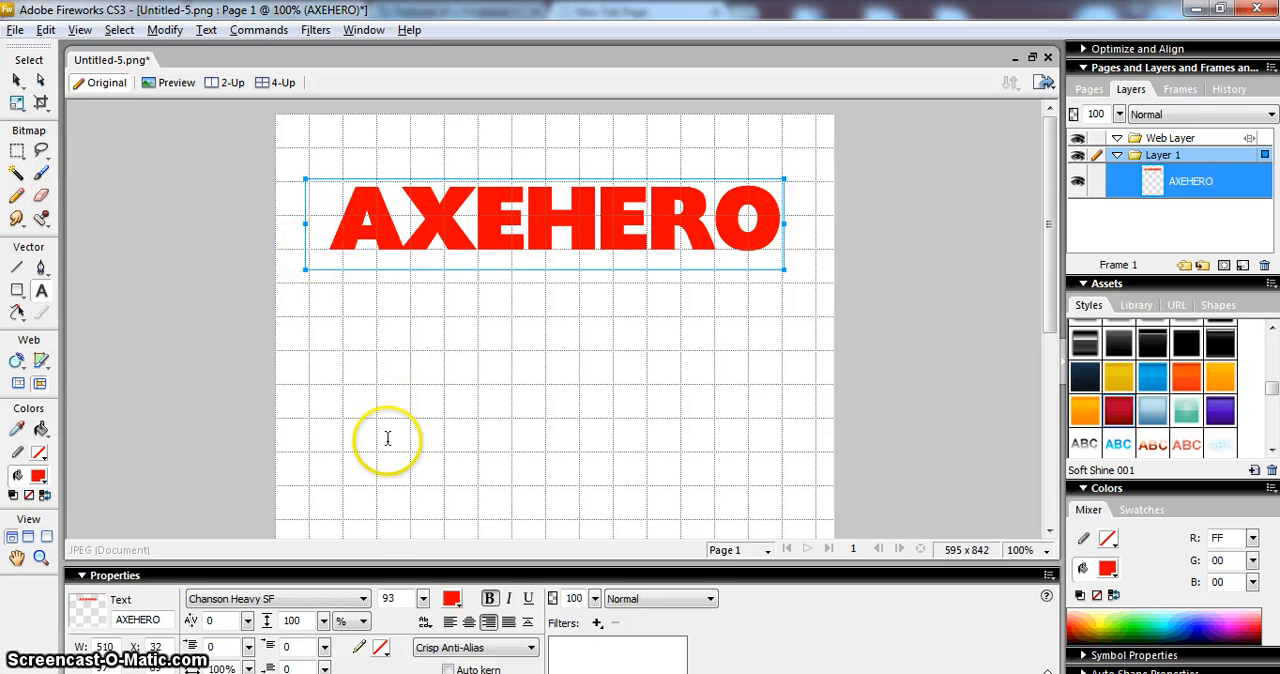
pyautogui.moveTo(560, 256)
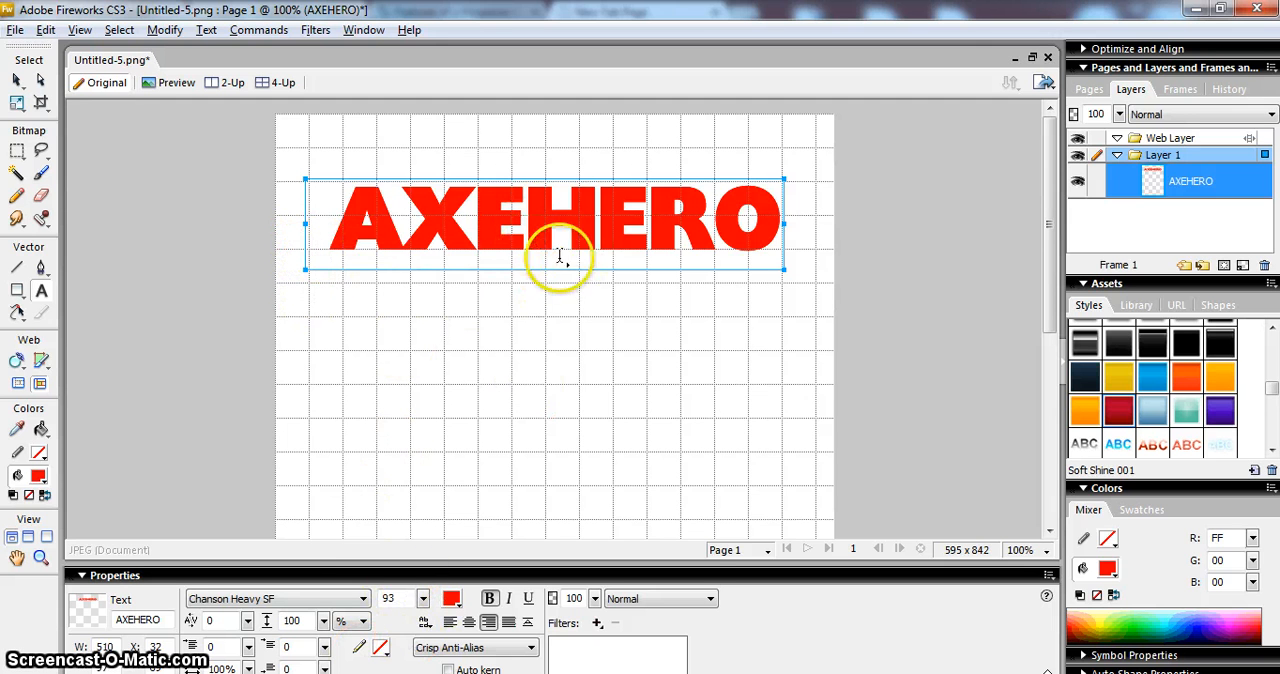
pyautogui.moveTo(324, 254)
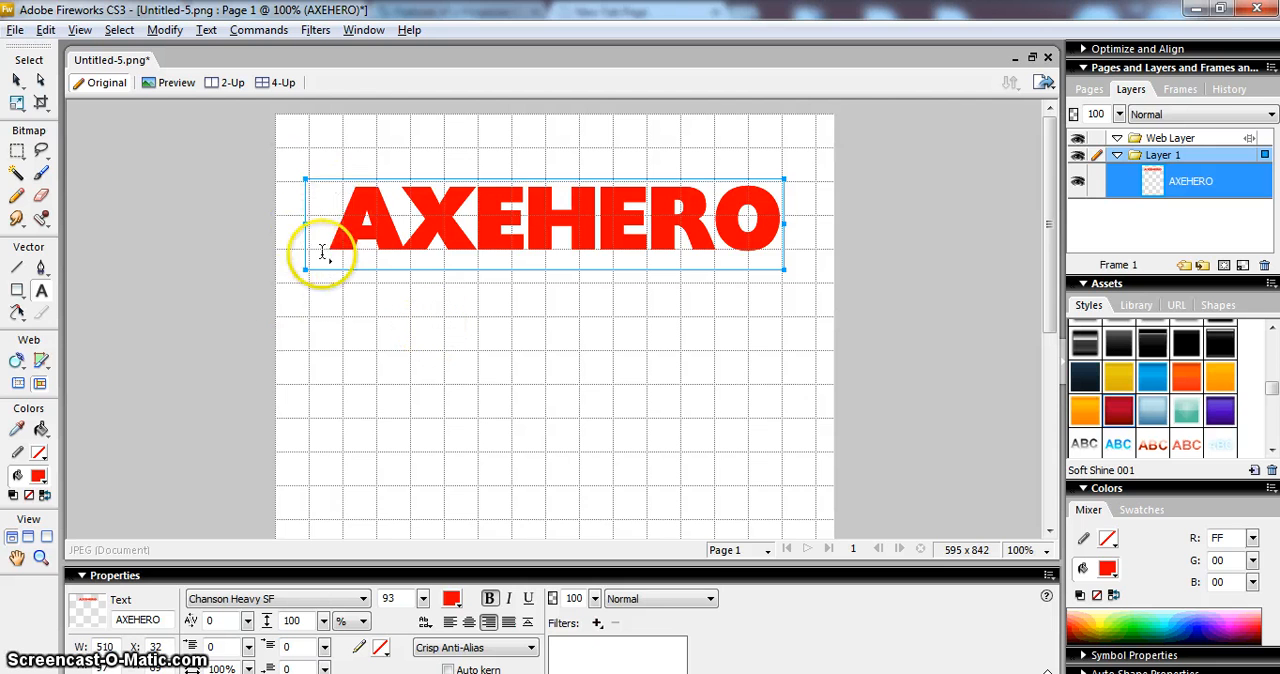
pyautogui.moveTo(68, 130)
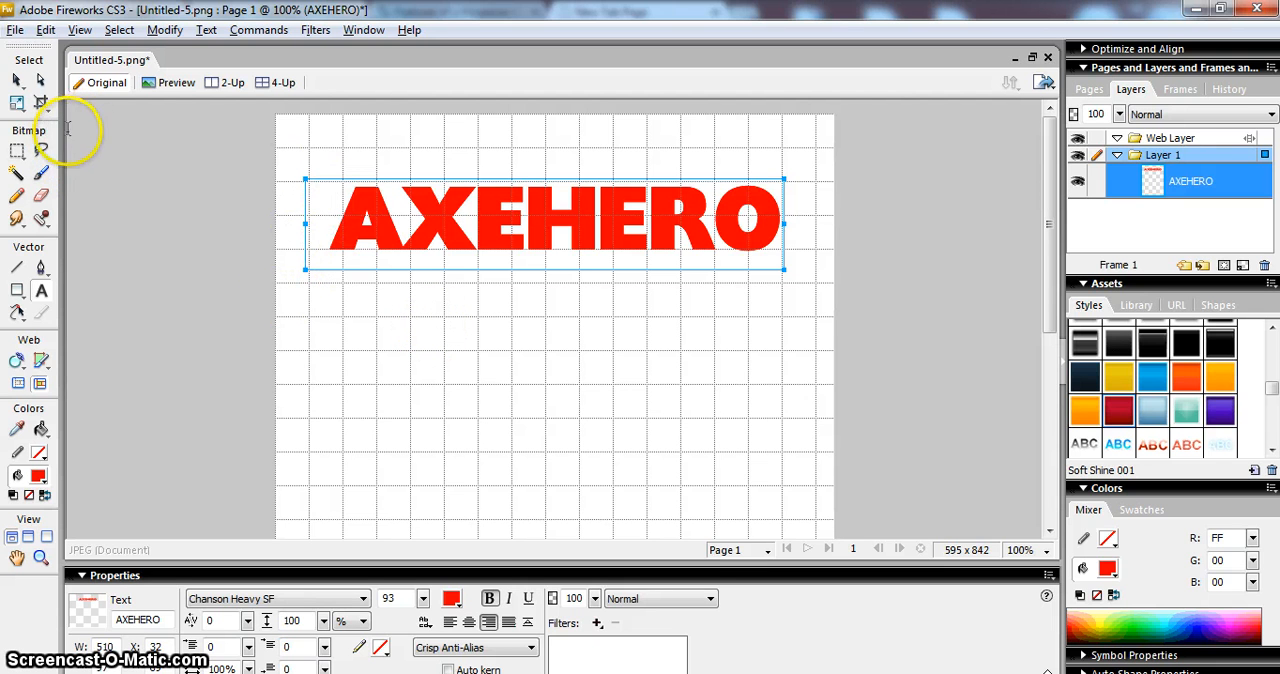
pyautogui.moveTo(488, 256)
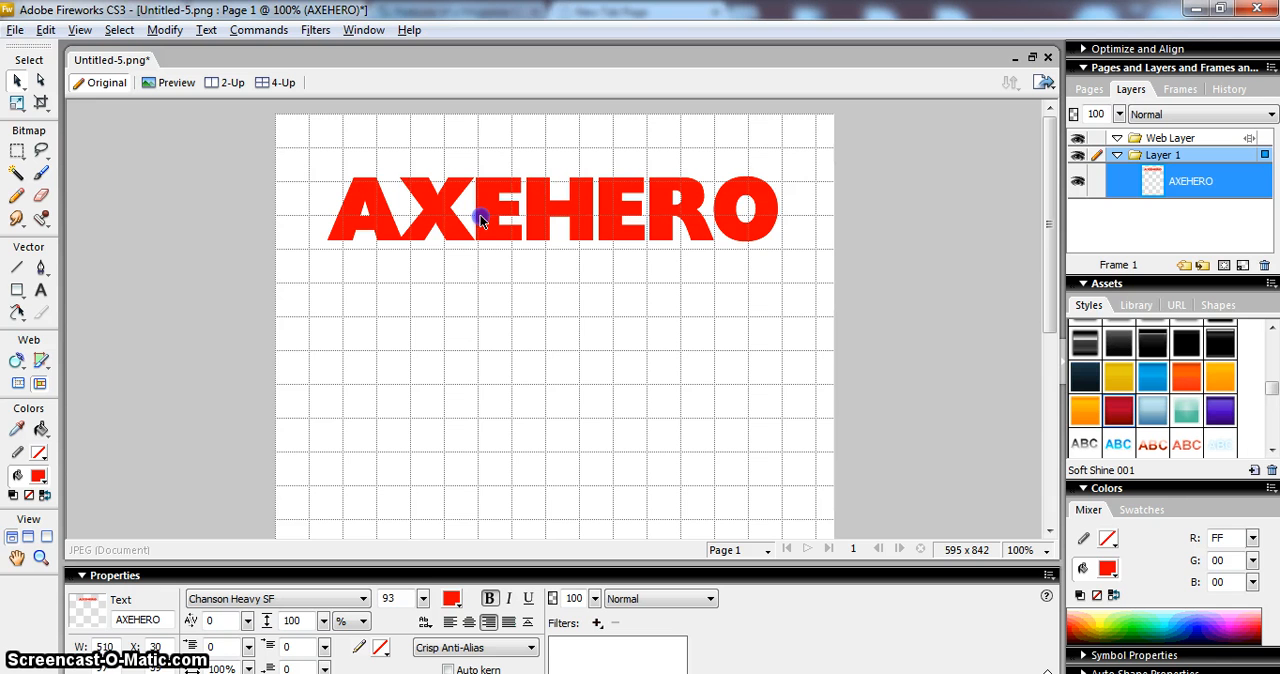
pyautogui.click(600, 204)
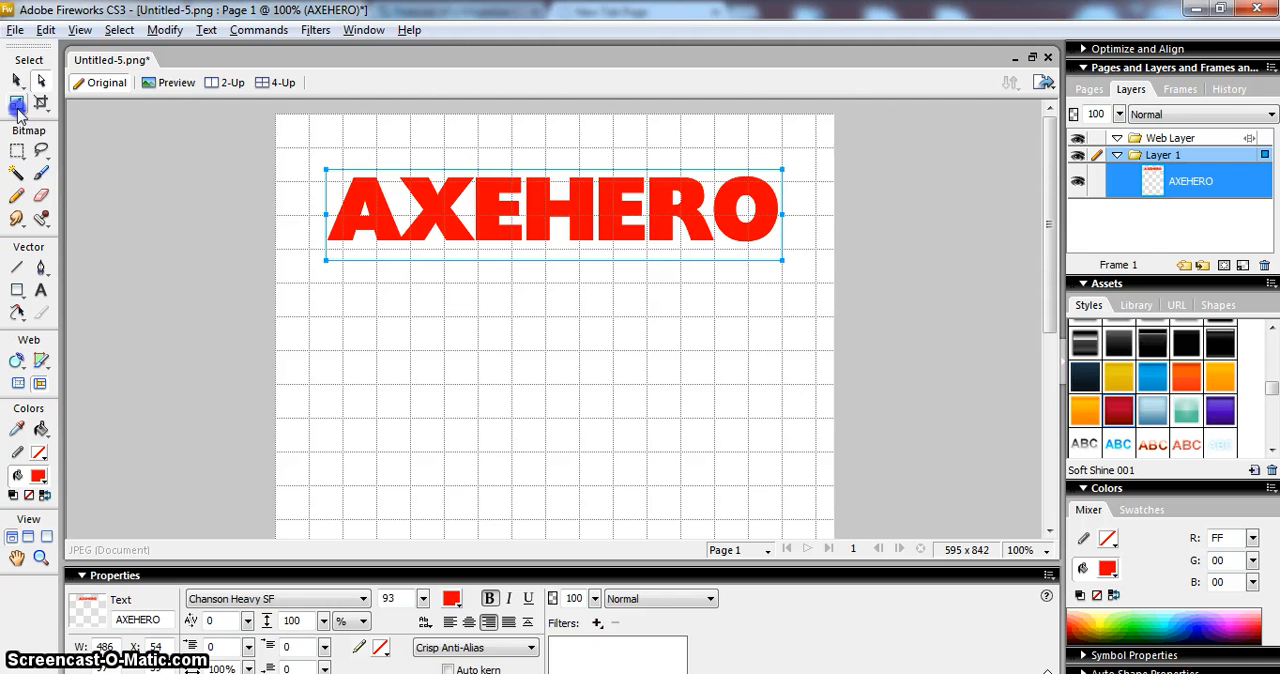
# Step: Scale the masthead up to about size 101.6 and check its placement at 50% then 100% zoom
pyautogui.click(16, 104)
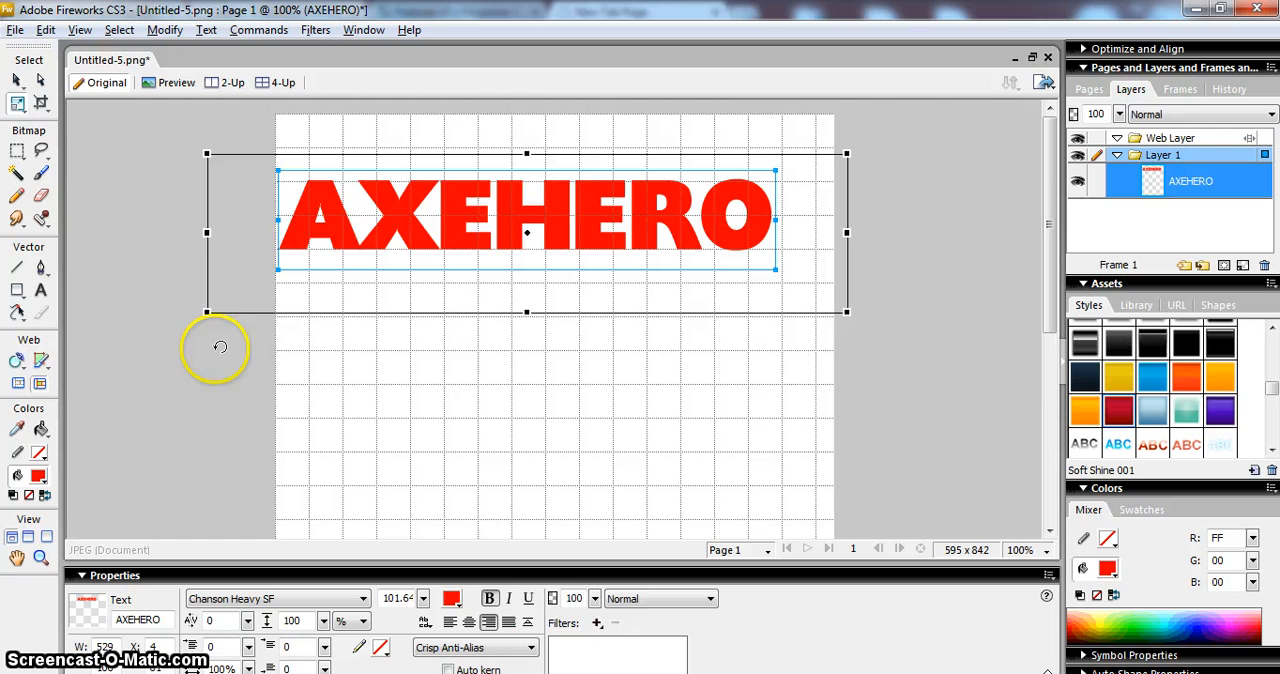
pyautogui.moveTo(196, 330)
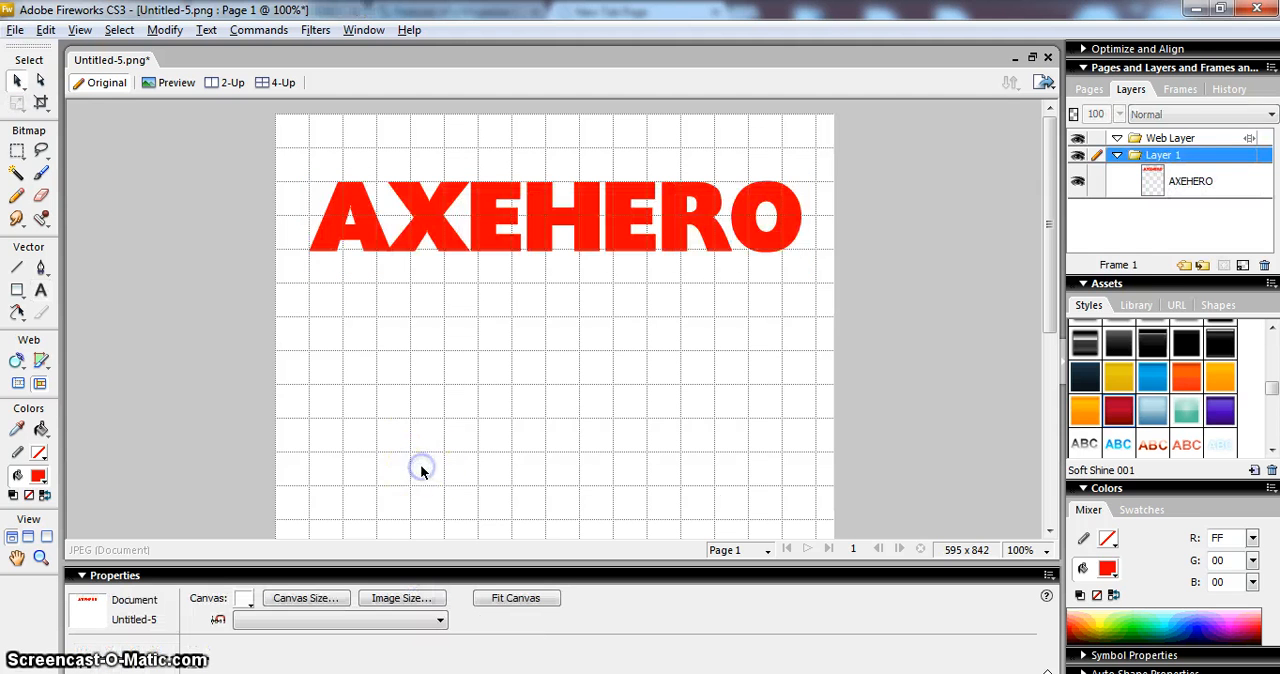
pyautogui.click(1020, 548)
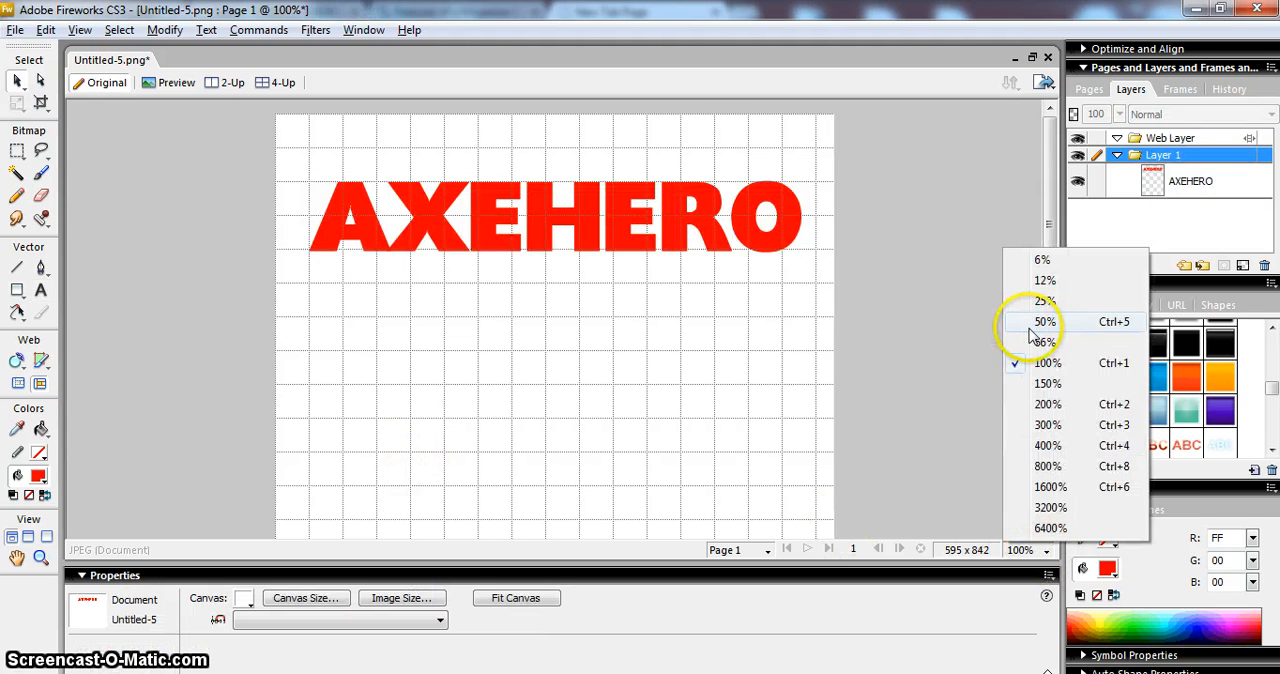
pyautogui.click(1044, 320)
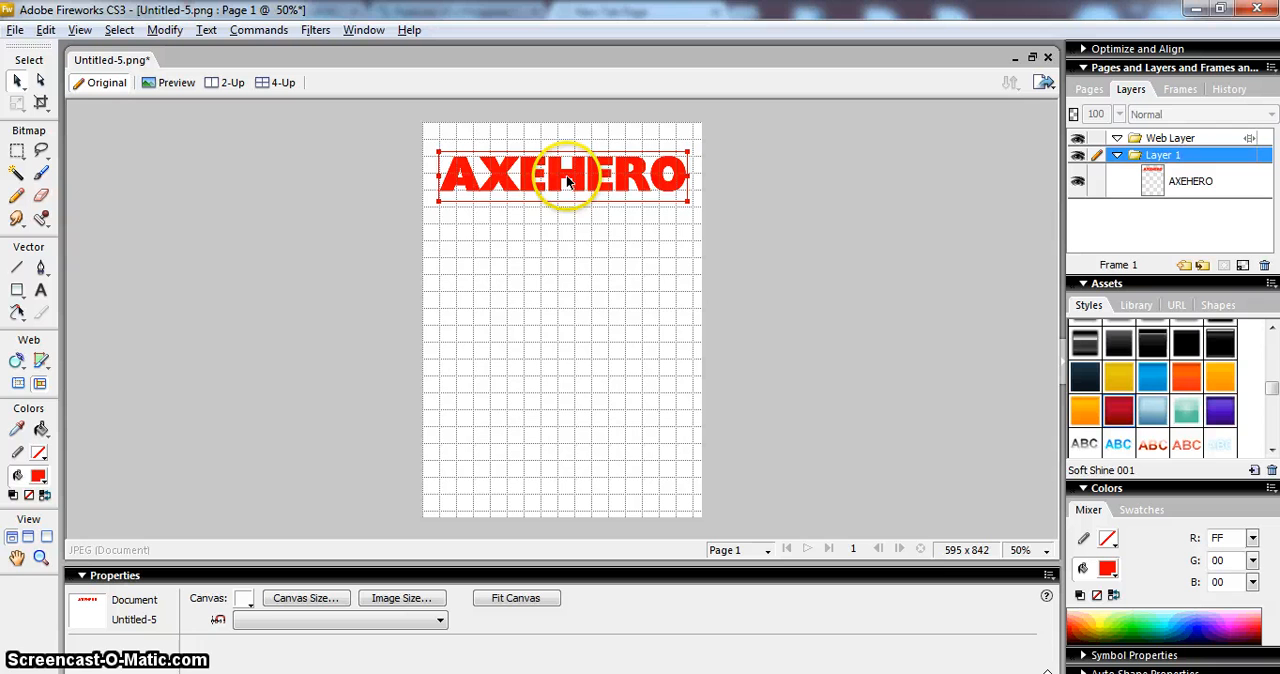
pyautogui.click(560, 176)
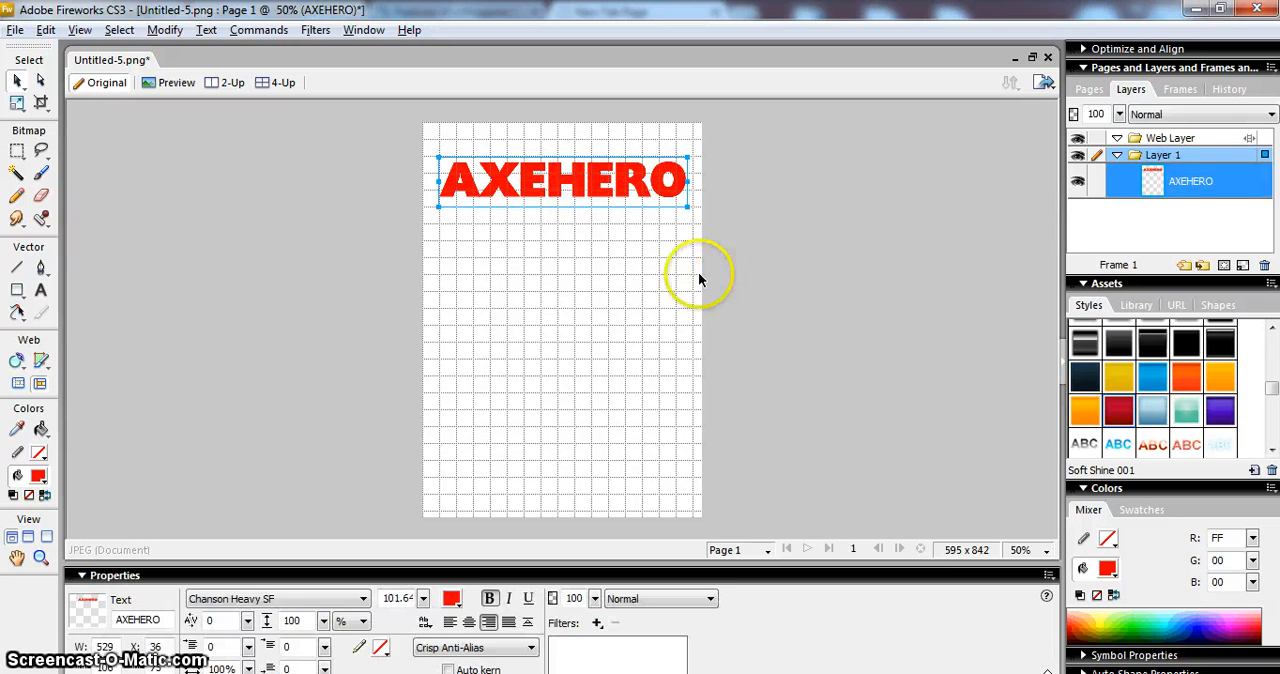
pyautogui.click(258, 236)
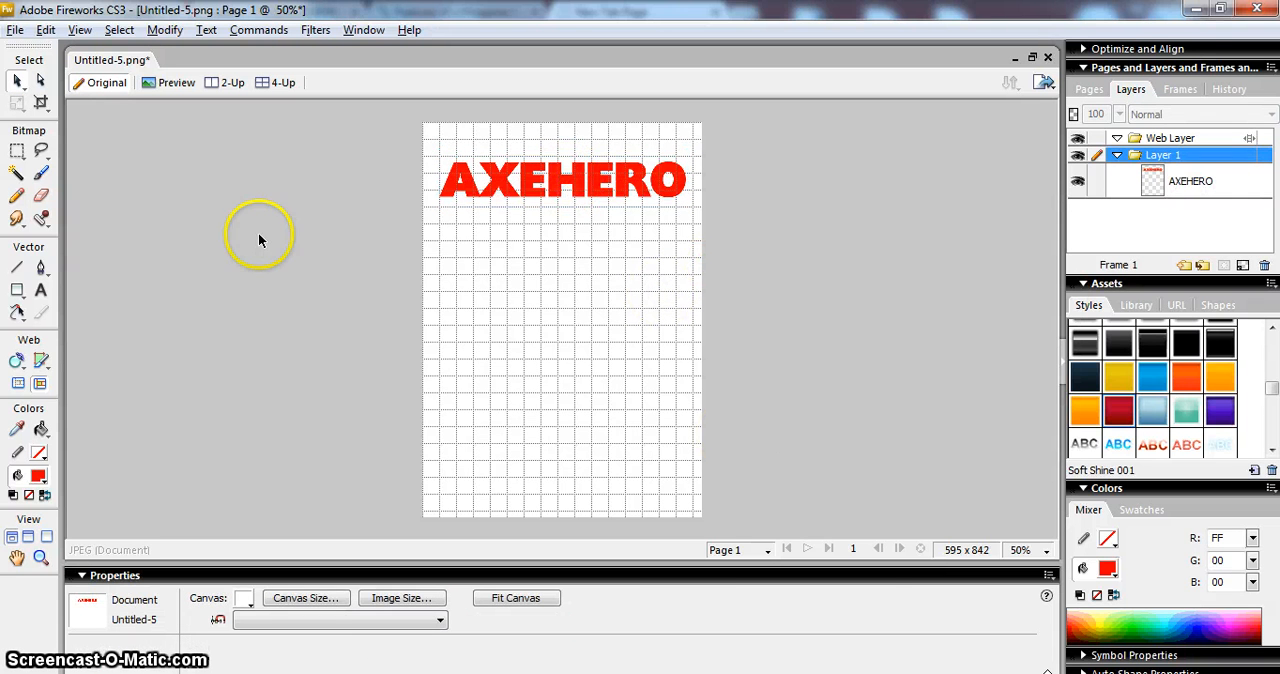
pyautogui.click(1048, 548)
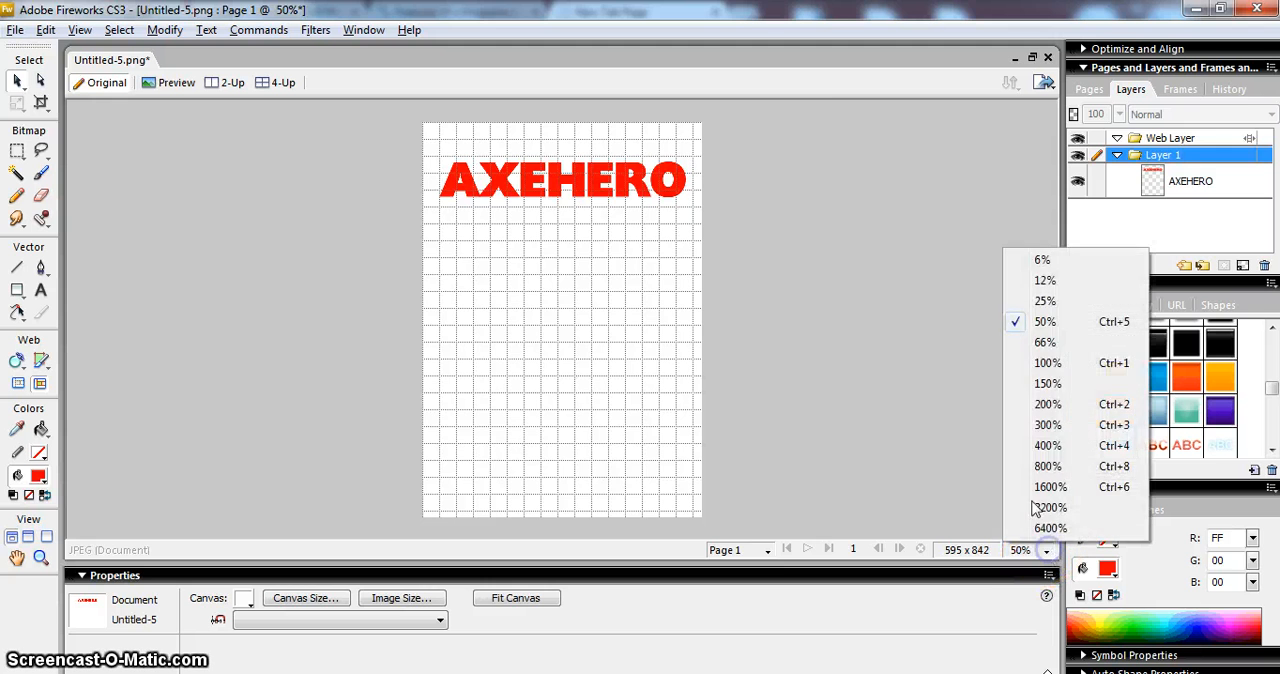
pyautogui.click(1048, 364)
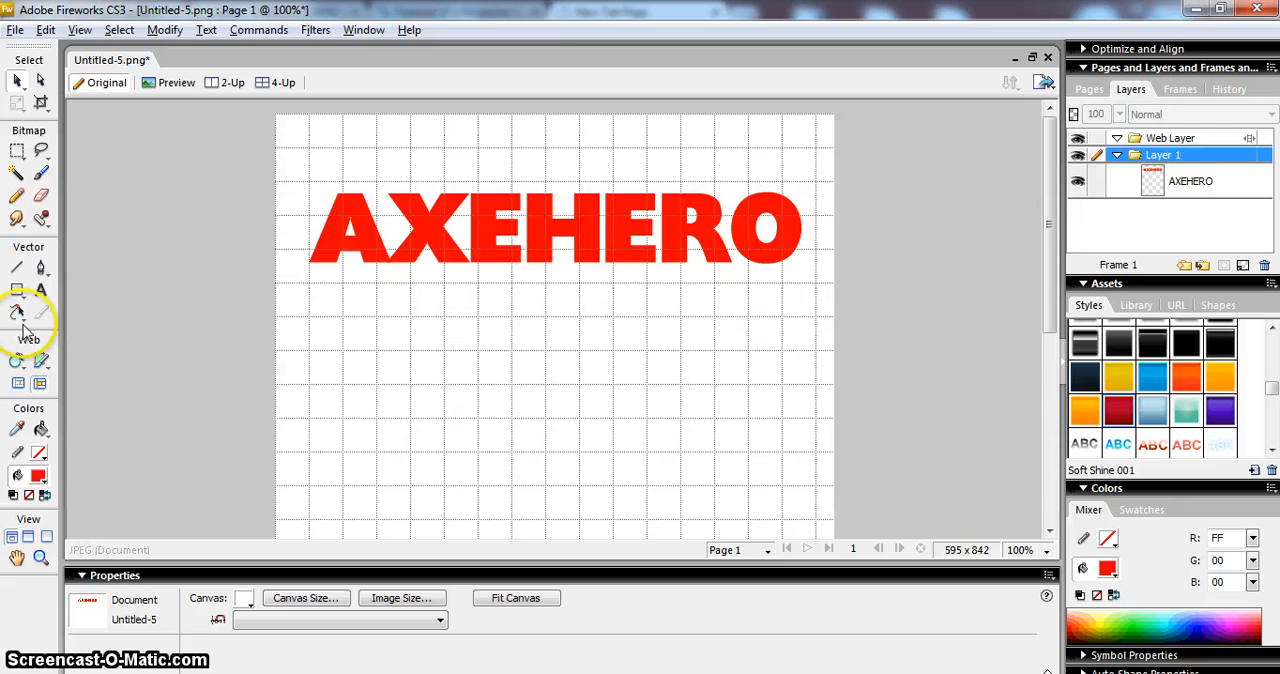
# Step: Draw a text box under the masthead with Impact font and black text colour
pyautogui.click(40, 288)
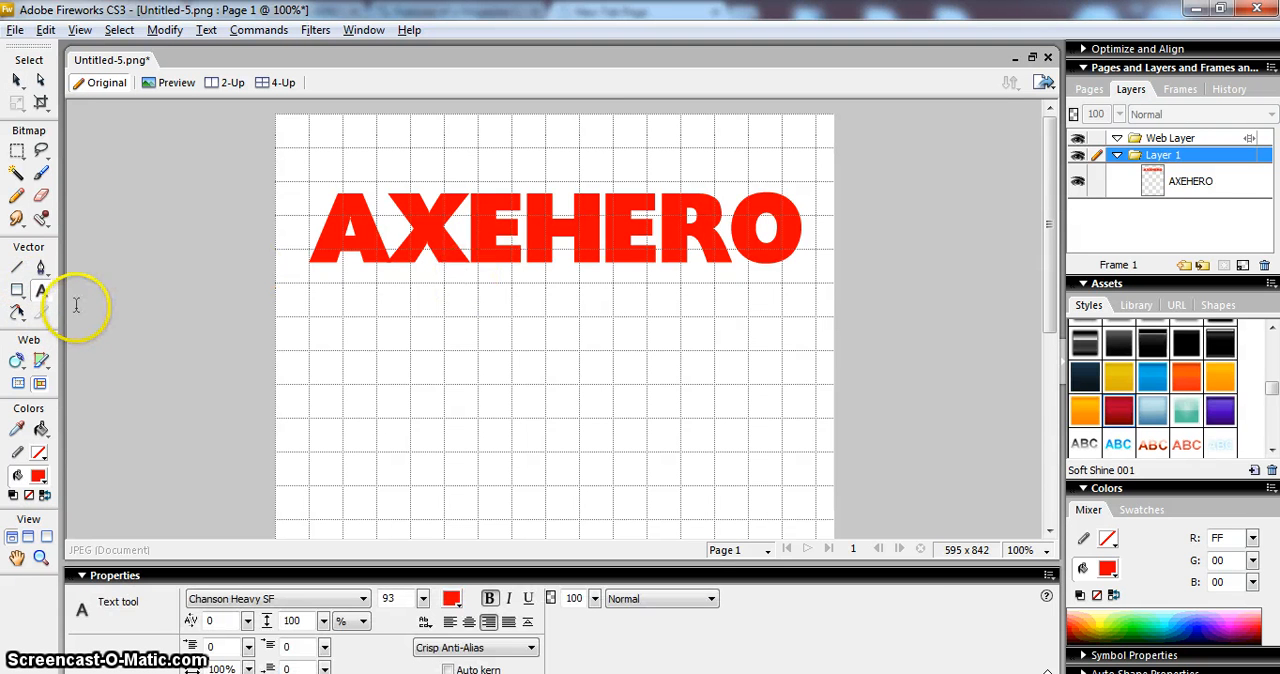
pyautogui.moveTo(456, 280)
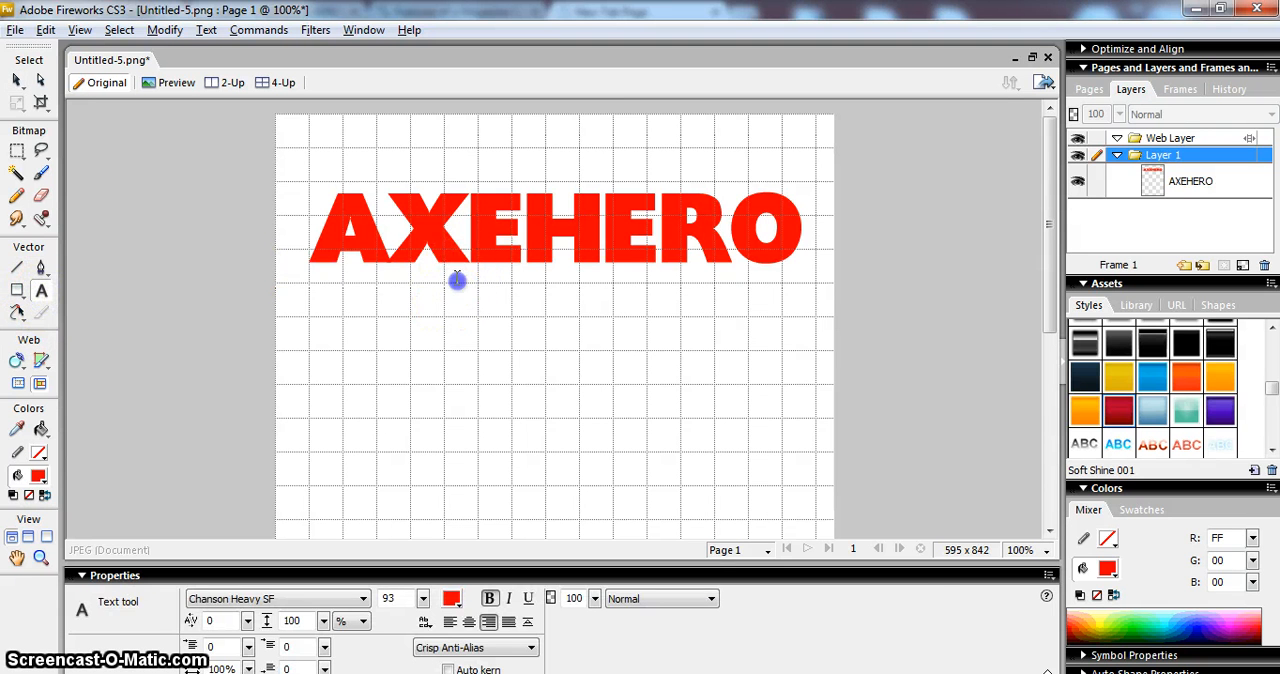
pyautogui.moveTo(456, 280); pyautogui.dragTo(810, 320)
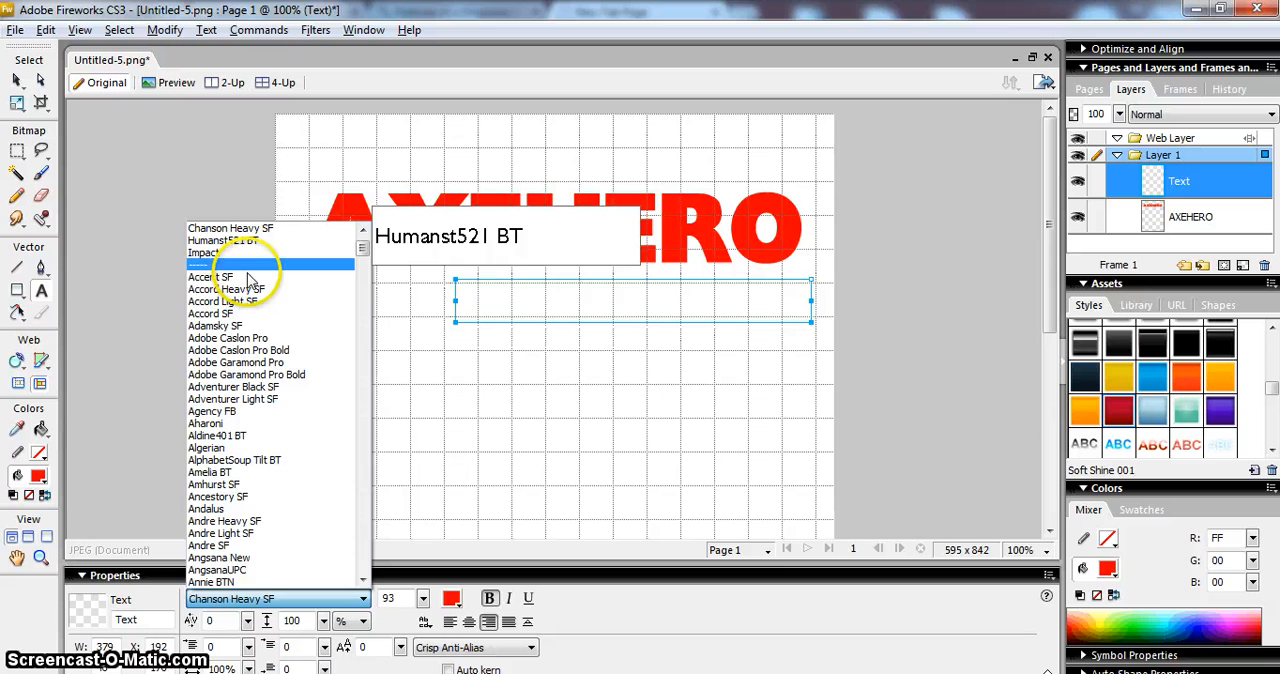
pyautogui.click(204, 252)
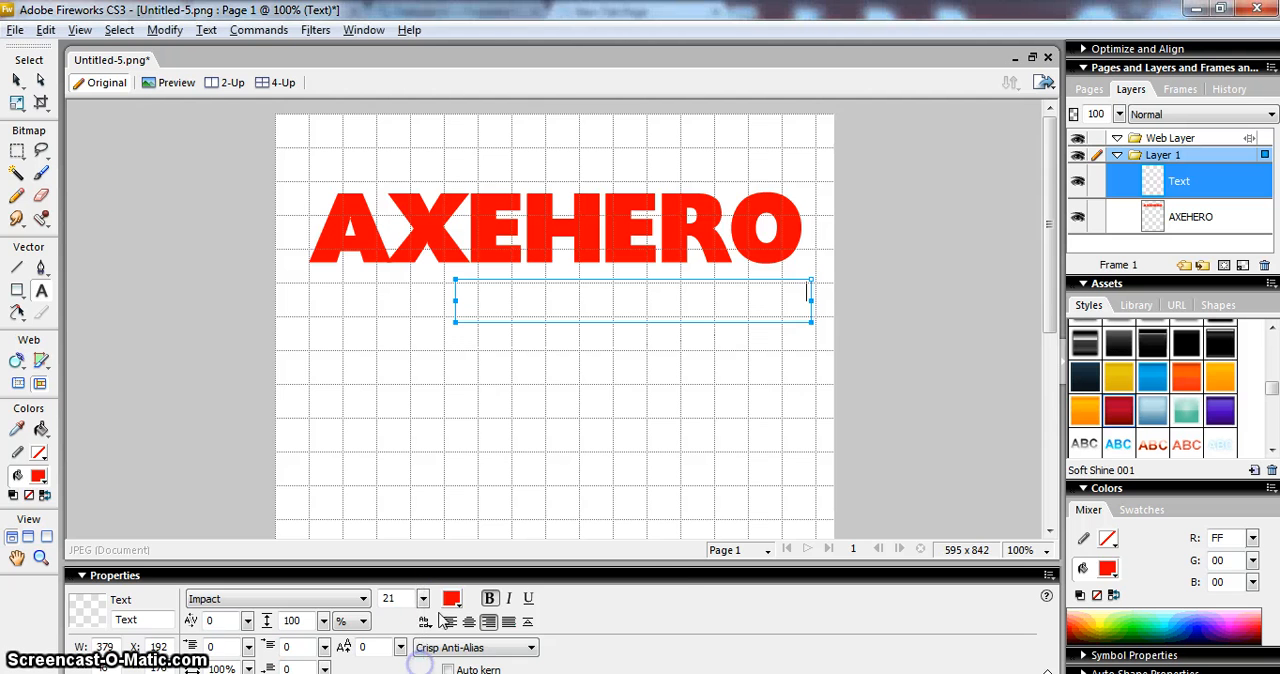
pyautogui.click(452, 598)
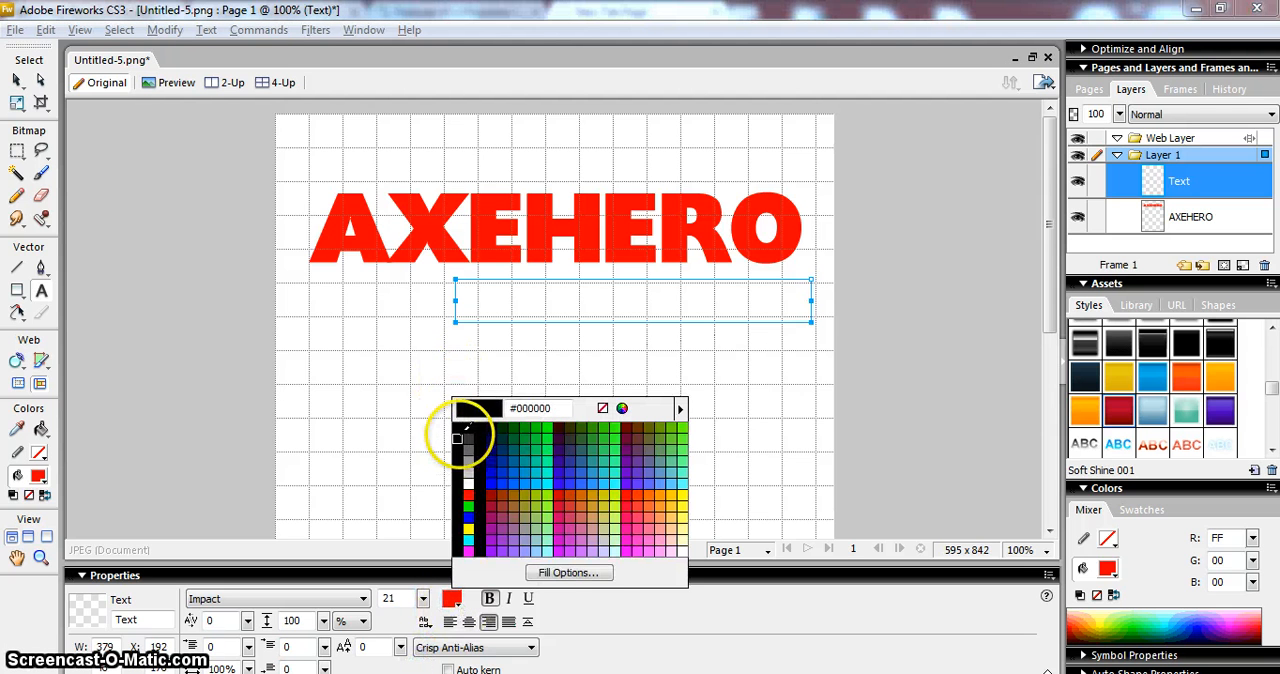
pyautogui.click(458, 424)
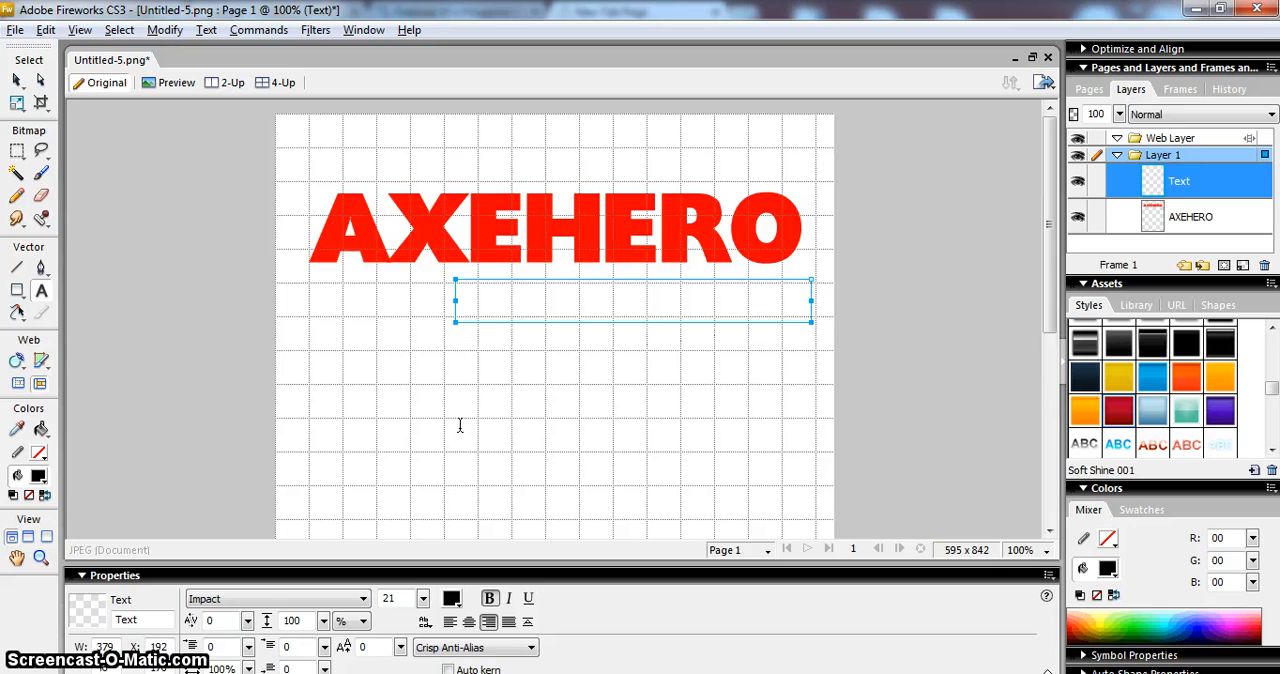
# Step: Type the tagline 'THE WORLD'S BEST GUITAR MAGAZINE'
pyautogui.write("THE WORLD'S B")
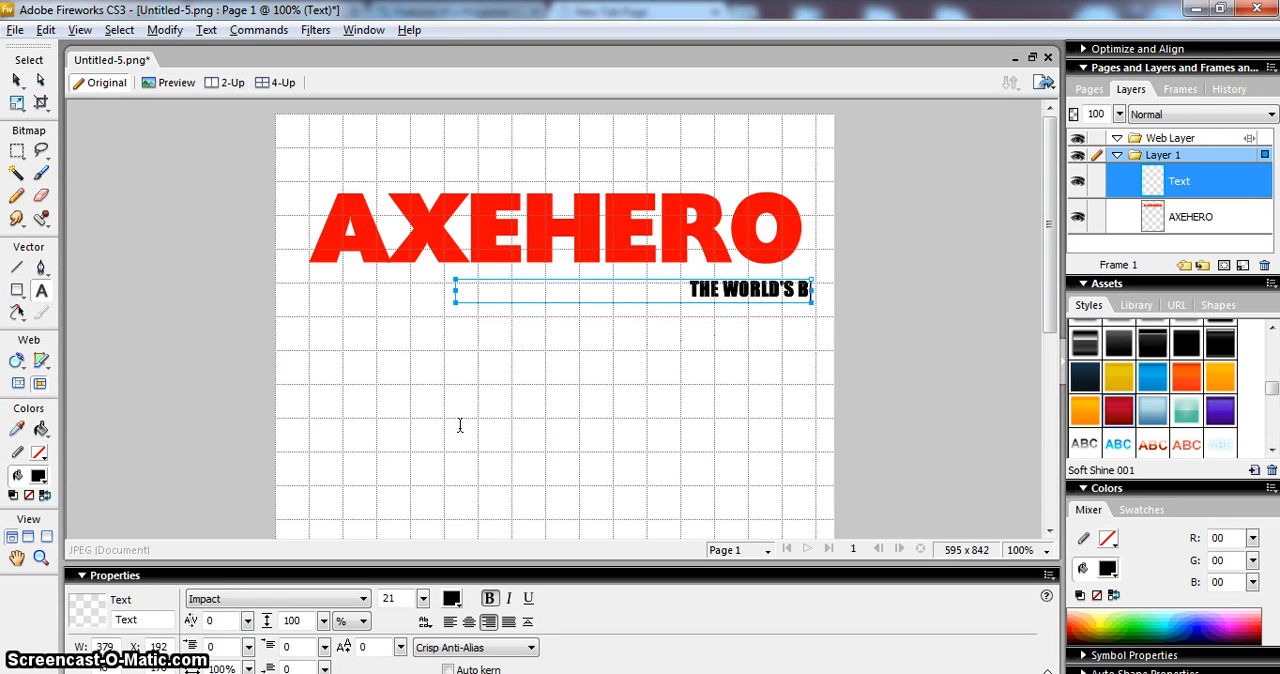
pyautogui.write('S')
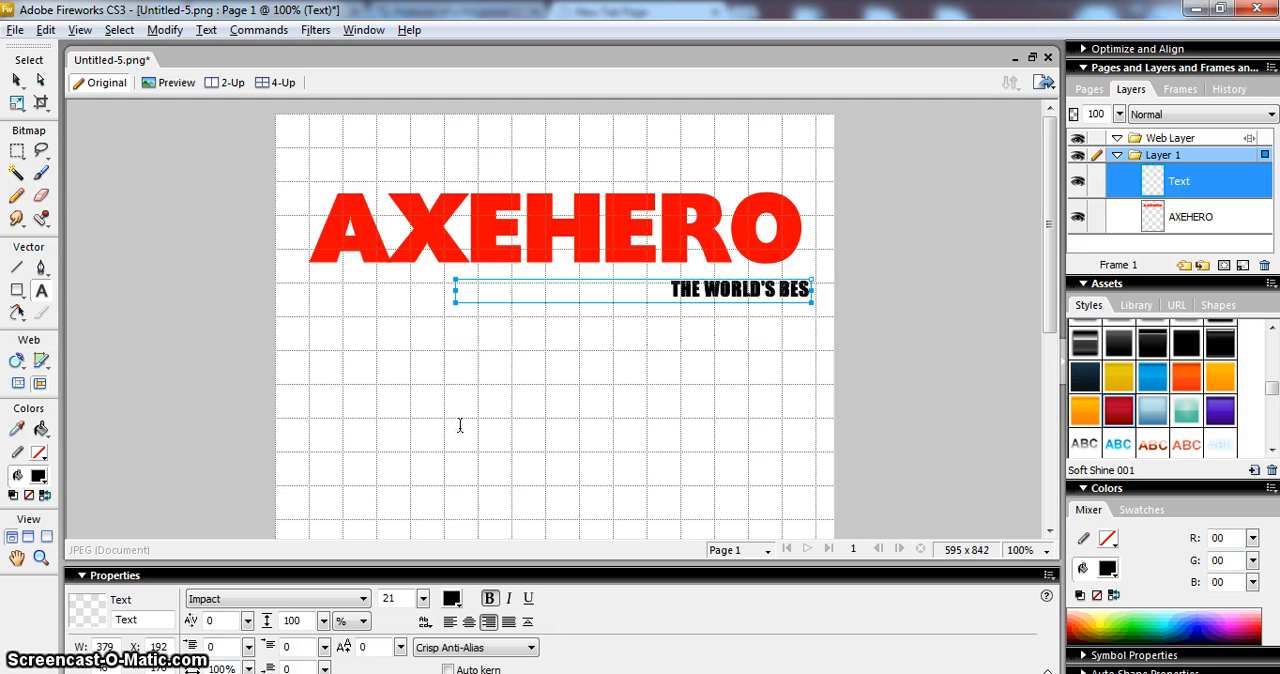
pyautogui.write('T BUIT')
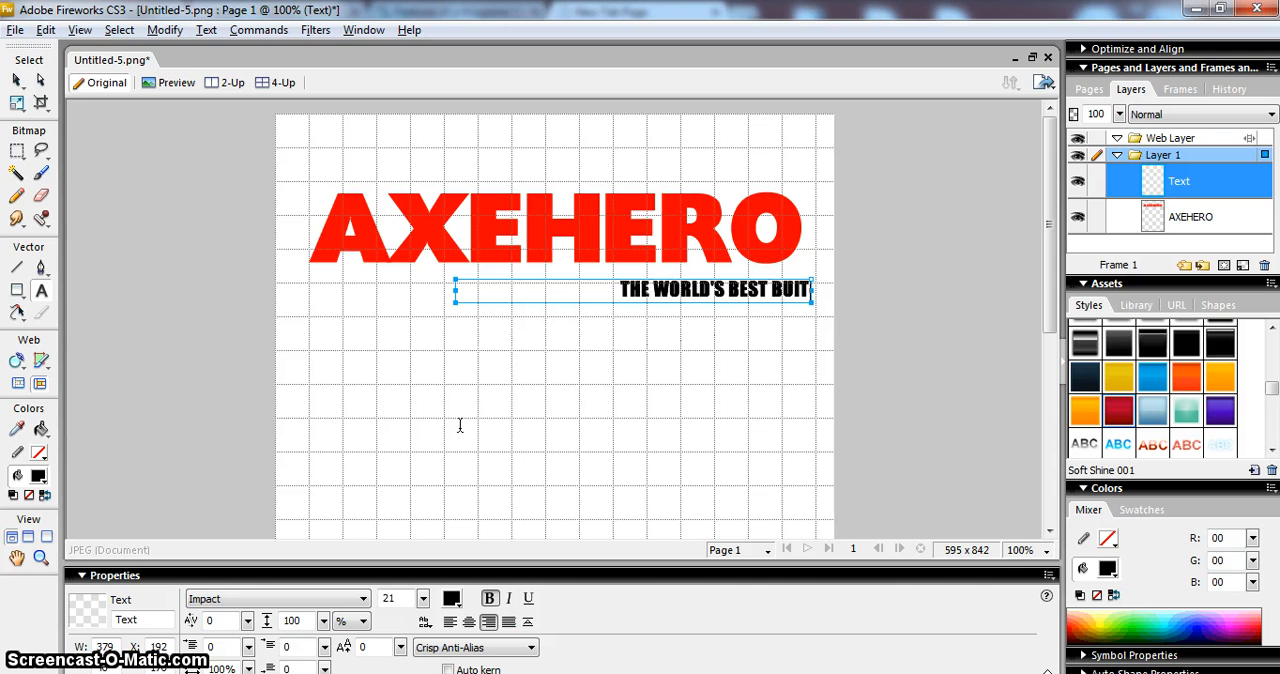
pyautogui.write('GUIT')
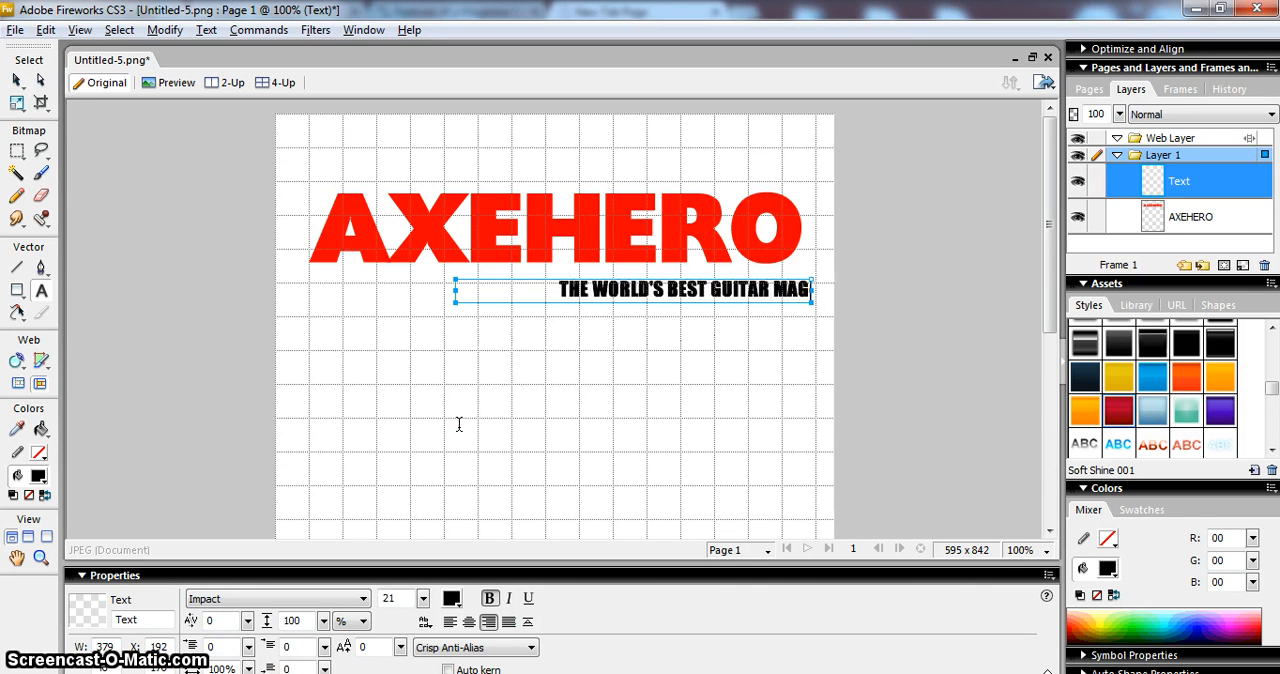
pyautogui.write('AZINE')
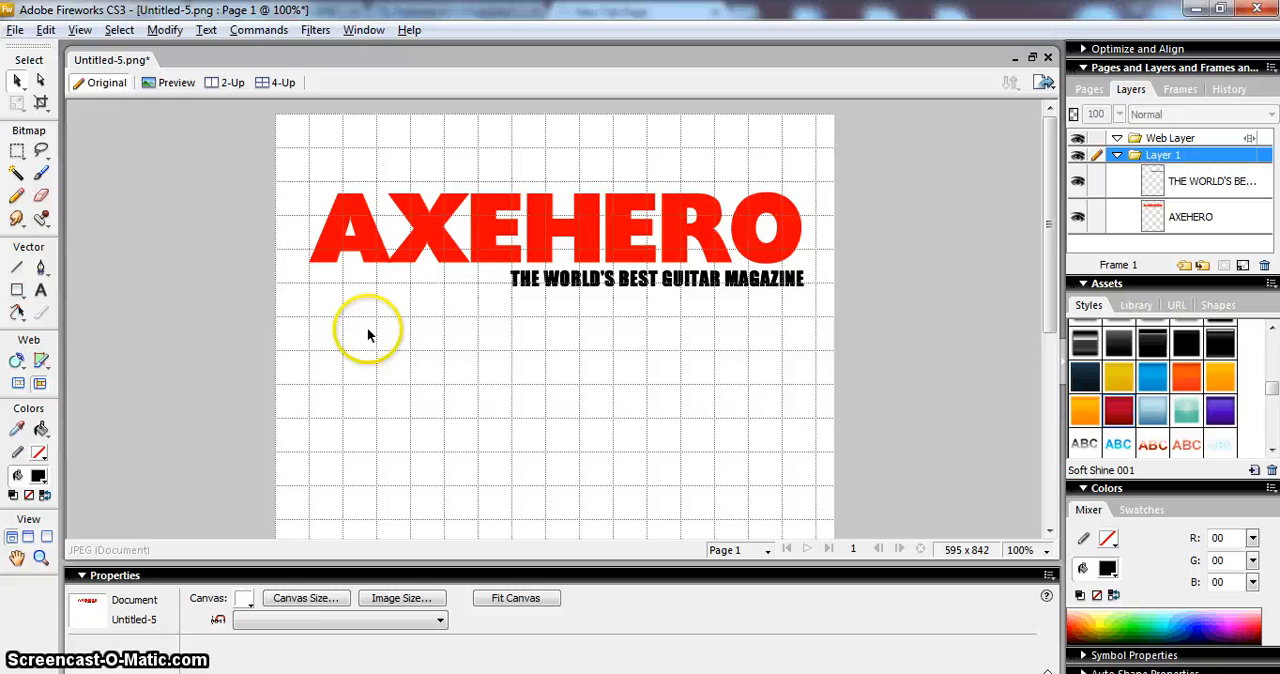
# Step: Select AXEHERO and start nudging its kerning tighter with the Properties arrows
pyautogui.click(510, 228)
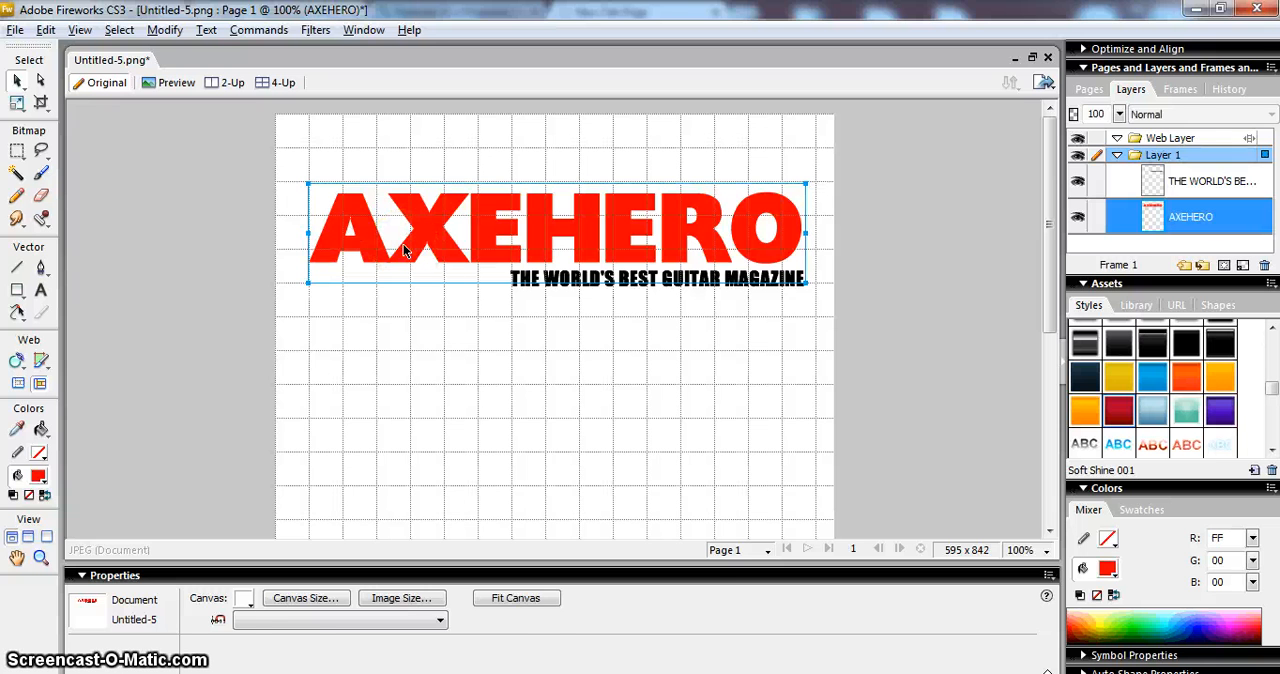
pyautogui.click(404, 250)
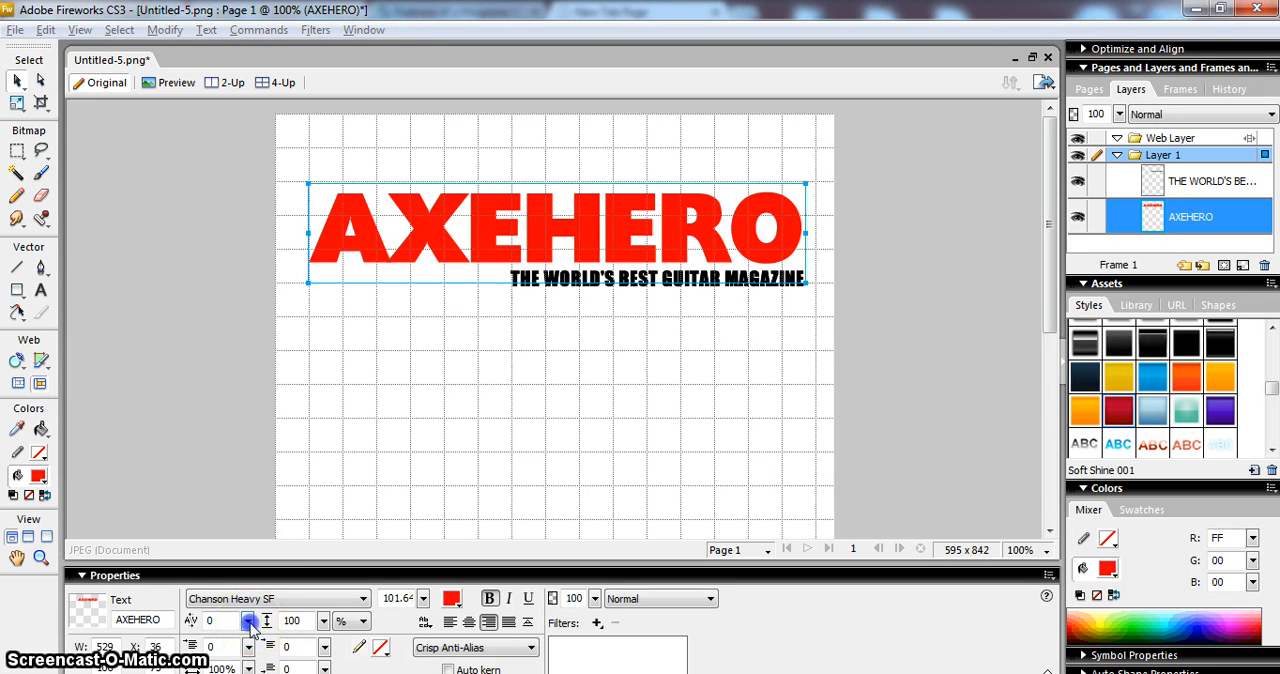
pyautogui.click(250, 620)
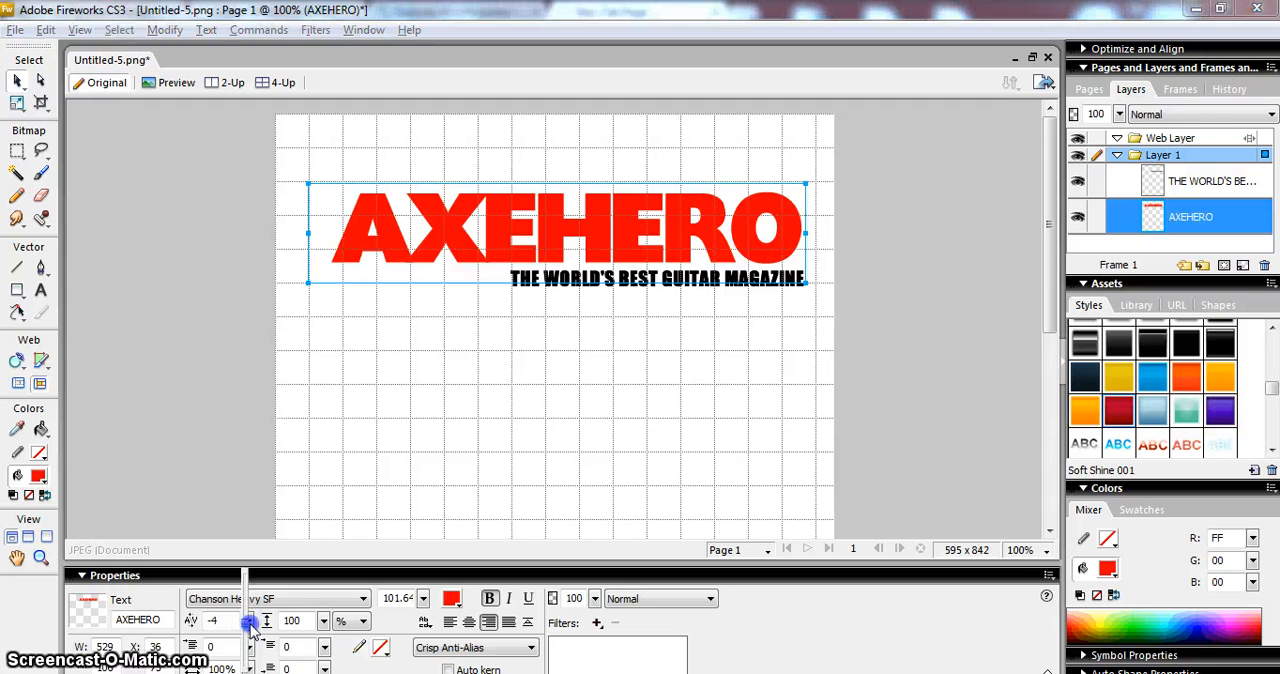
pyautogui.click(248, 624)
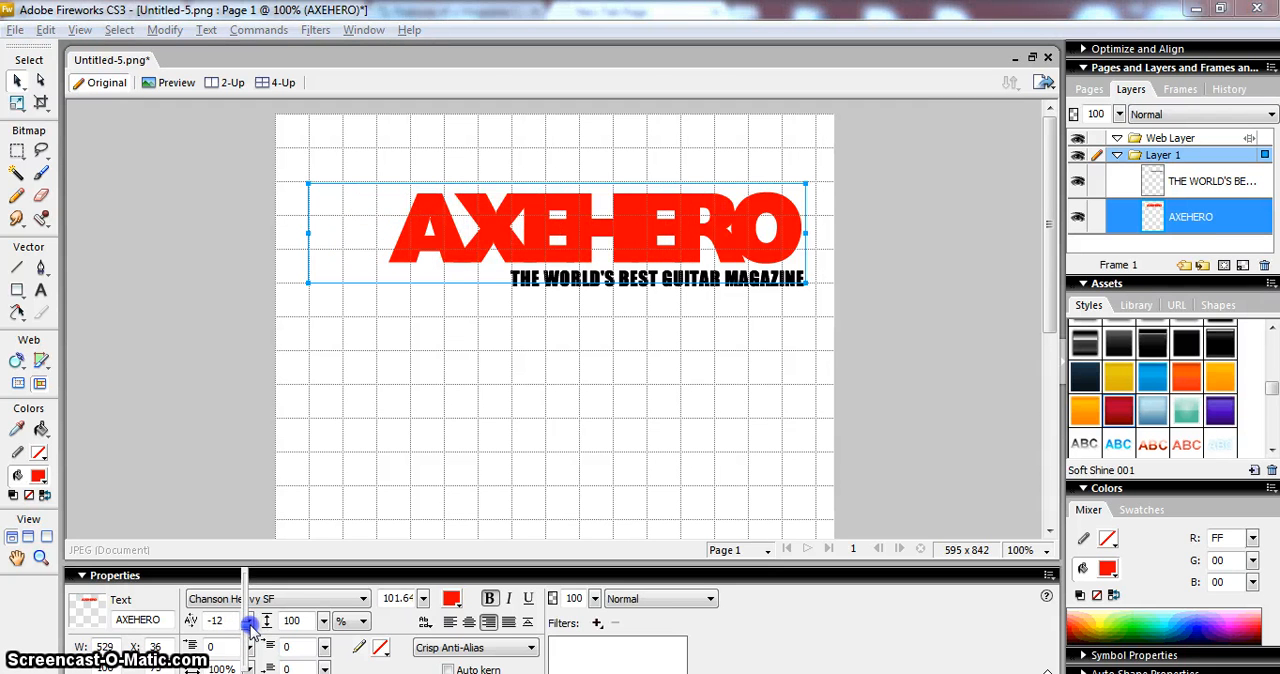
pyautogui.click(250, 616)
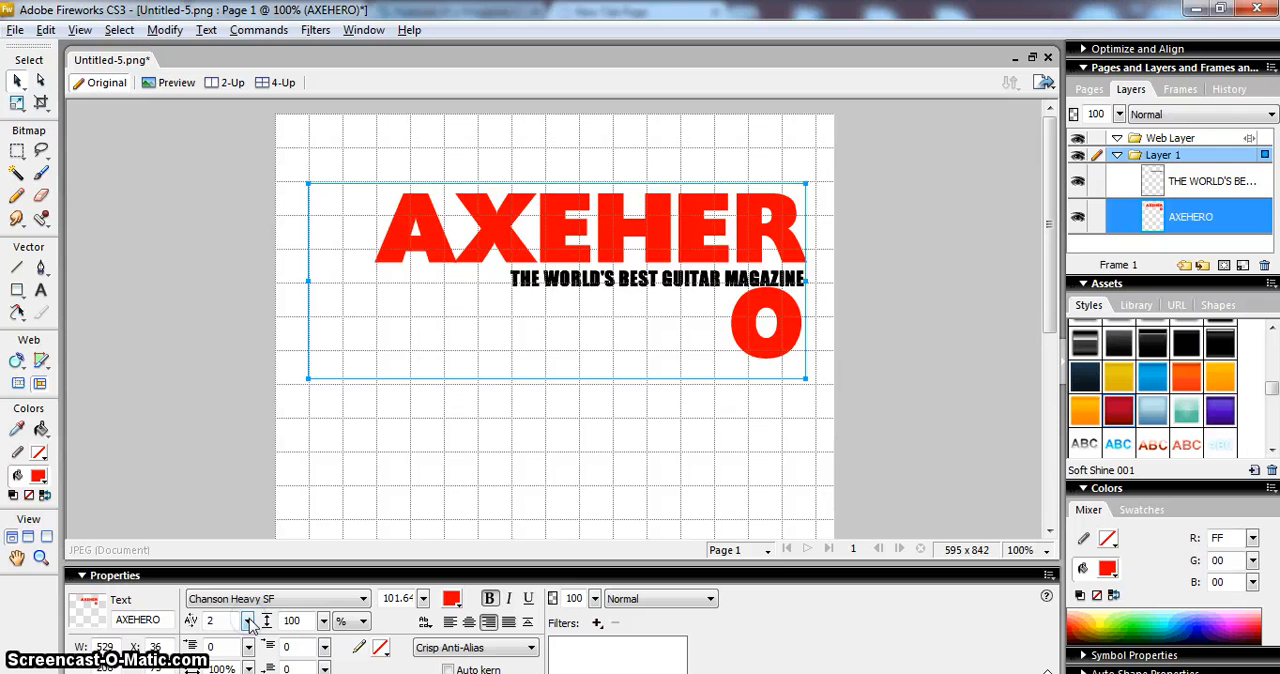
pyautogui.click(248, 624)
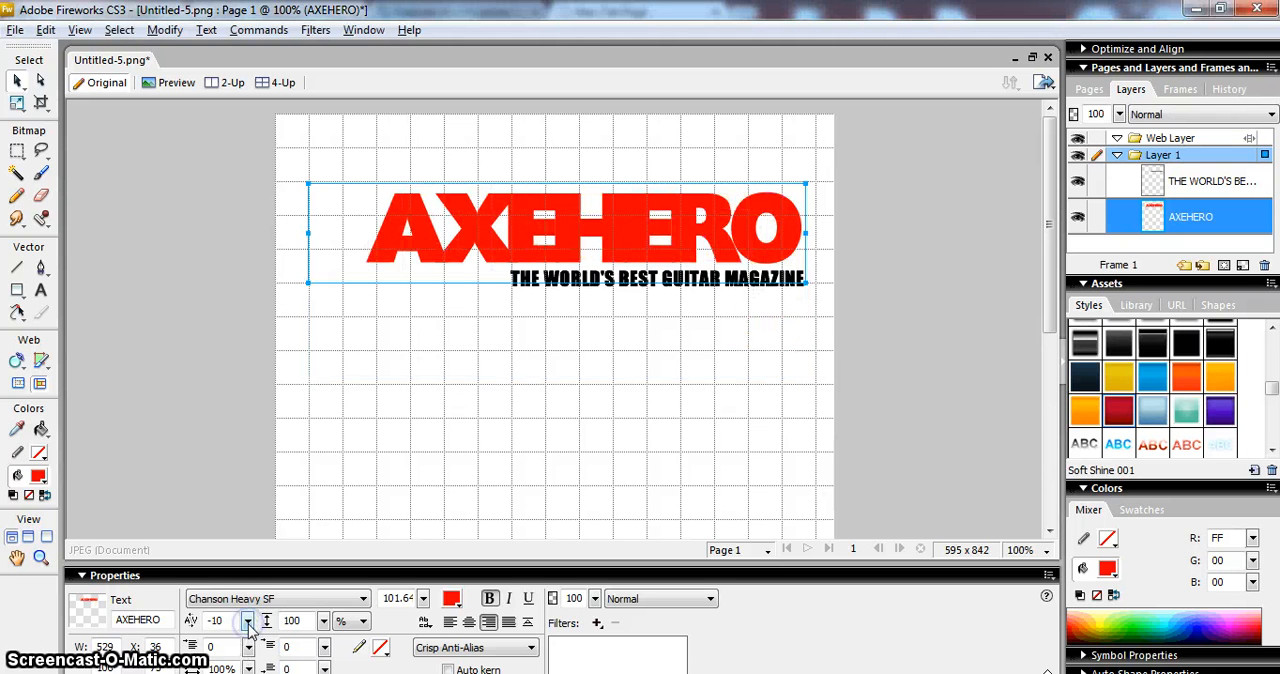
pyautogui.click(248, 616)
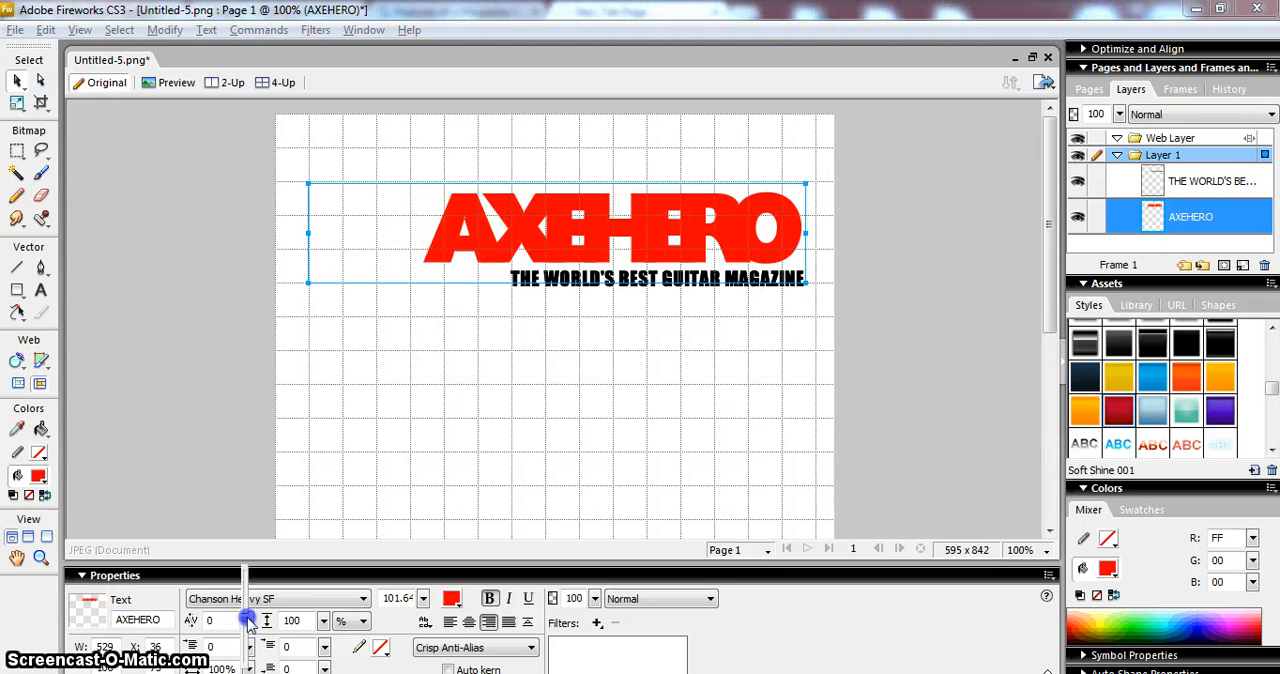
pyautogui.click(248, 620)
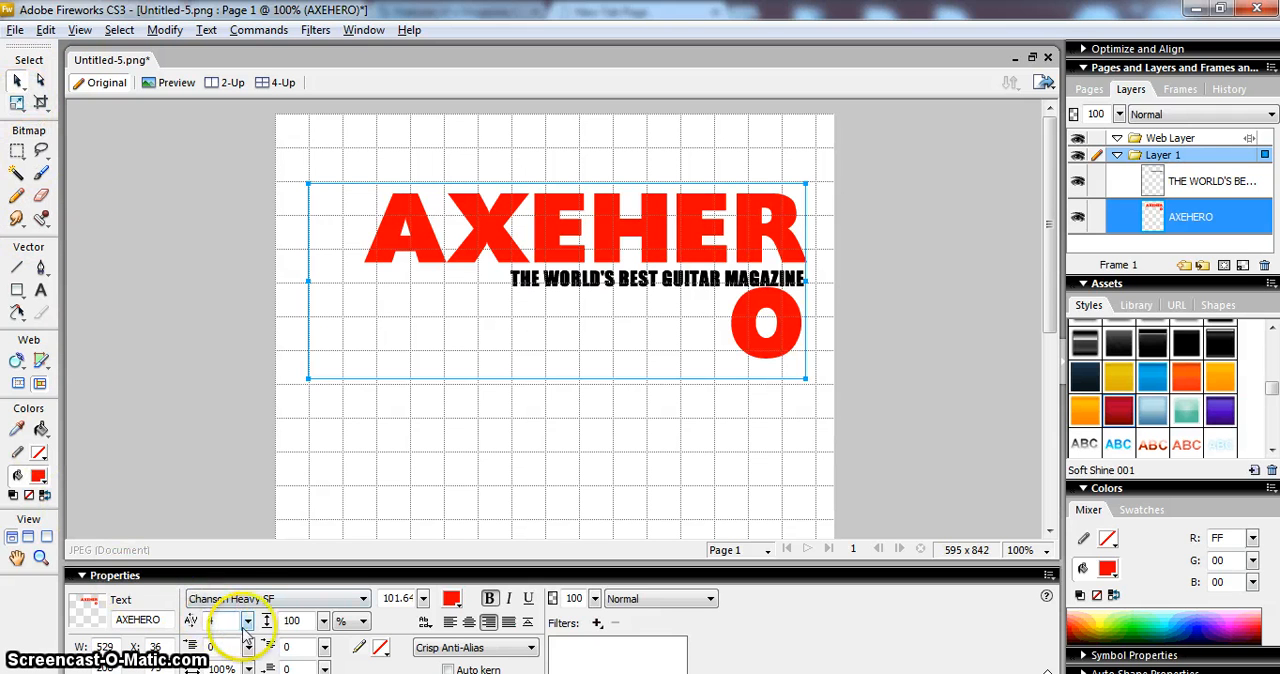
# Step: Fine-tune the kerning to settle on -4 so AXEHERO fits one line
pyautogui.click(248, 624)
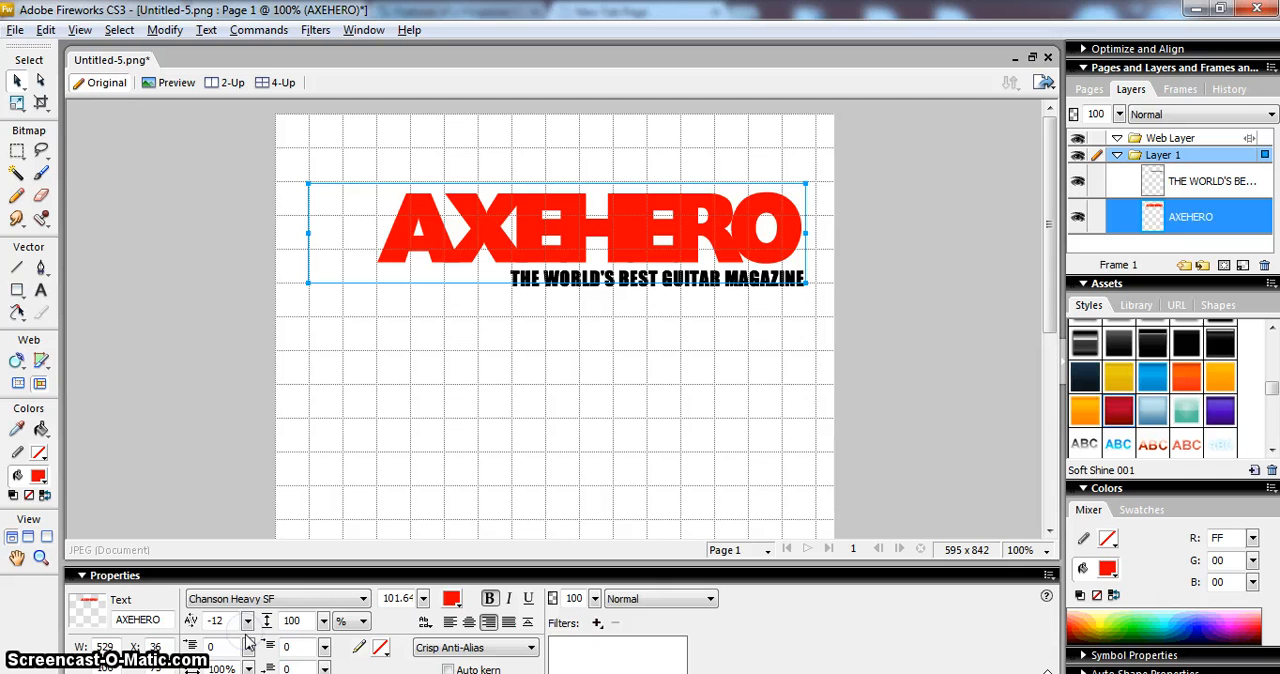
pyautogui.click(248, 620)
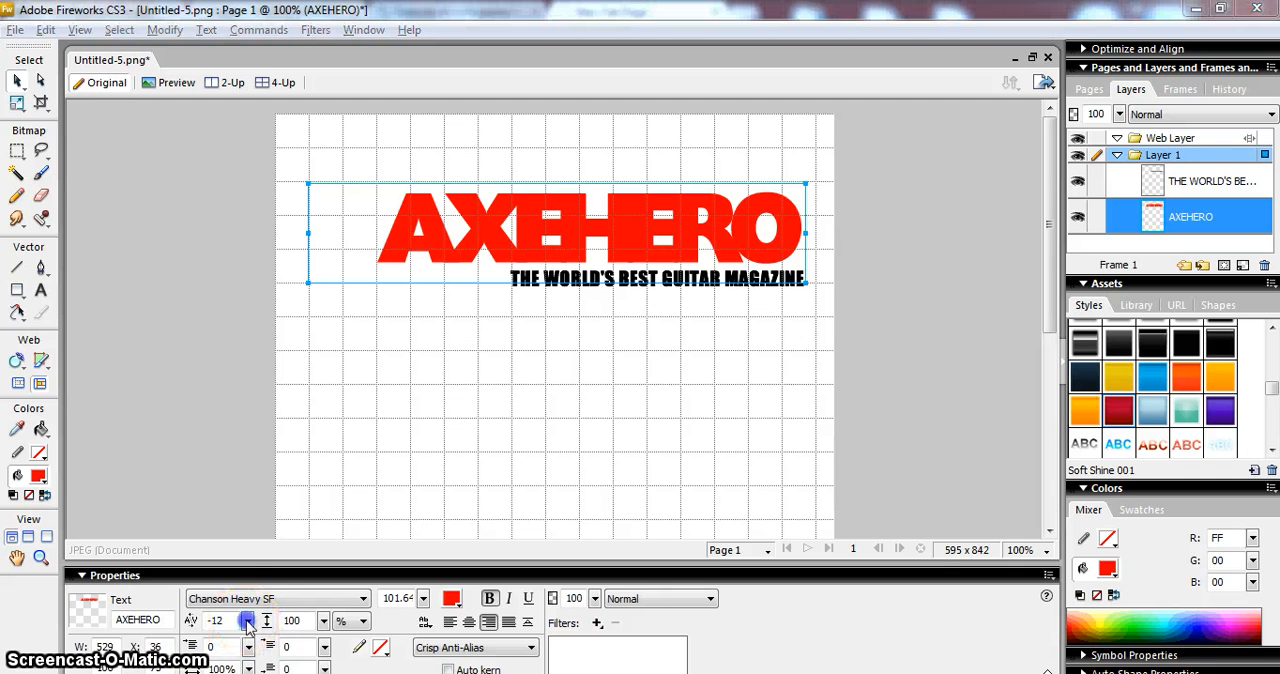
pyautogui.click(248, 616)
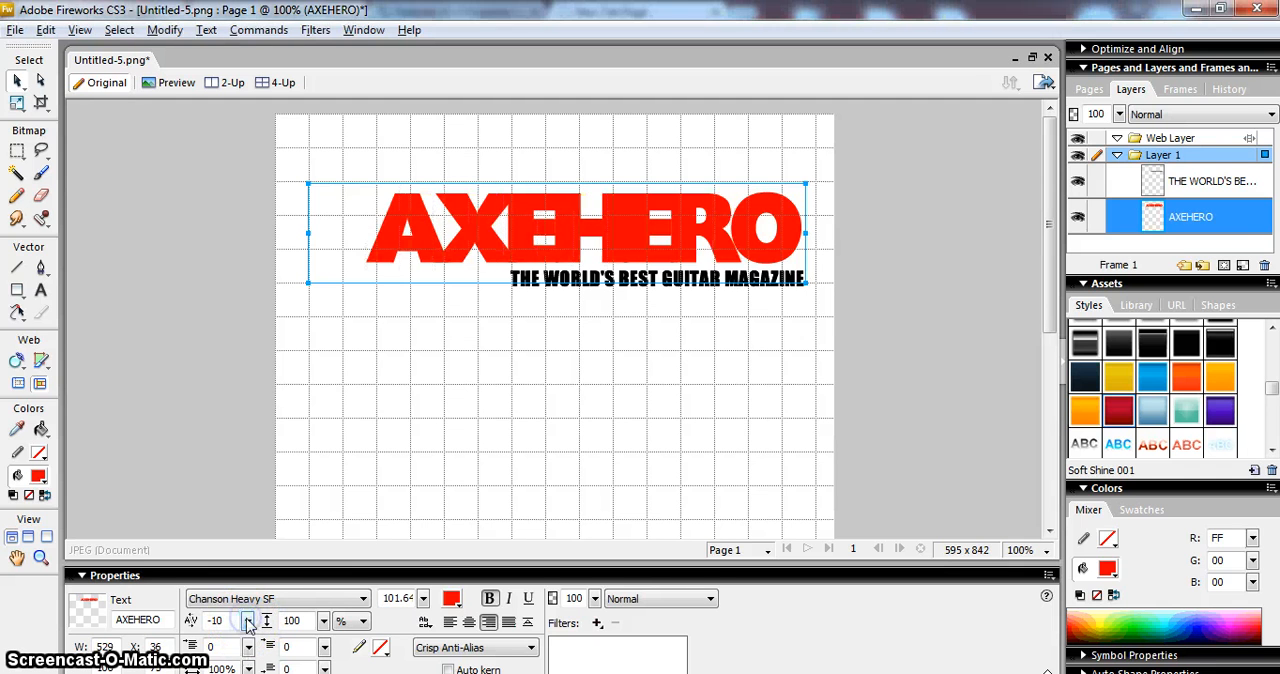
pyautogui.click(248, 616)
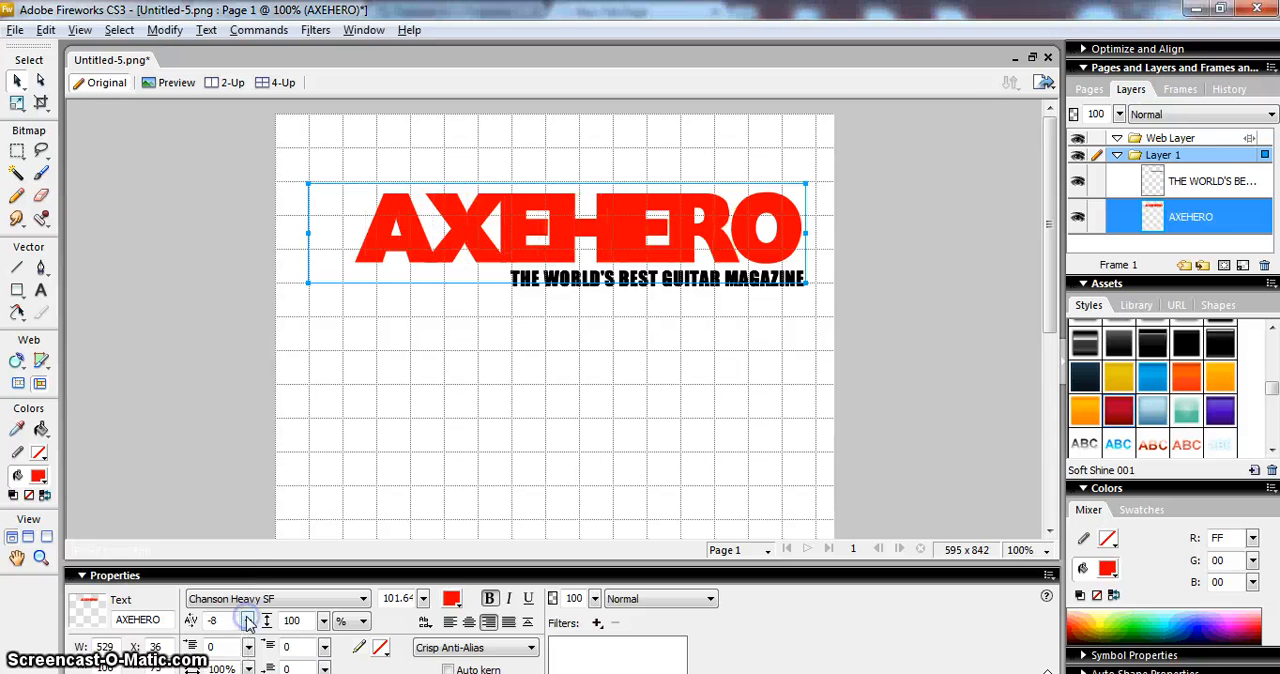
pyautogui.click(248, 620)
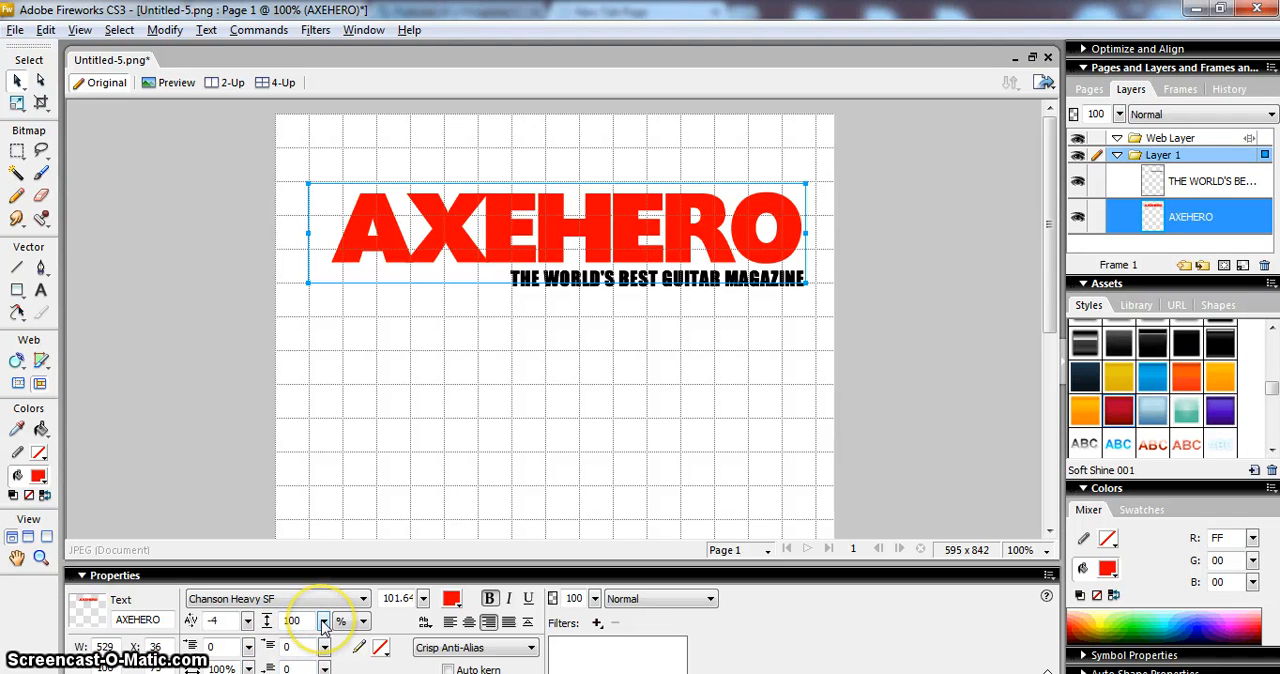
pyautogui.click(324, 616)
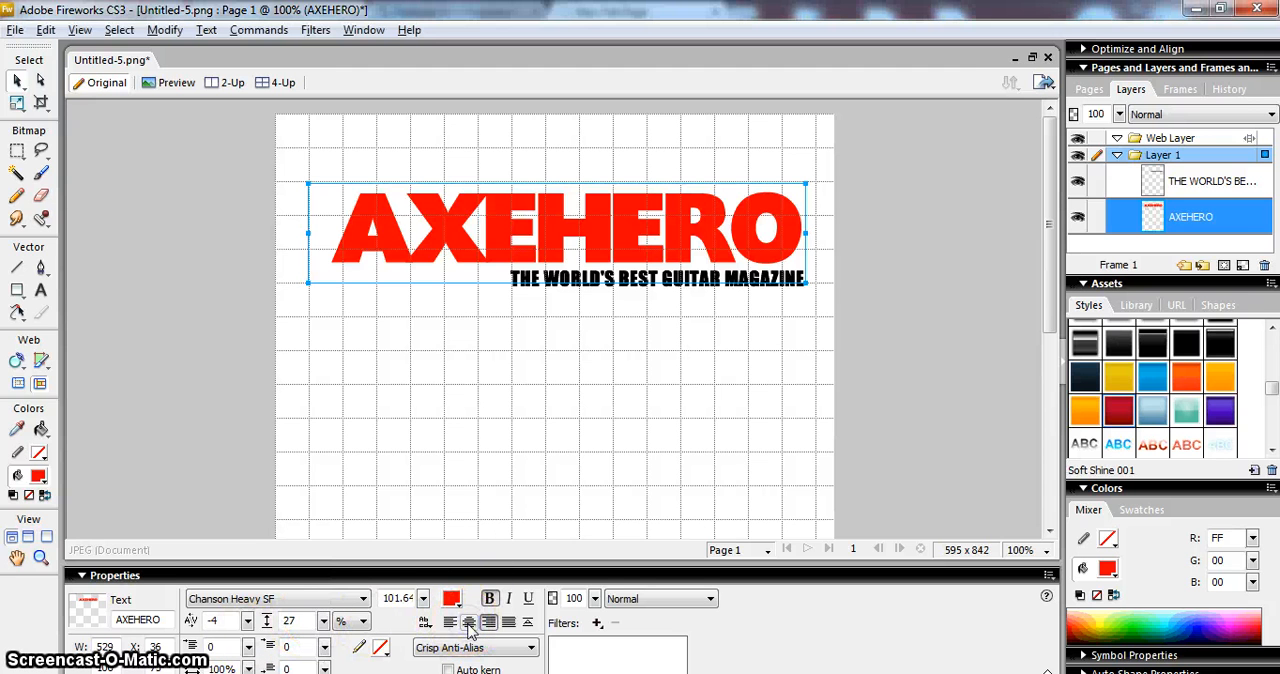
# Step: Set the masthead leading to 27, change its alignment, then deselect it
pyautogui.click(450, 622)
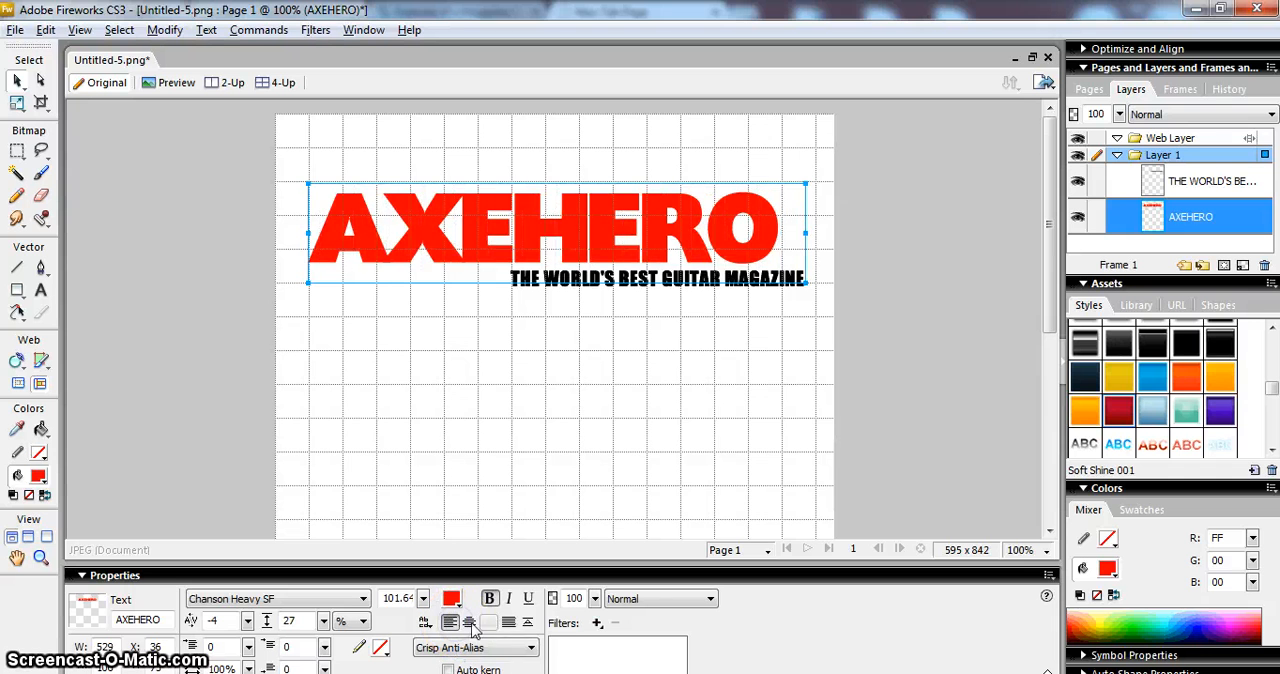
pyautogui.click(470, 620)
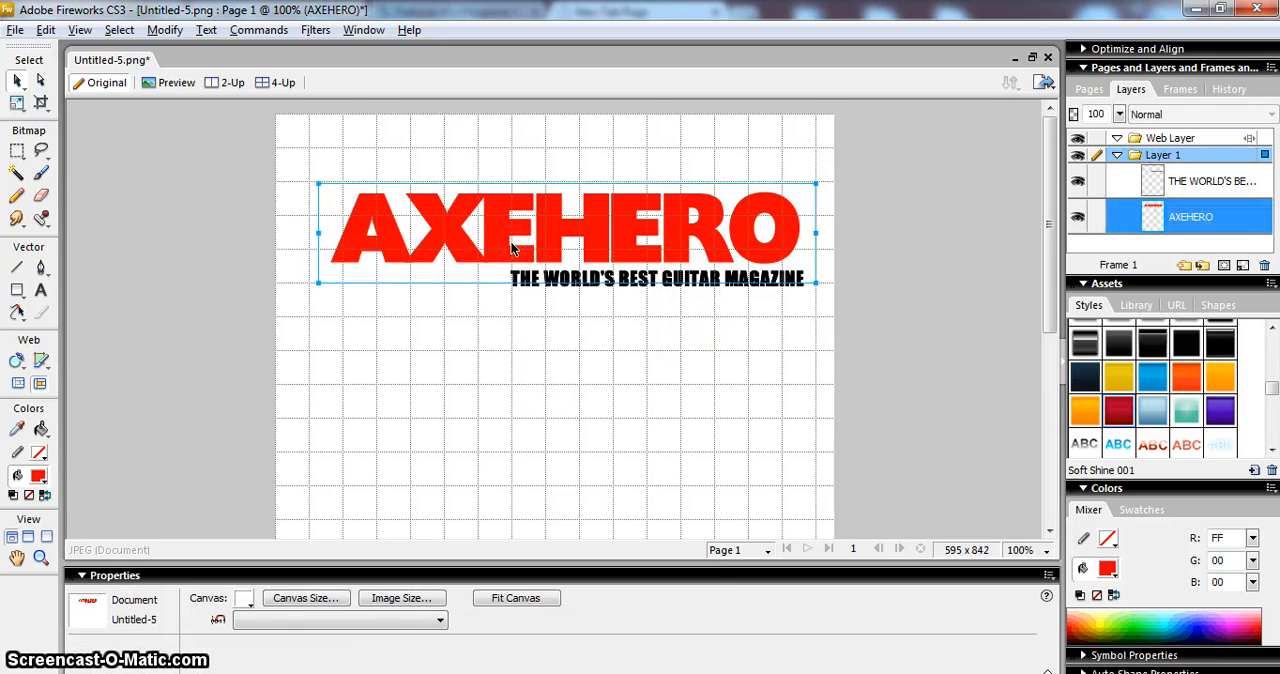
pyautogui.click(516, 346)
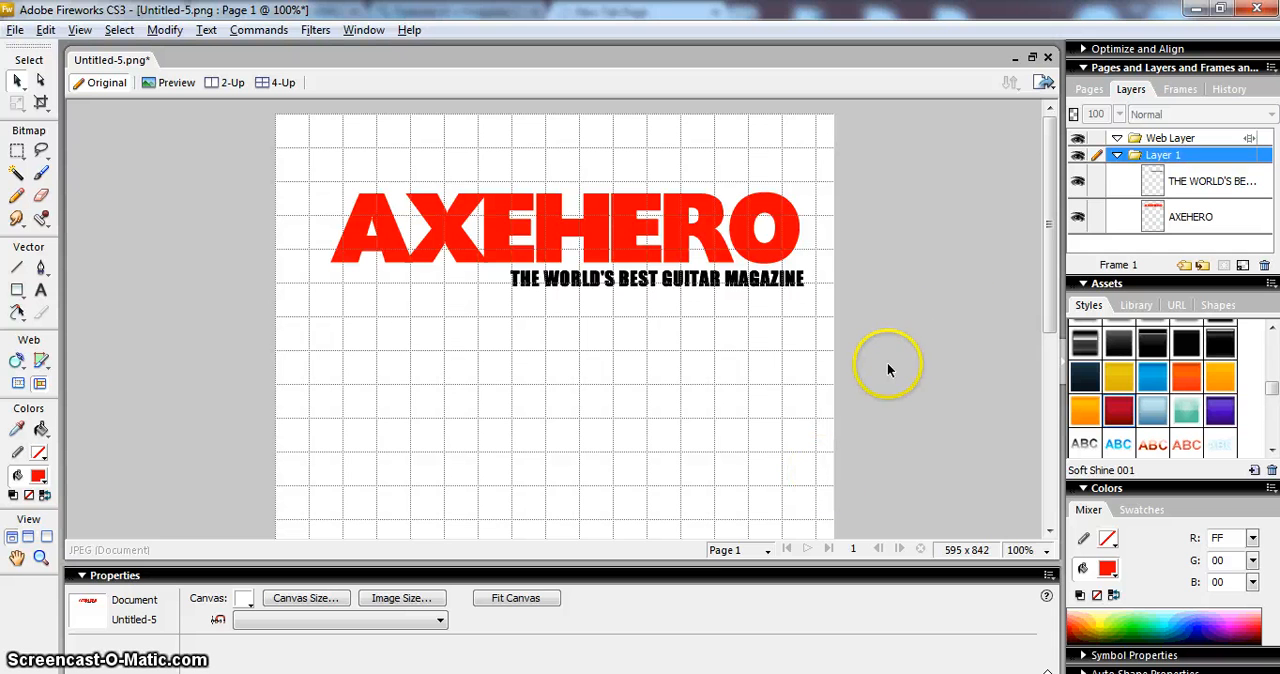
pyautogui.moveTo(870, 372)
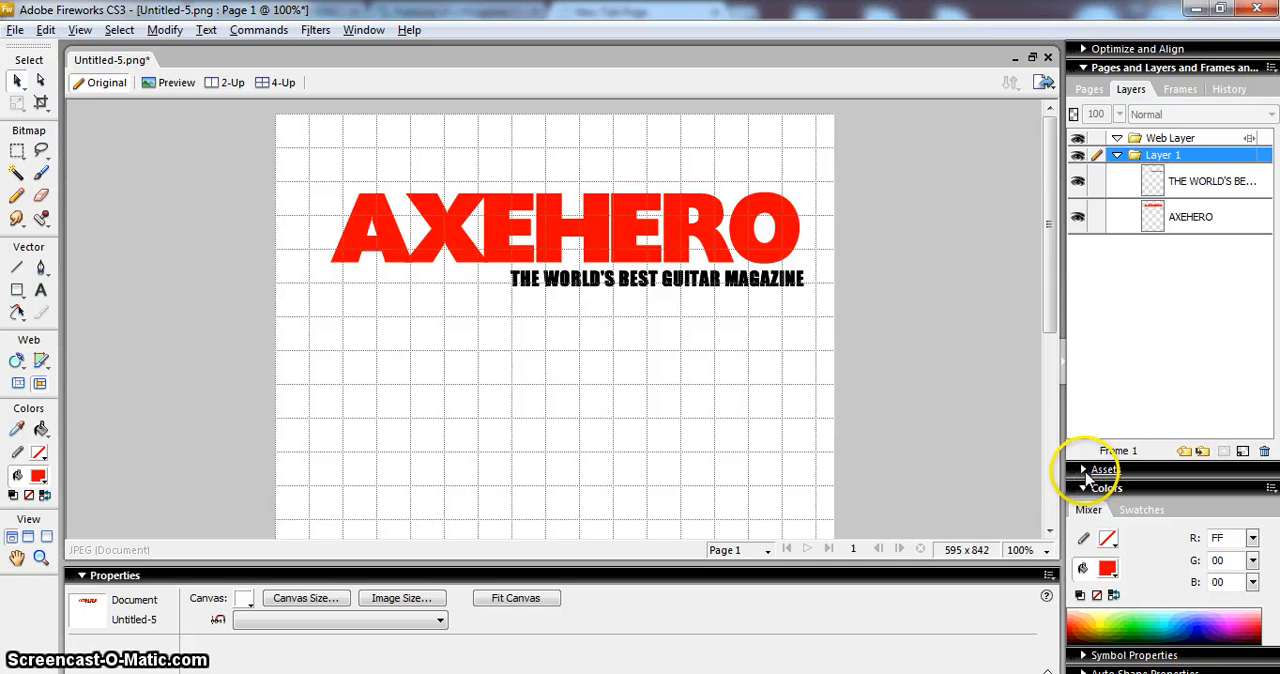
pyautogui.click(1084, 468)
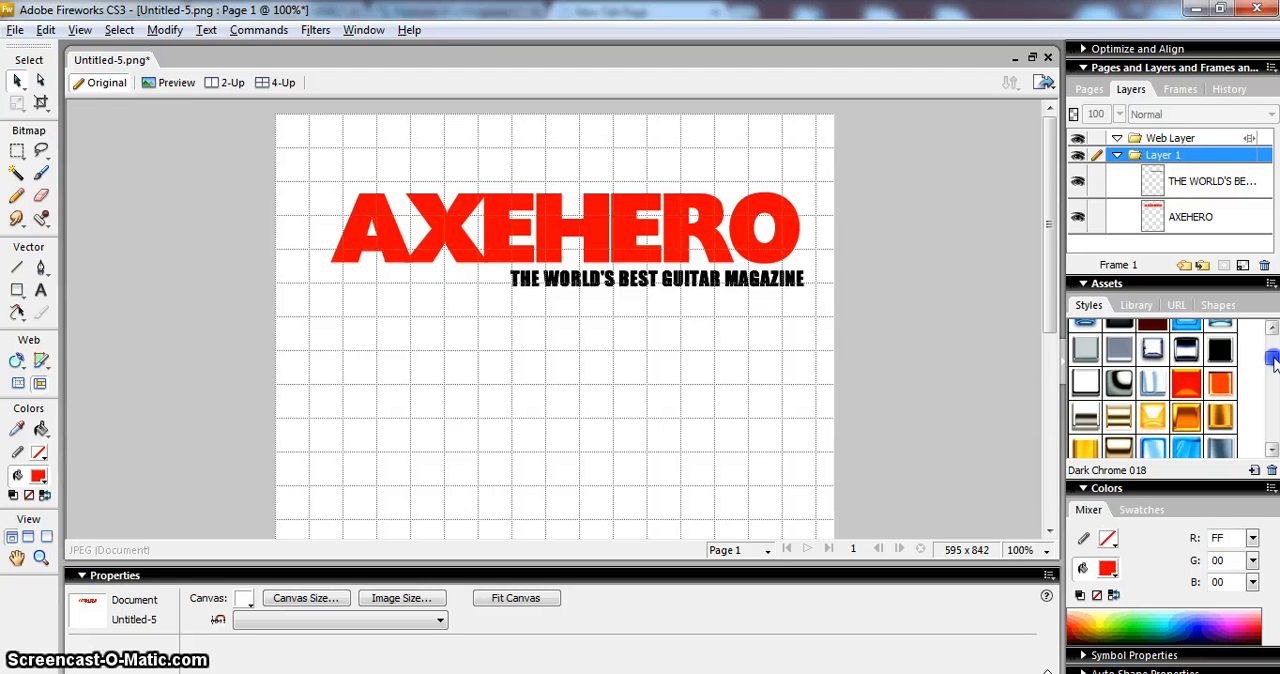
pyautogui.scroll(-3)
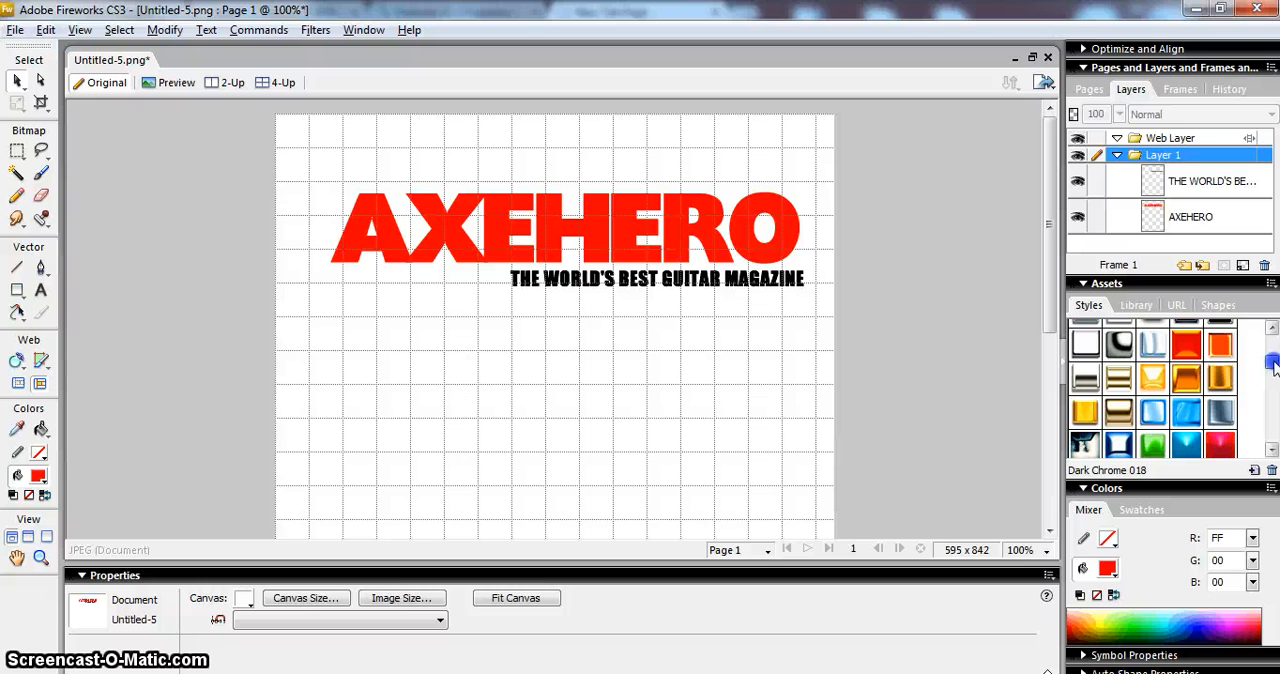
pyautogui.scroll(-3)
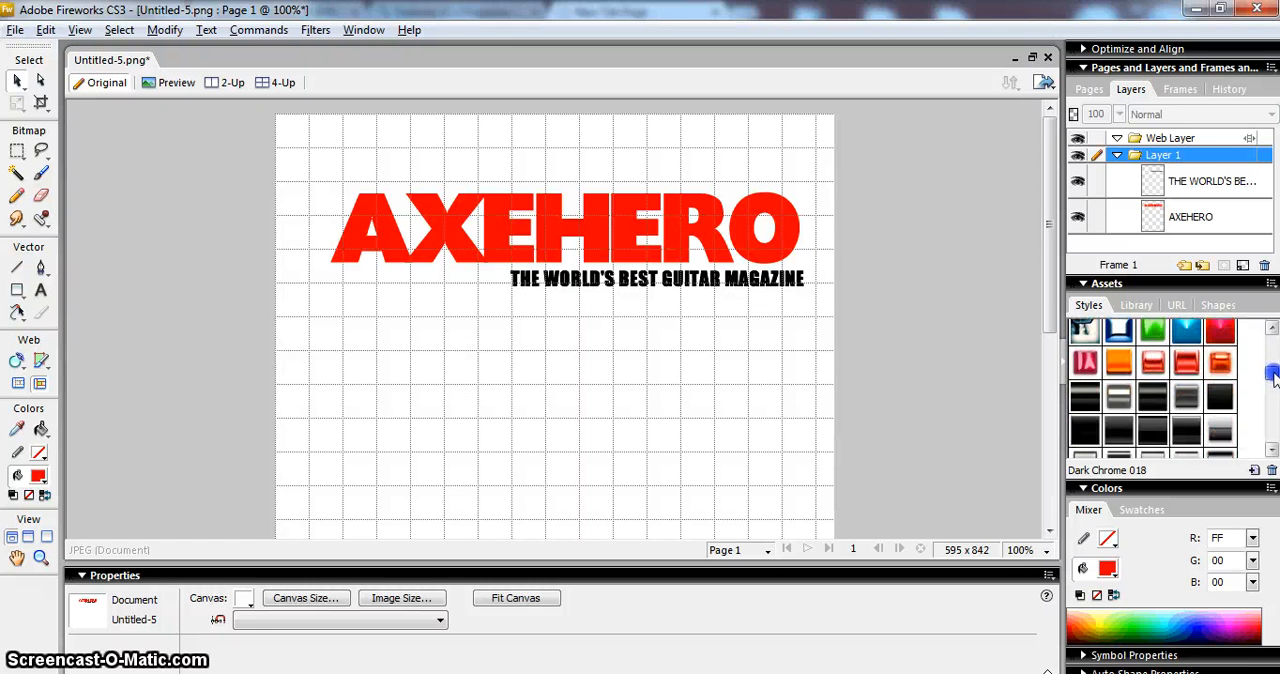
pyautogui.scroll(-3)
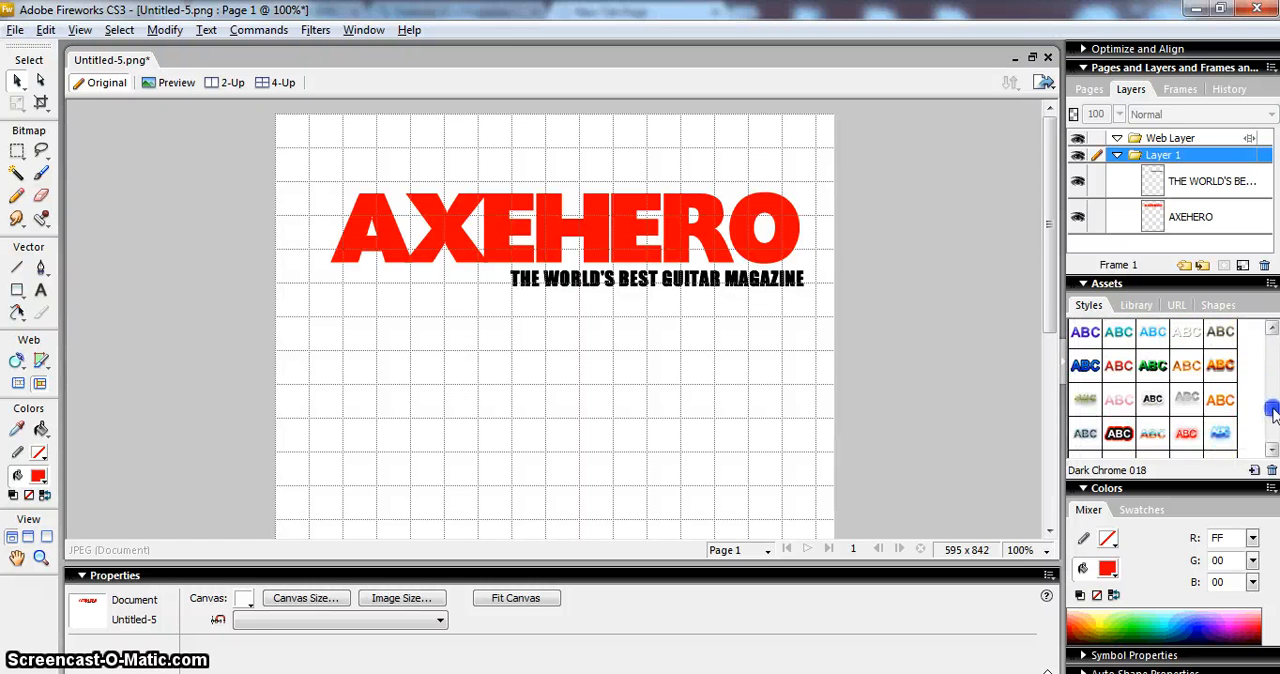
pyautogui.scroll(-3)
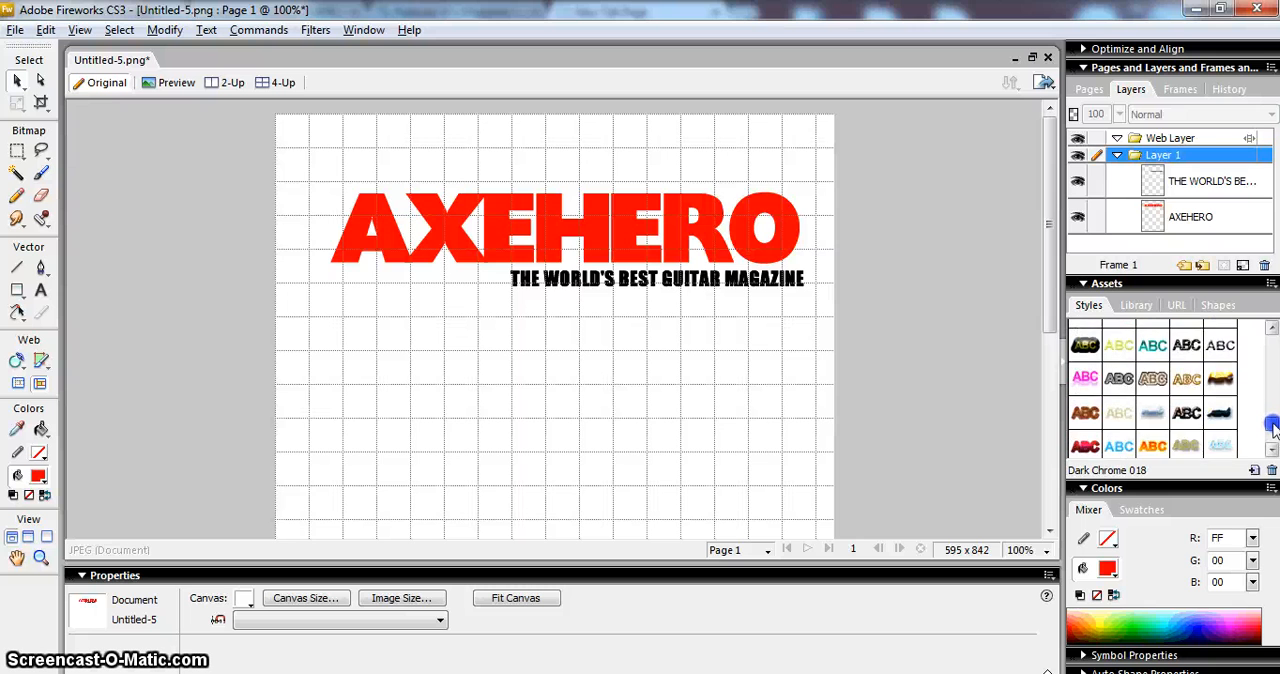
pyautogui.scroll(-3)
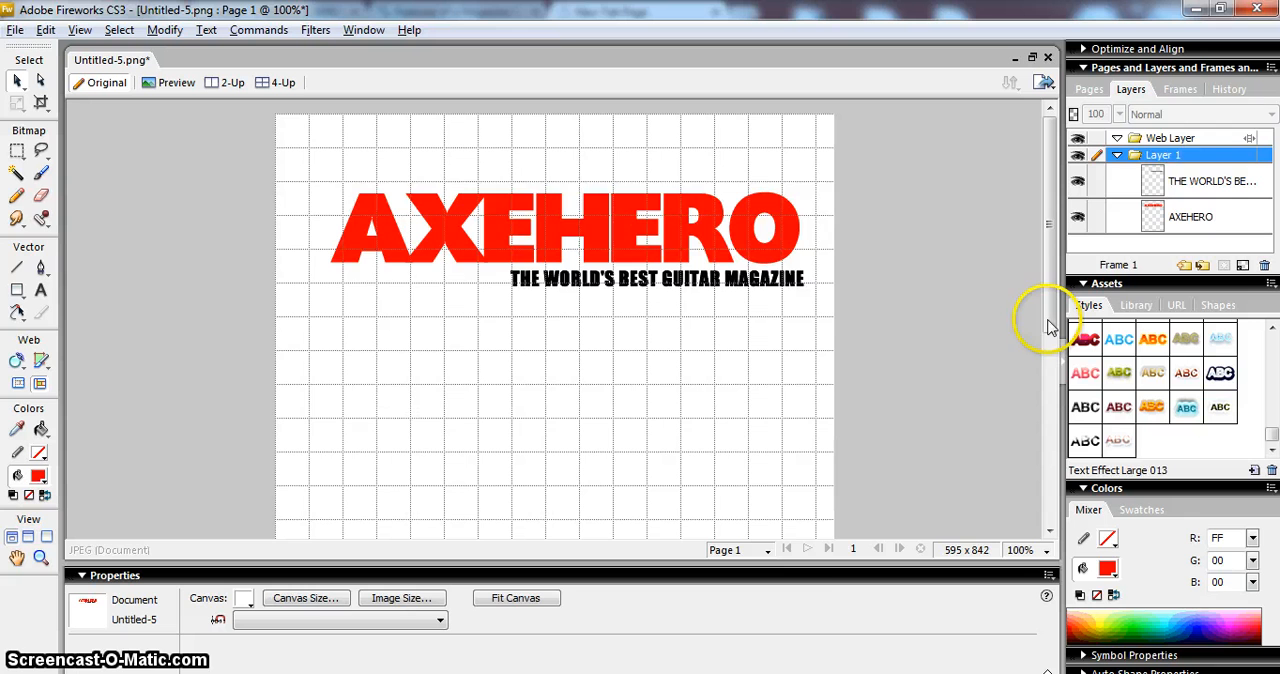
pyautogui.click(1190, 216)
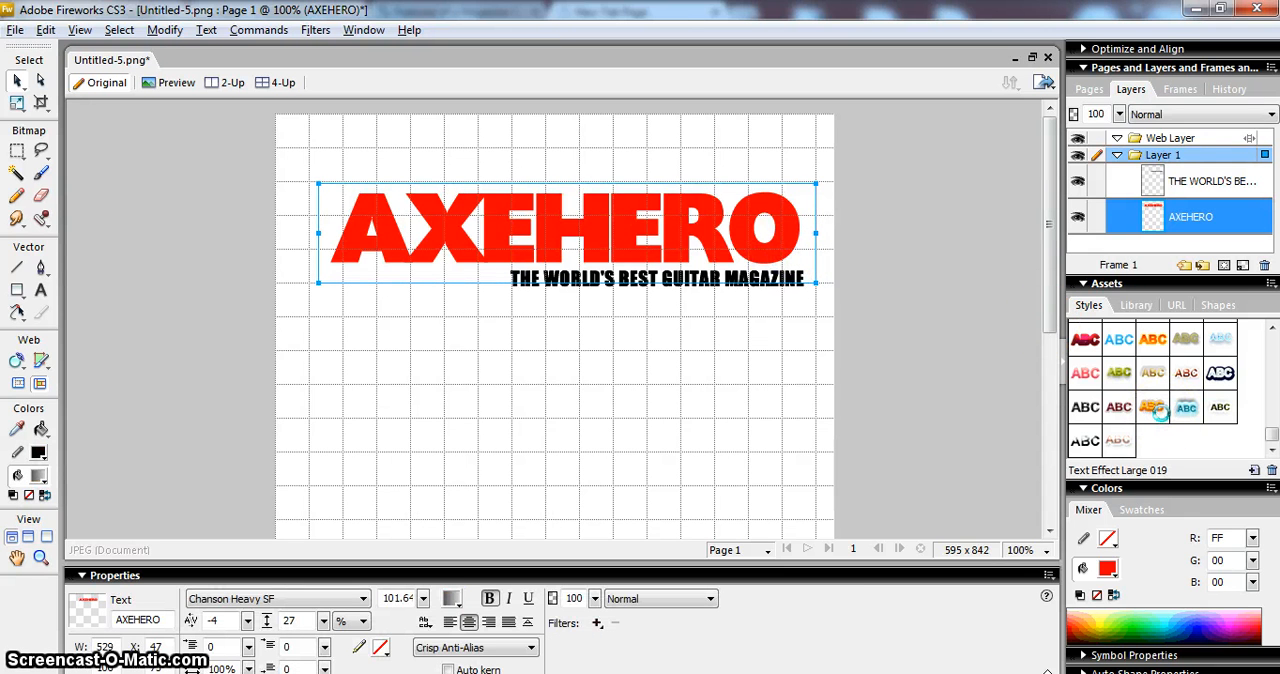
pyautogui.click(1152, 404)
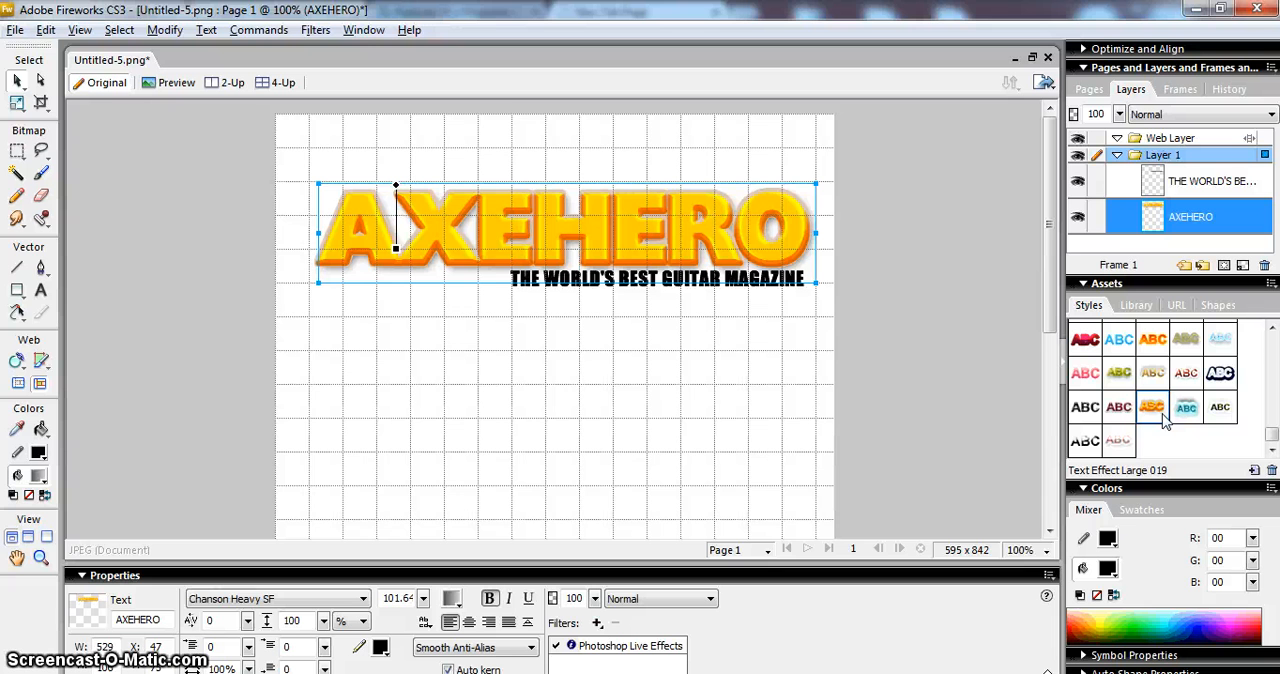
pyautogui.click(1152, 406)
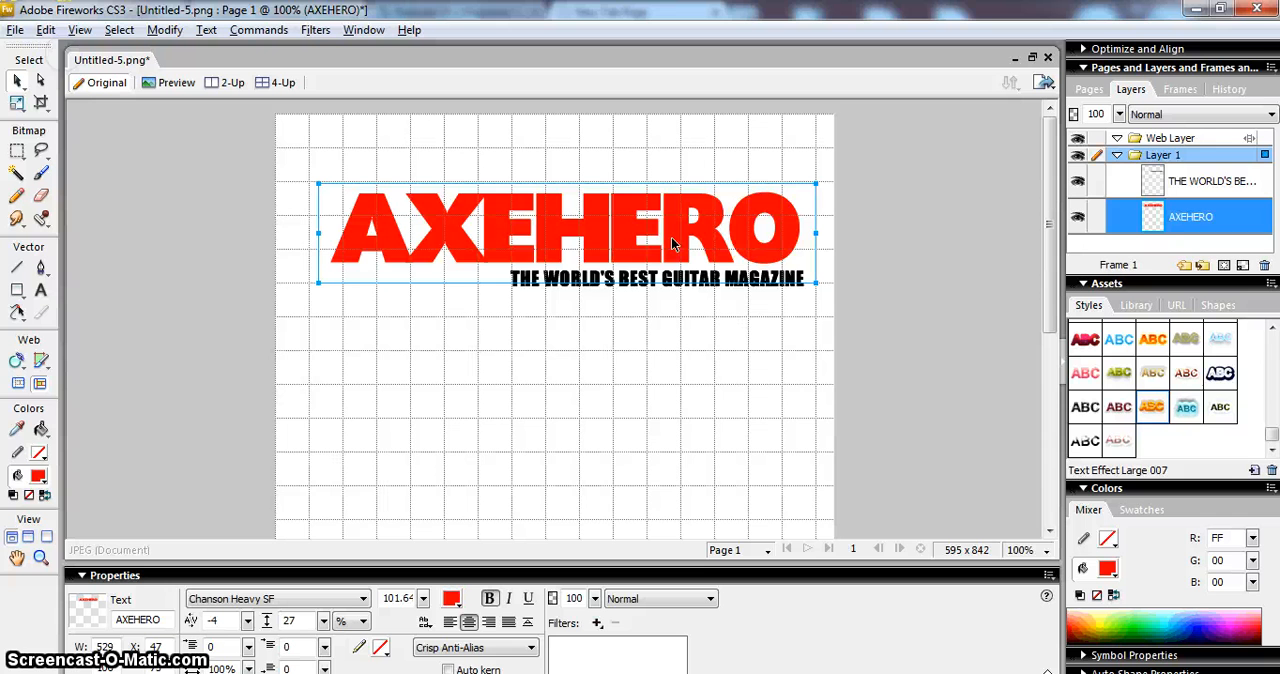
pyautogui.scroll(-3)
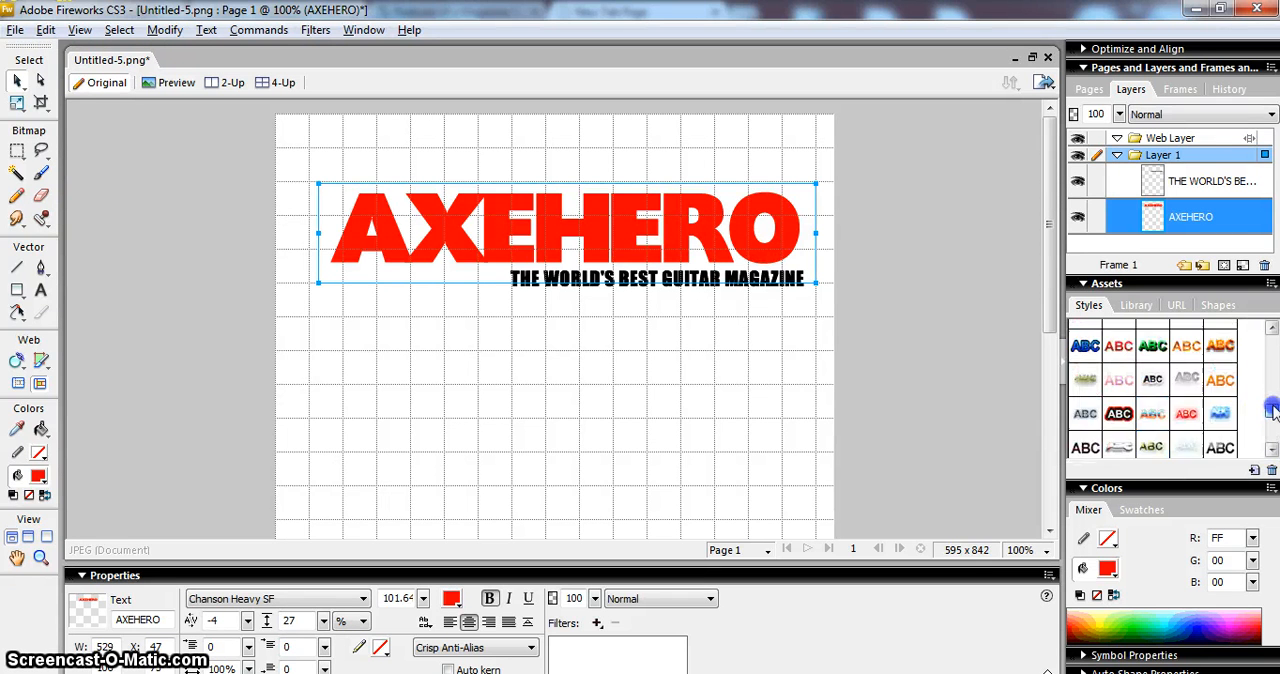
pyautogui.scroll(-3)
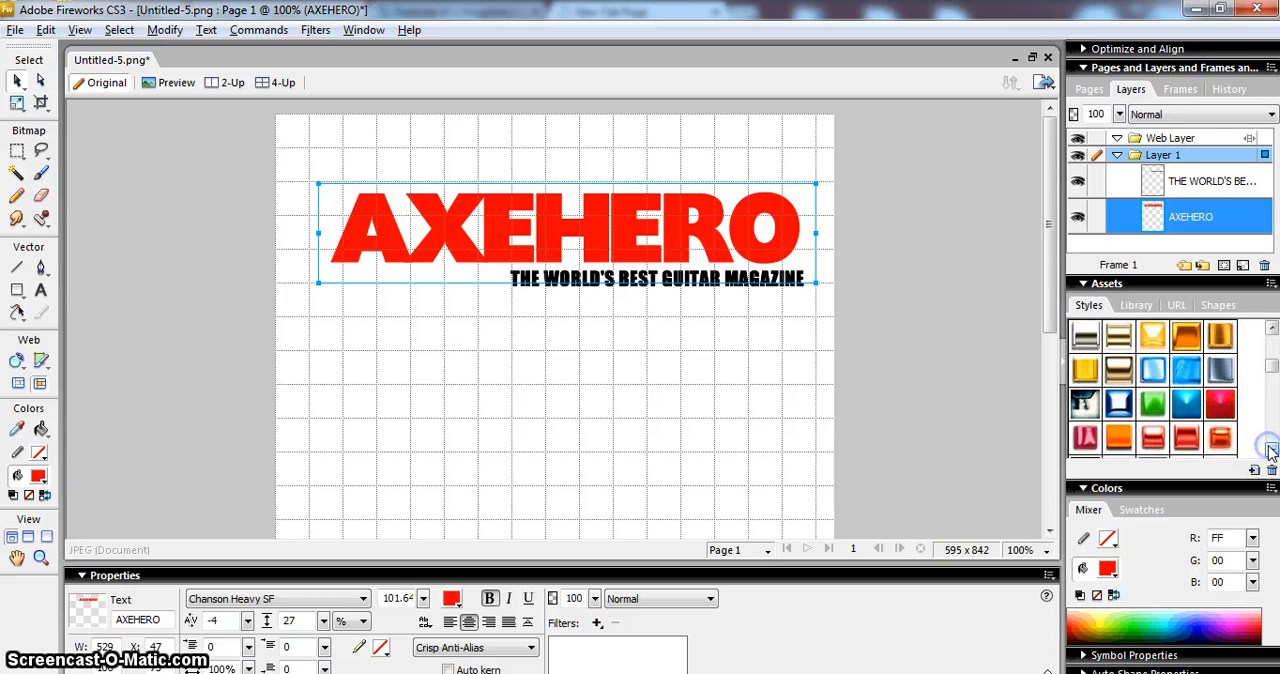
pyautogui.scroll(-3)
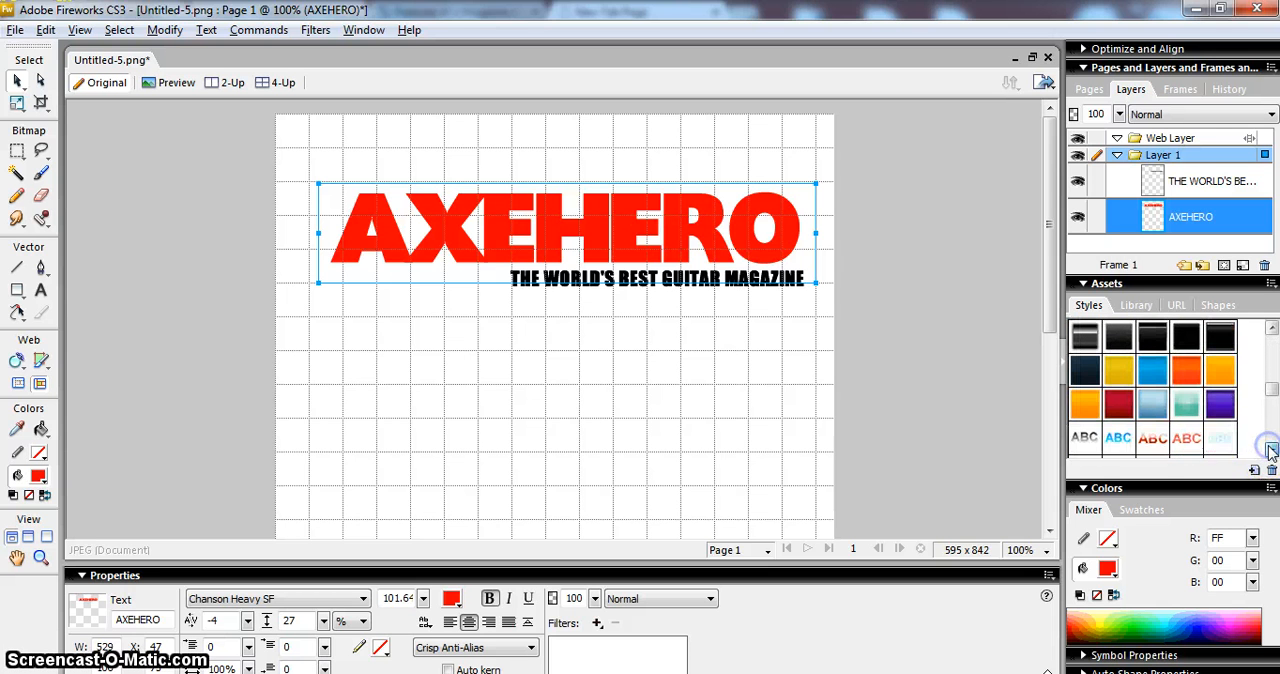
# Step: Apply the Soft Shine dark red style to AXEHERO and deselect to view it
pyautogui.click(1118, 404)
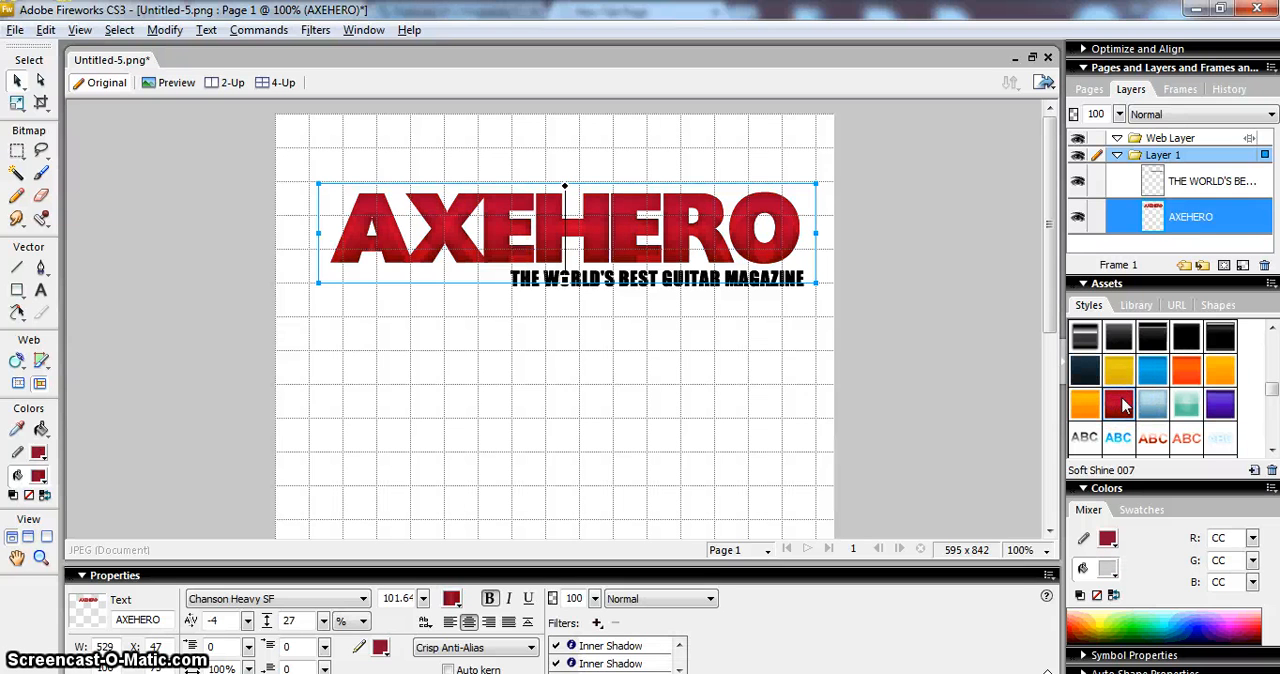
pyautogui.click(730, 372)
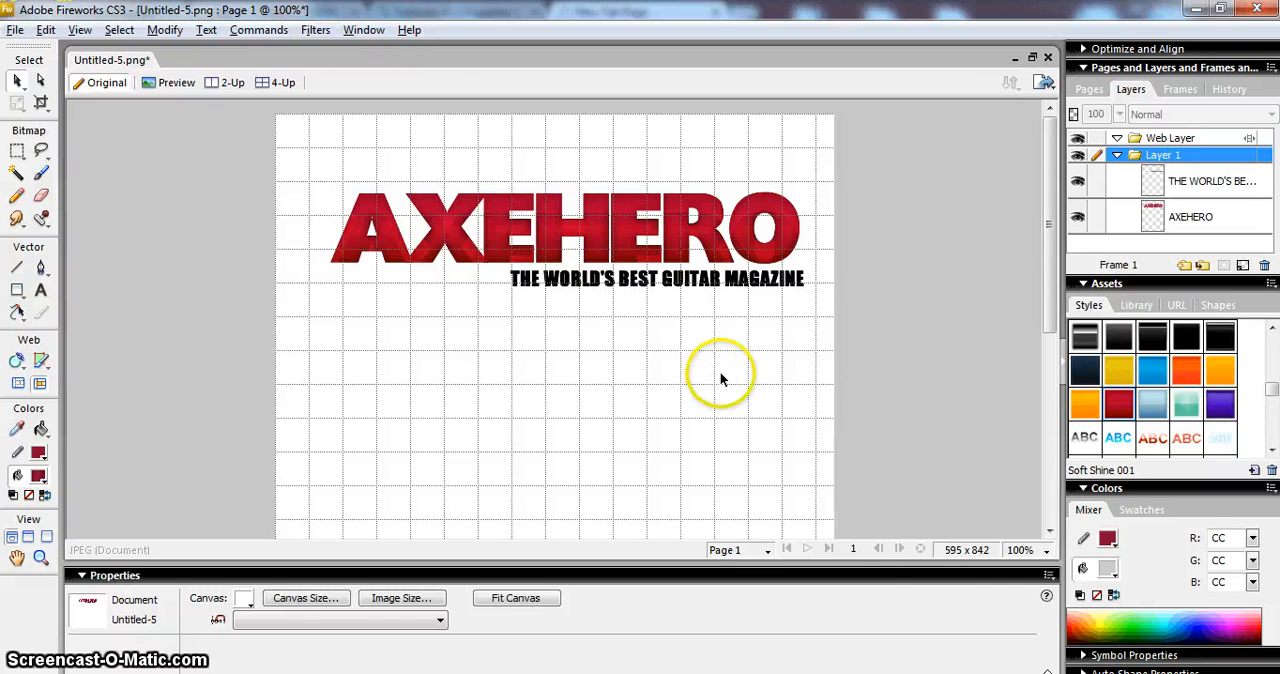
pyautogui.moveTo(920, 530)
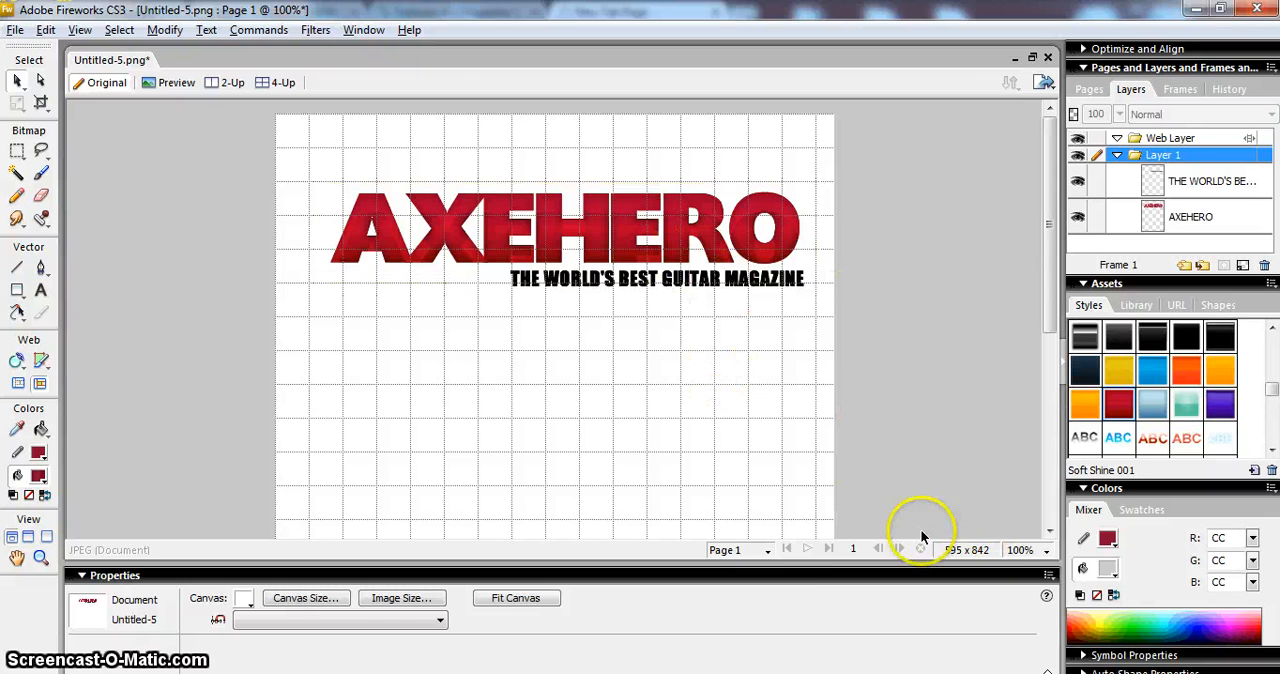
# Step: Select AXEHERO and set its anti-aliasing to No Anti-Alias
pyautogui.click(1020, 548)
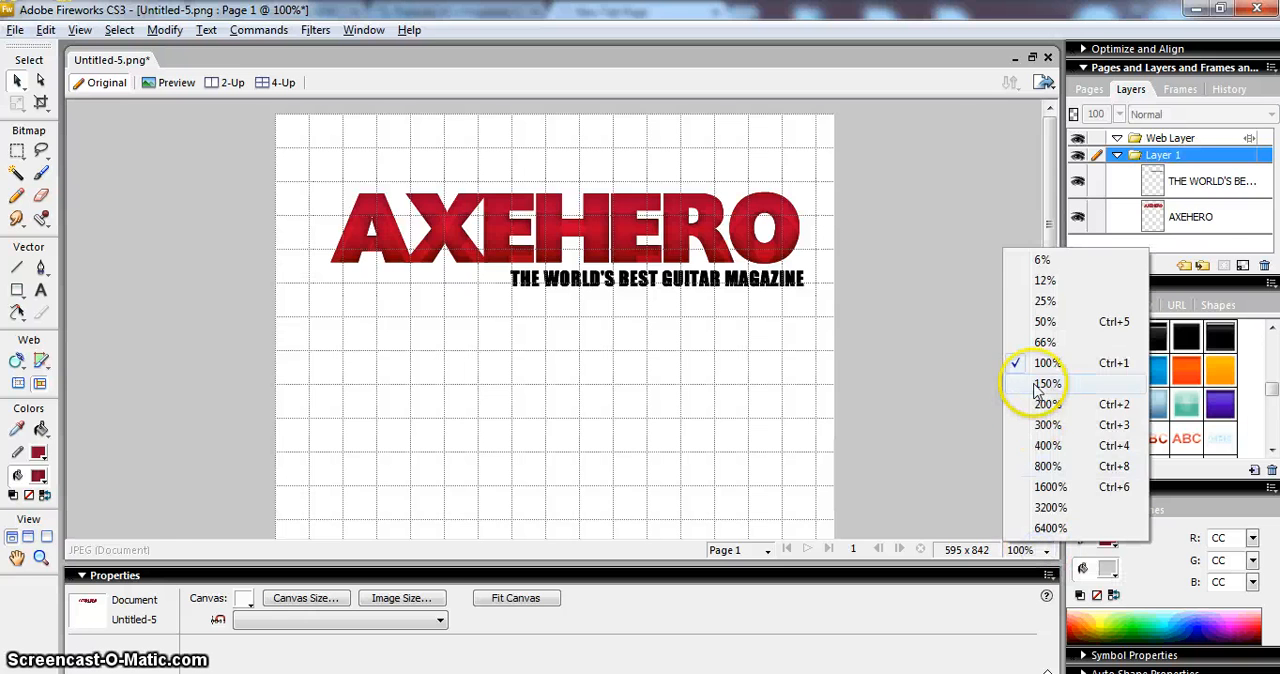
pyautogui.click(1048, 404)
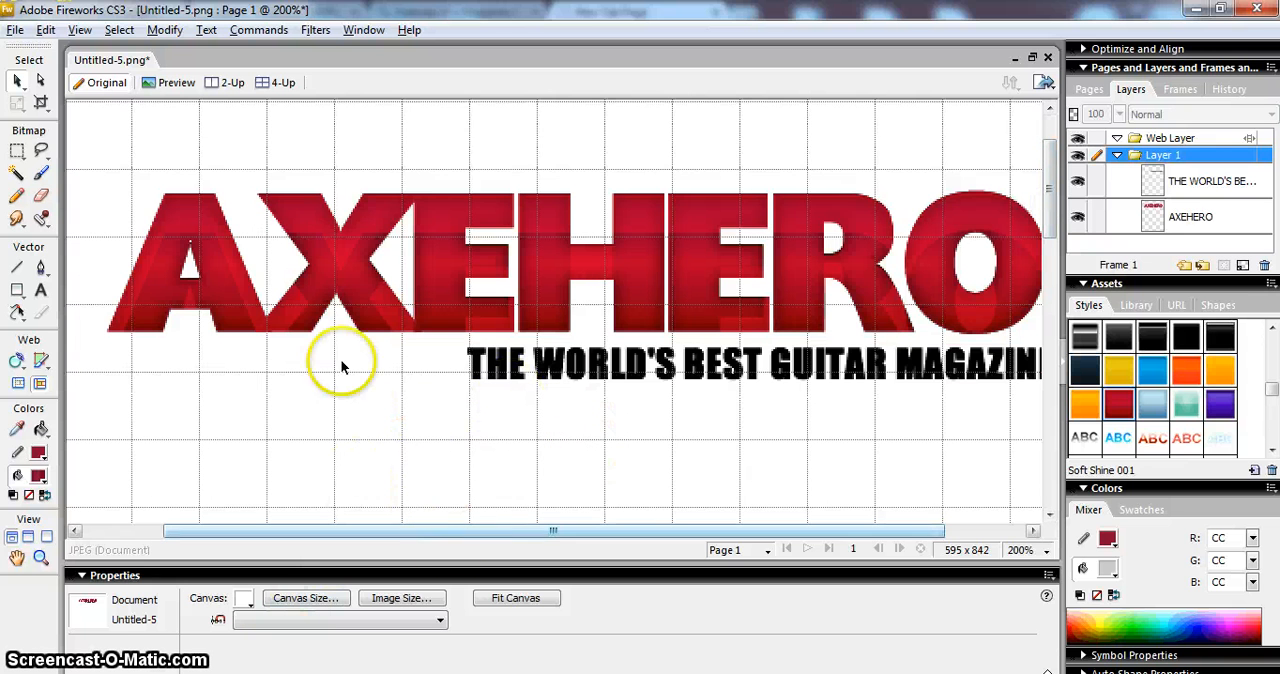
pyautogui.click(372, 300)
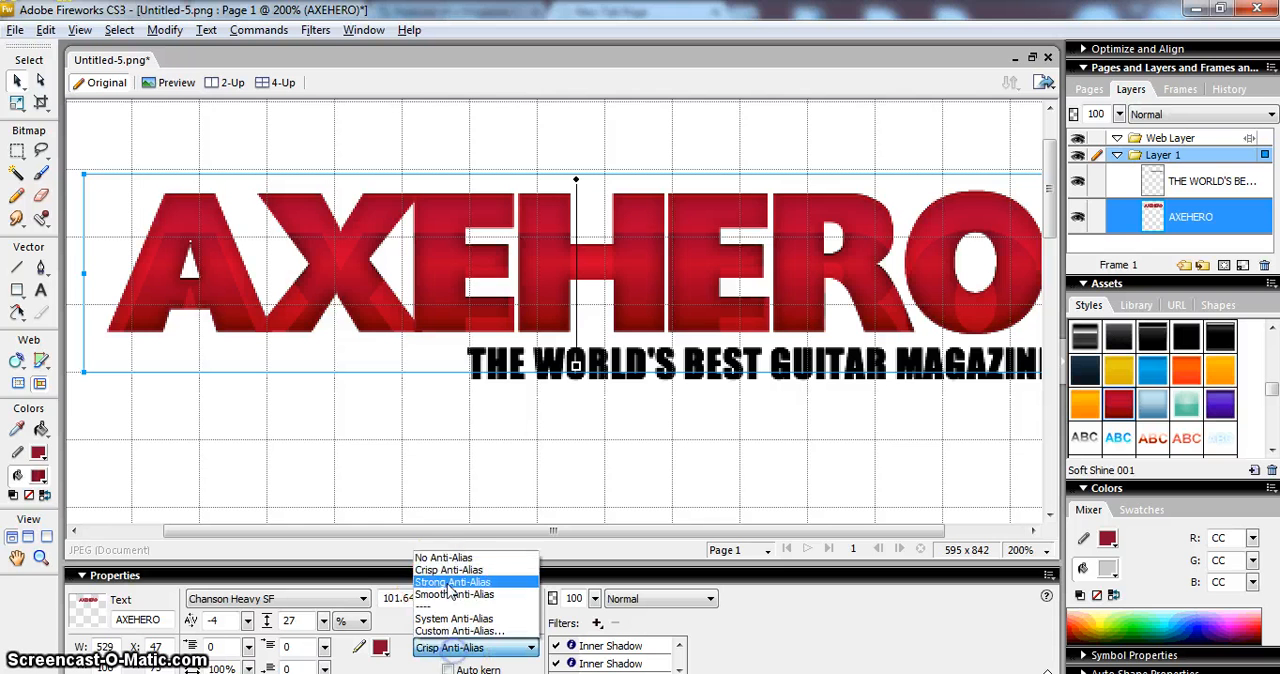
pyautogui.click(444, 556)
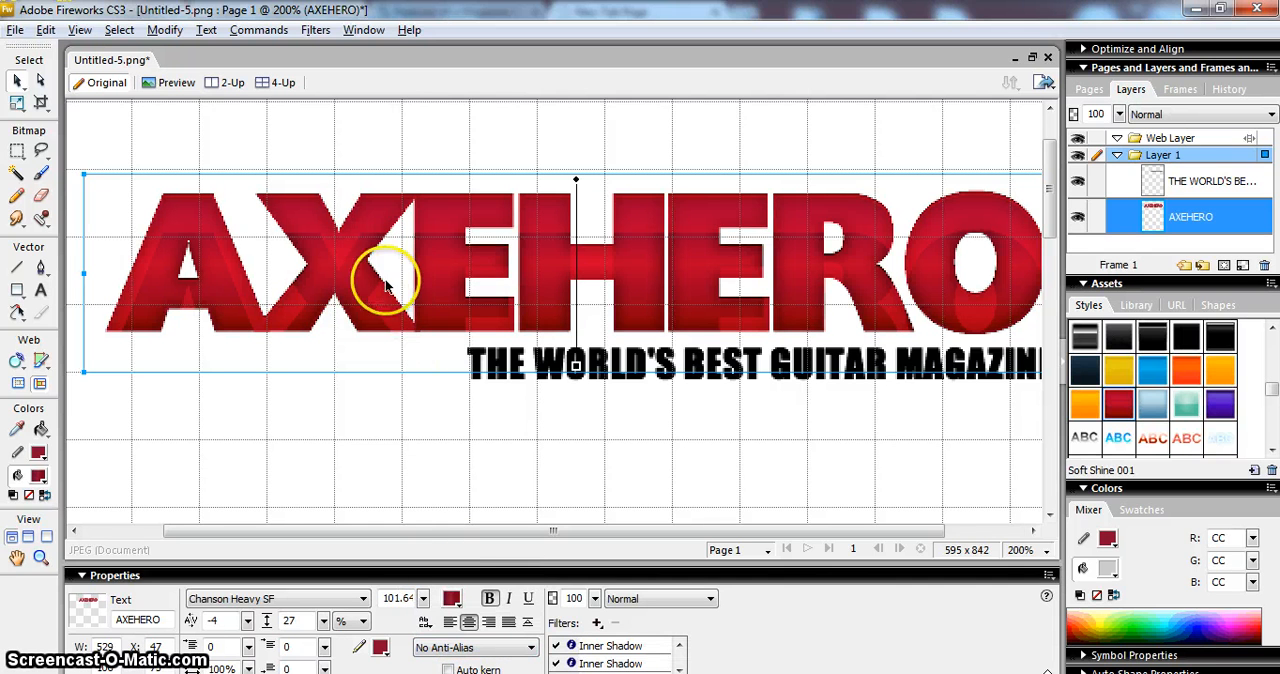
pyautogui.moveTo(490, 310)
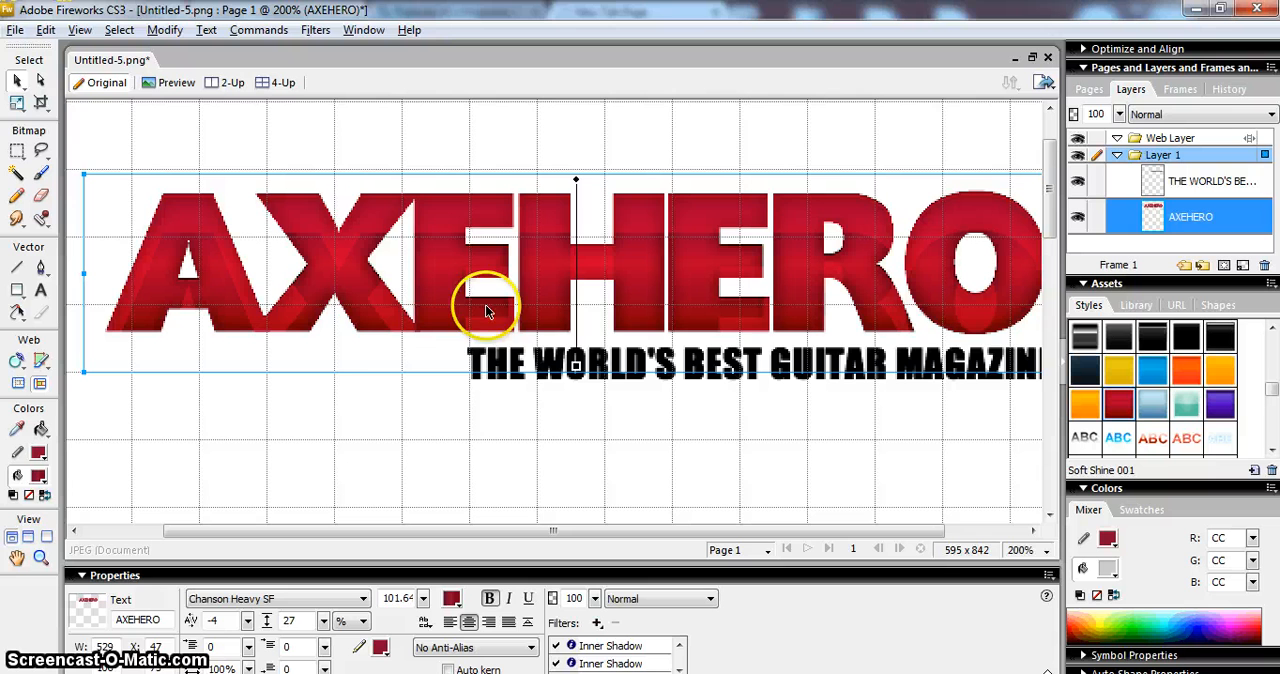
pyautogui.moveTo(470, 270)
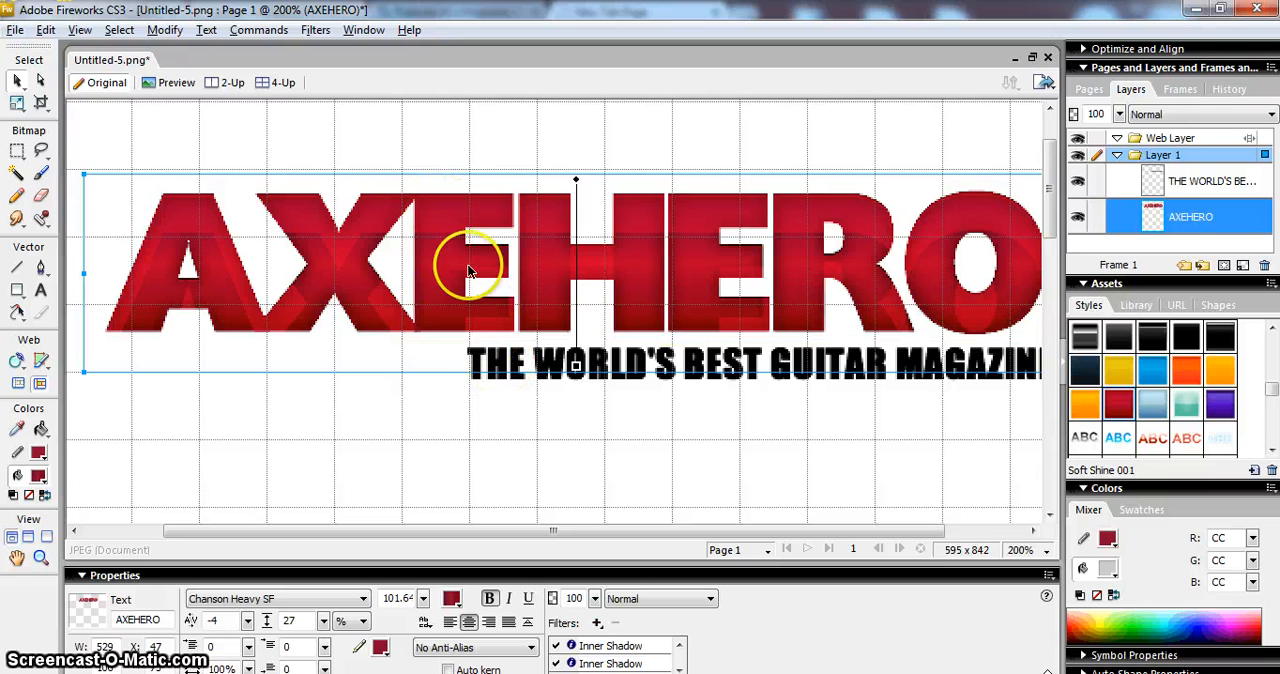
pyautogui.moveTo(520, 344)
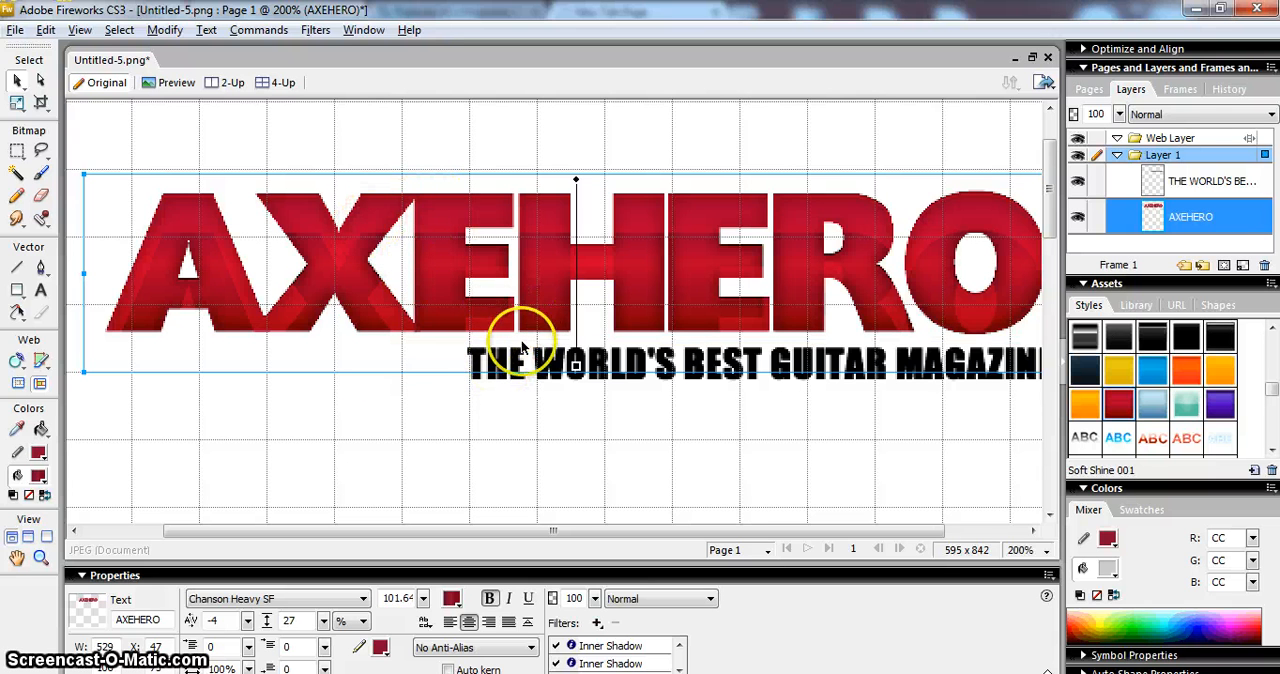
pyautogui.moveTo(1020, 560)
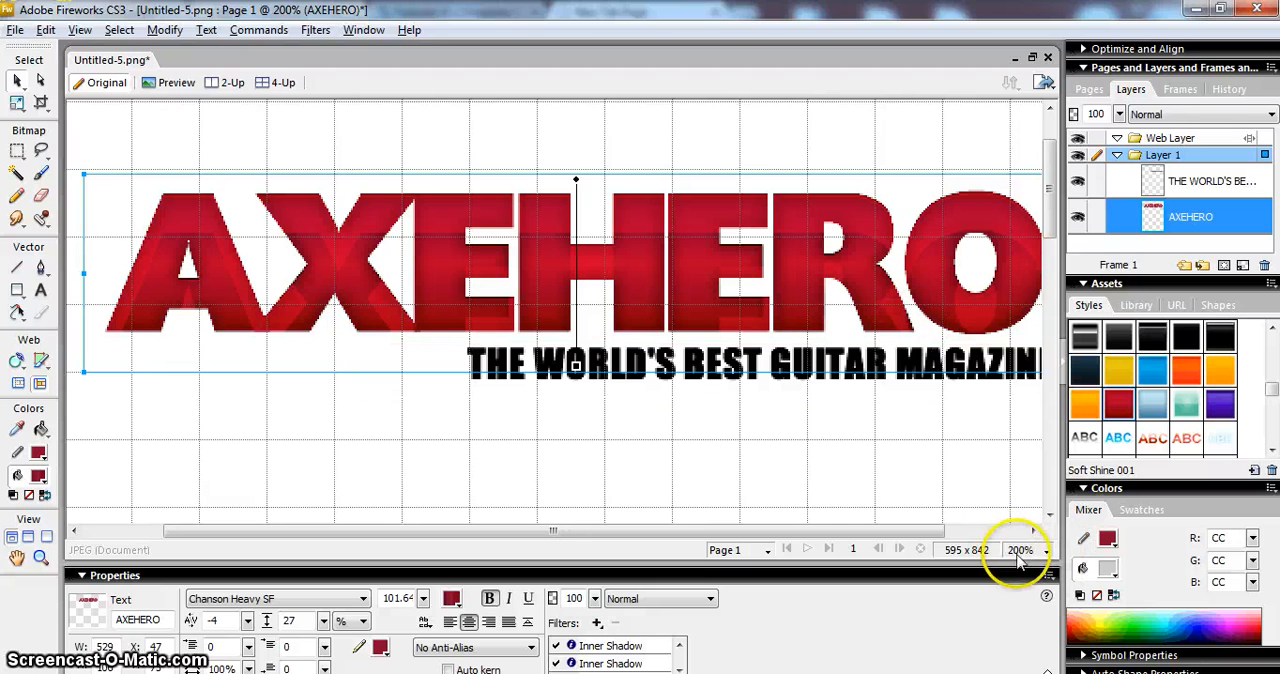
pyautogui.moveTo(370, 524)
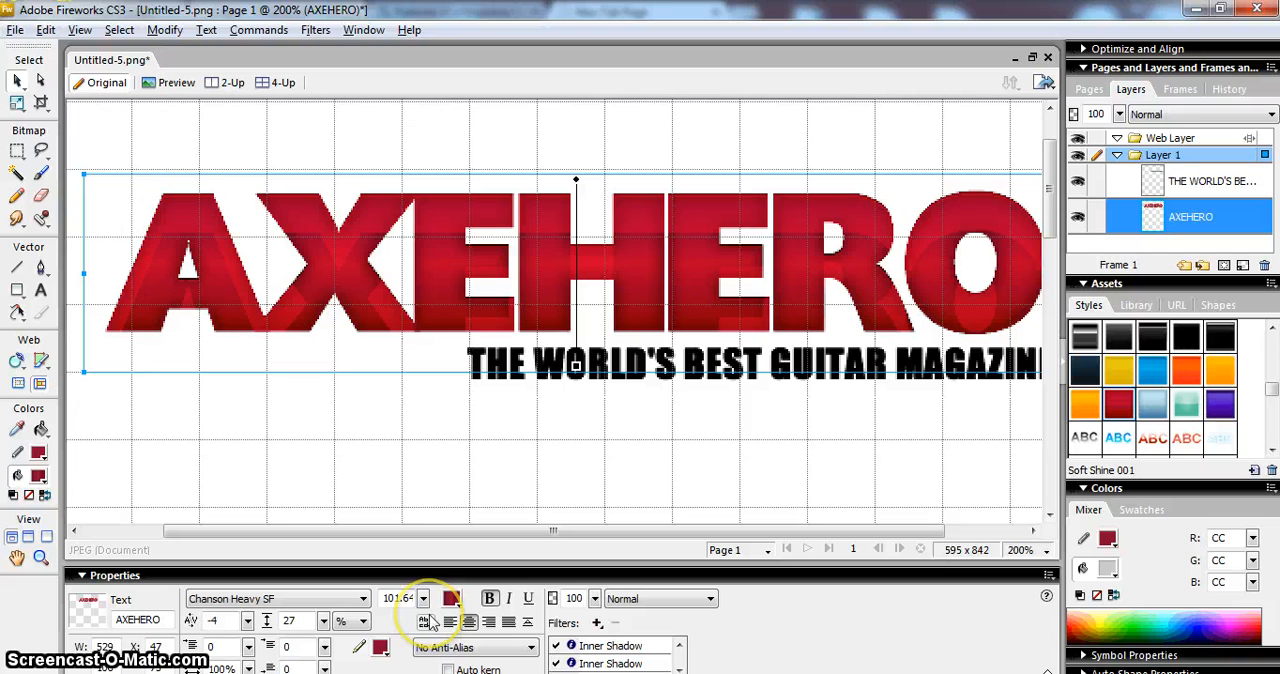
pyautogui.moveTo(428, 622)
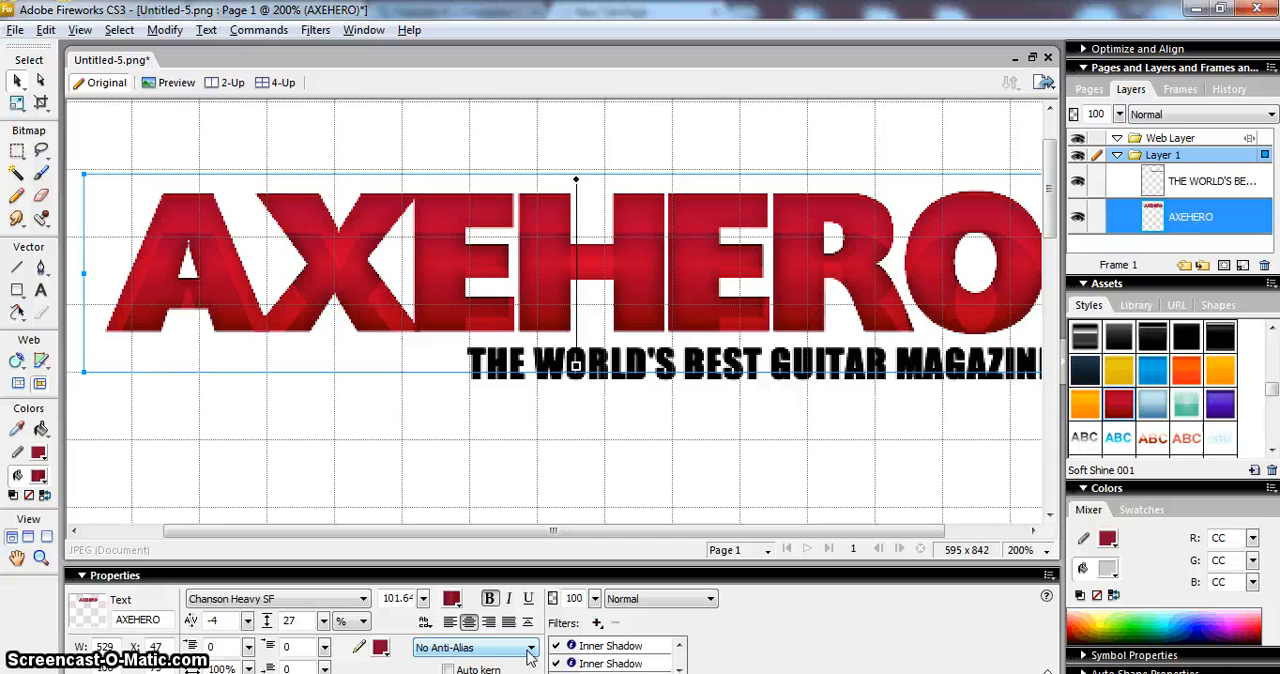
# Step: Switch AXEHERO from no anti-aliasing to Crisp Anti-Alias, then select the tagline
pyautogui.click(528, 648)
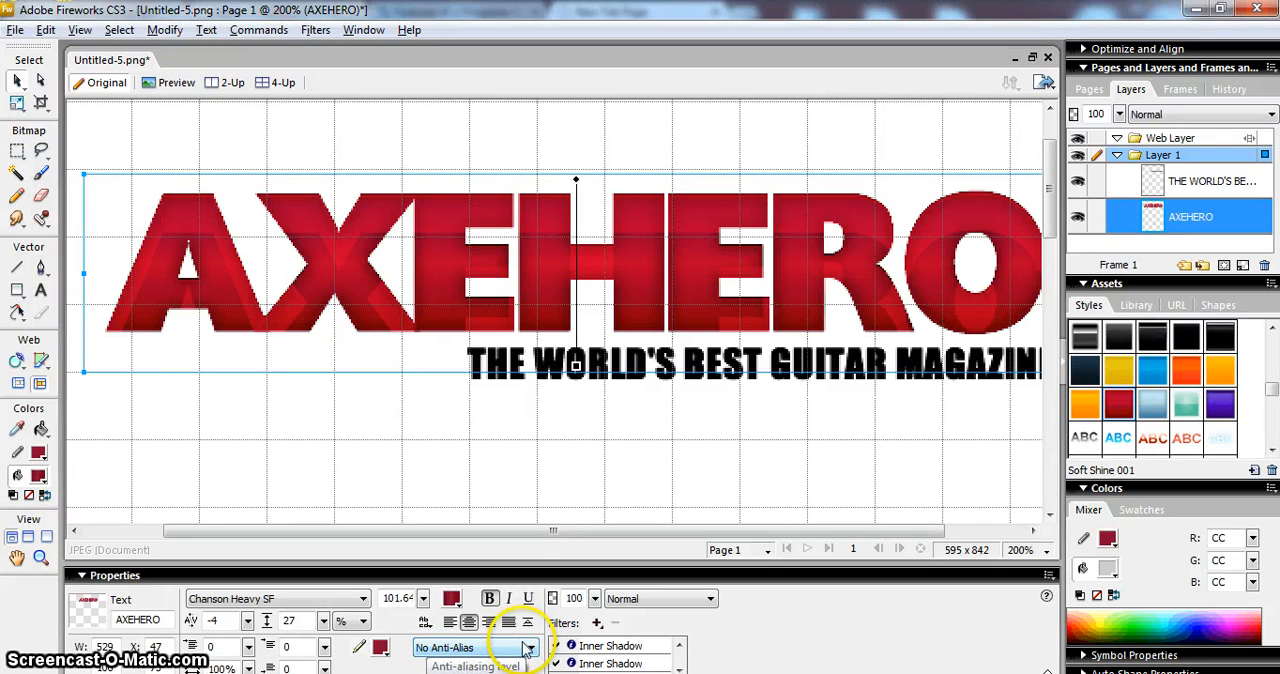
pyautogui.click(528, 648)
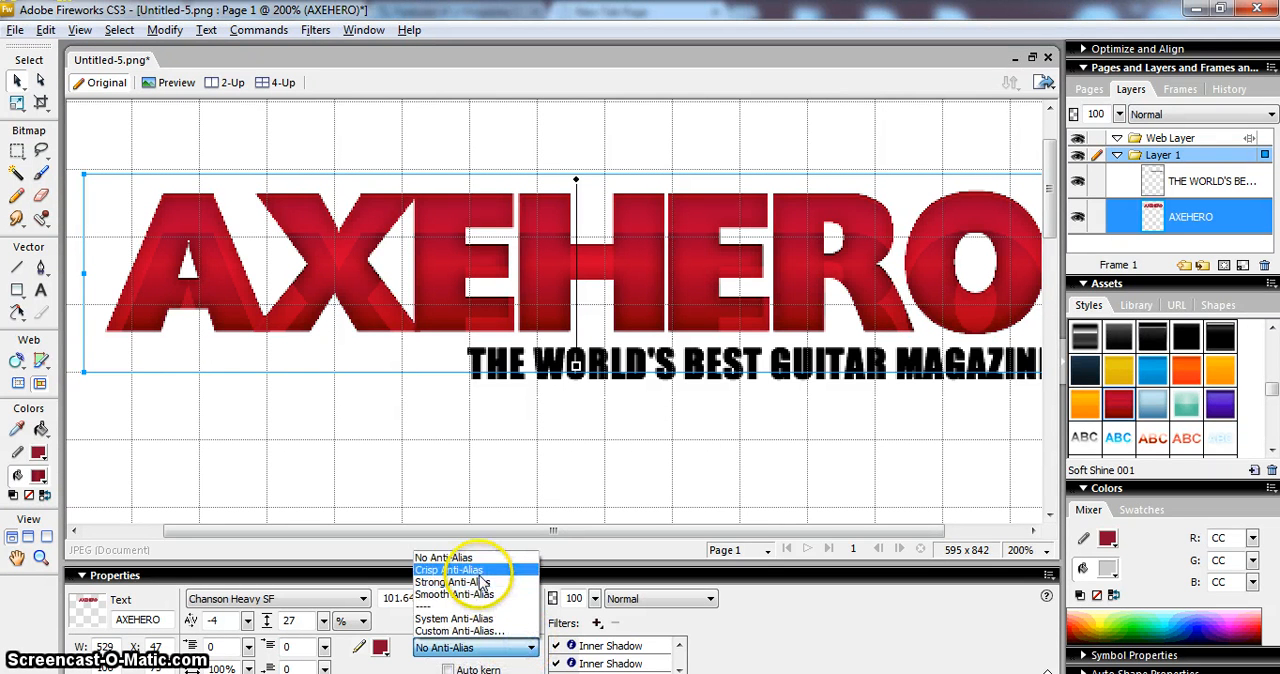
pyautogui.click(448, 570)
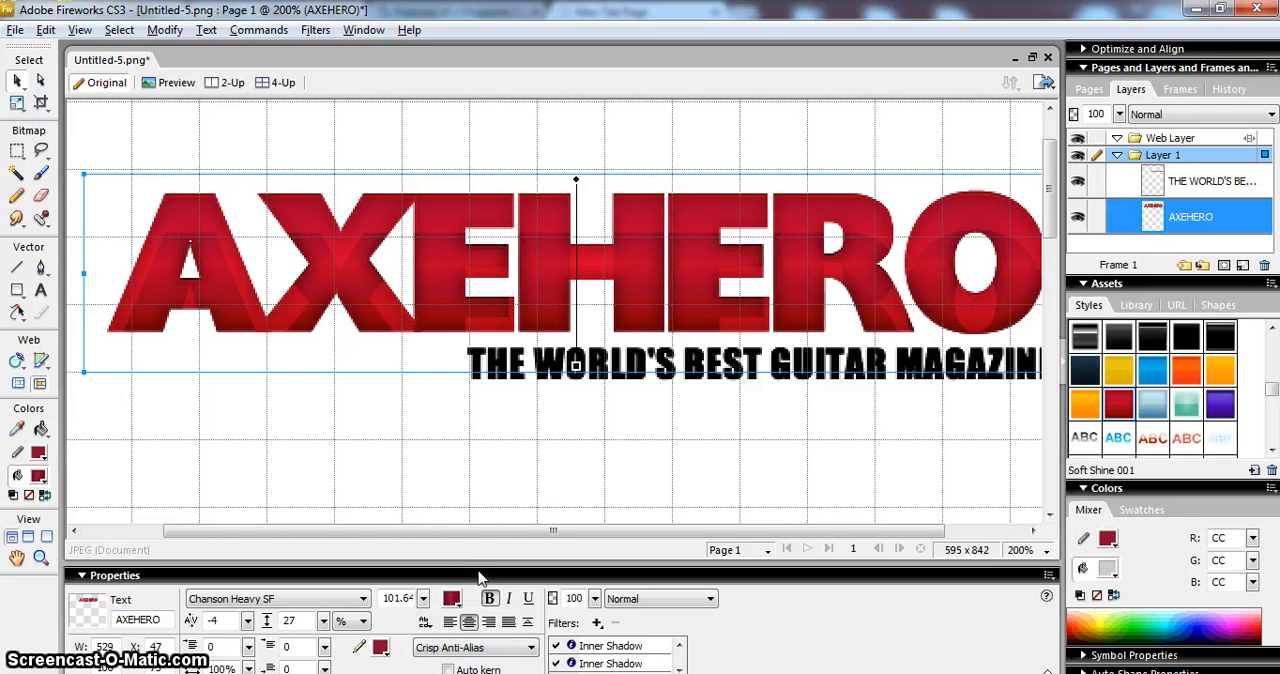
pyautogui.click(550, 378)
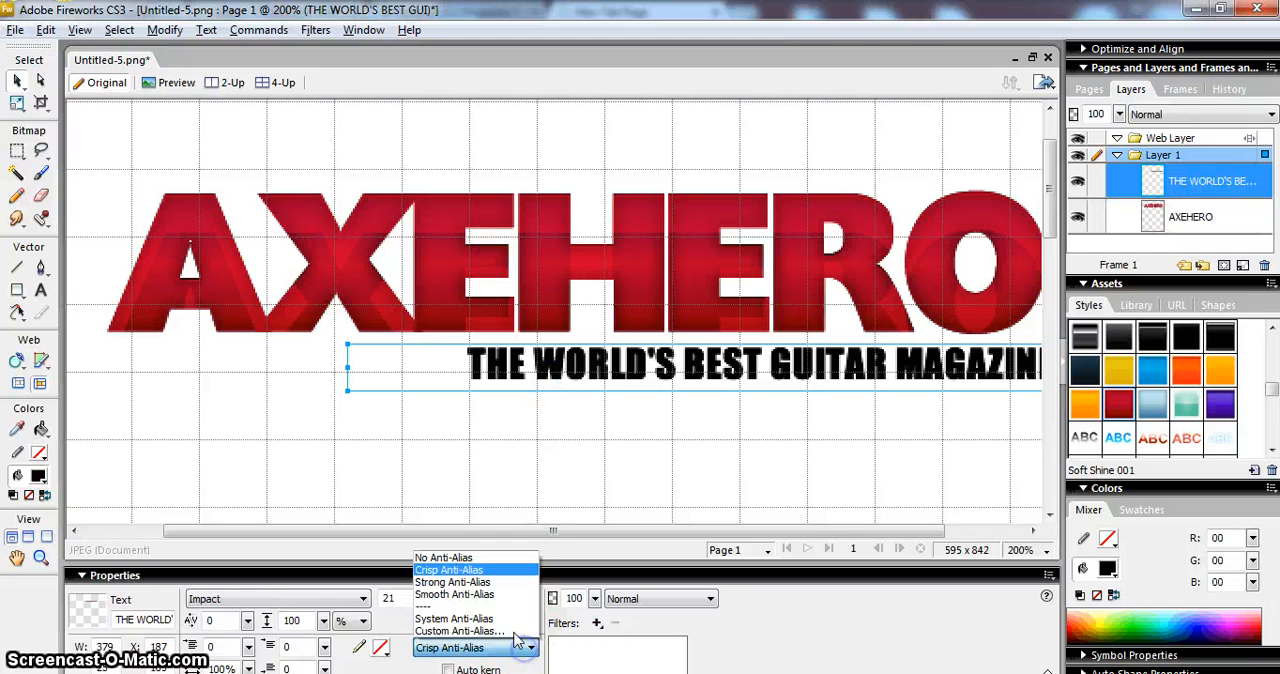
# Step: Try Strong Anti-Alias on the tagline at 300% zoom, then settle on Smooth Anti-Alias
pyautogui.click(452, 582)
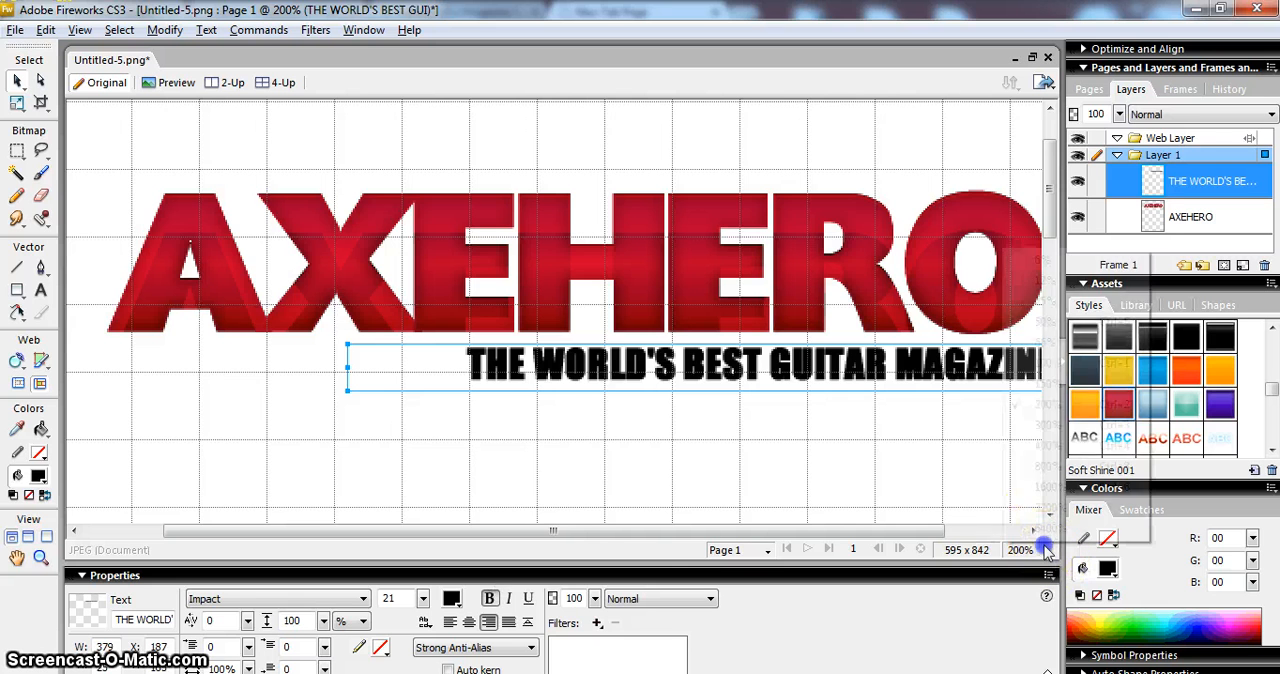
pyautogui.click(1044, 548)
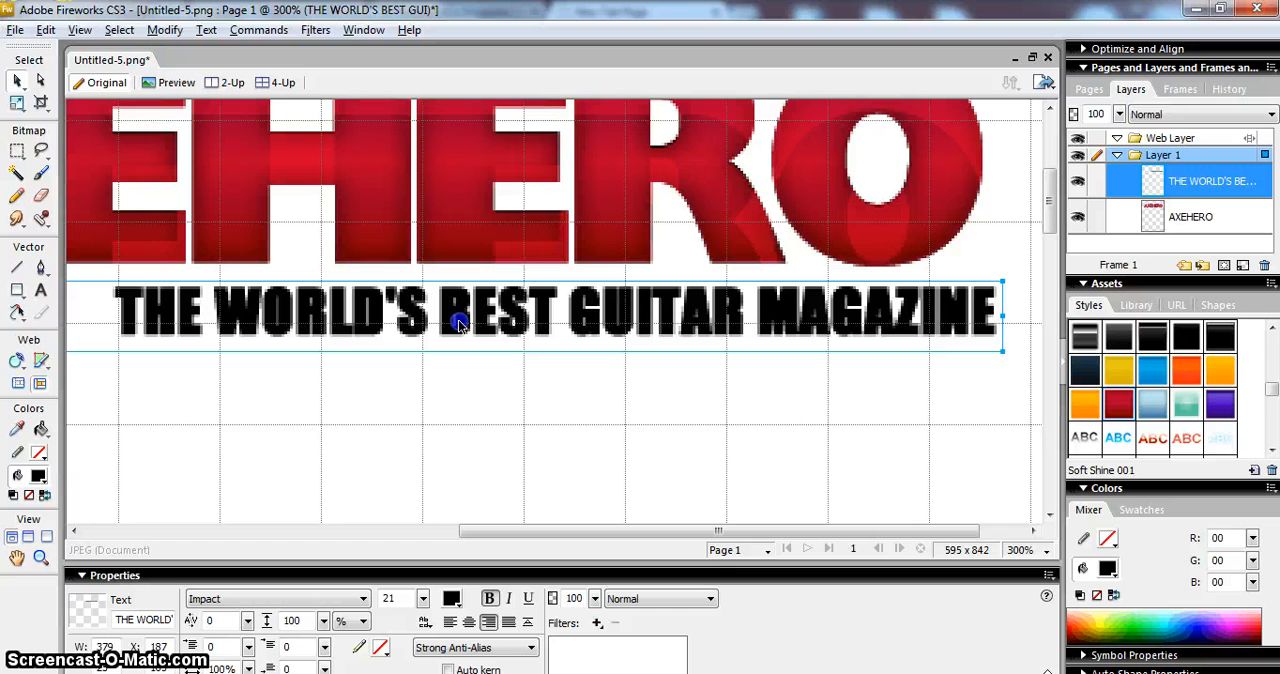
pyautogui.click(532, 648)
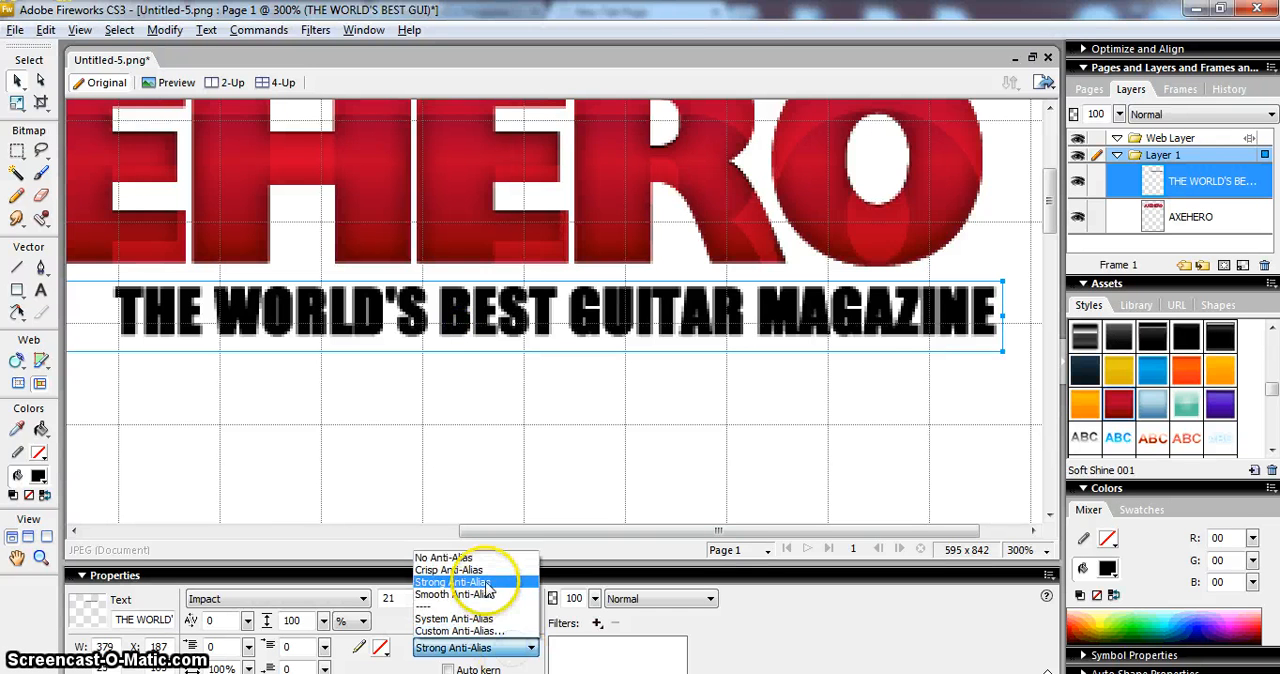
pyautogui.click(456, 594)
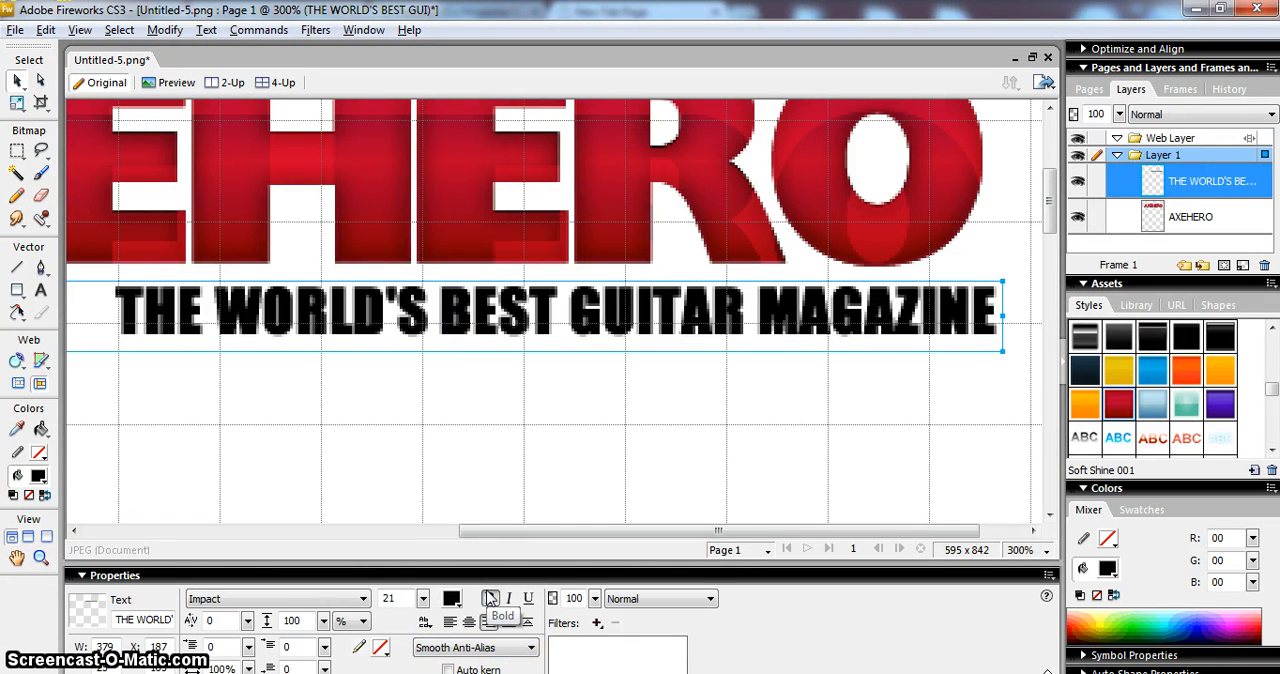
pyautogui.click(488, 598)
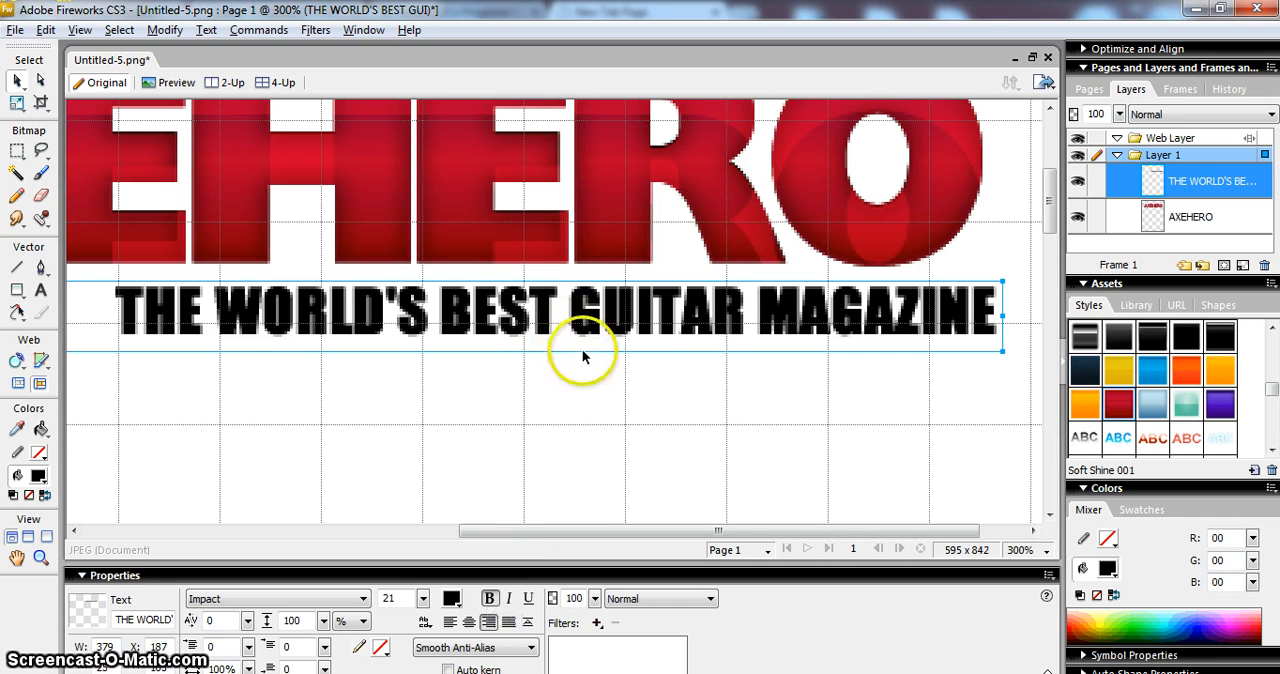
pyautogui.moveTo(596, 344)
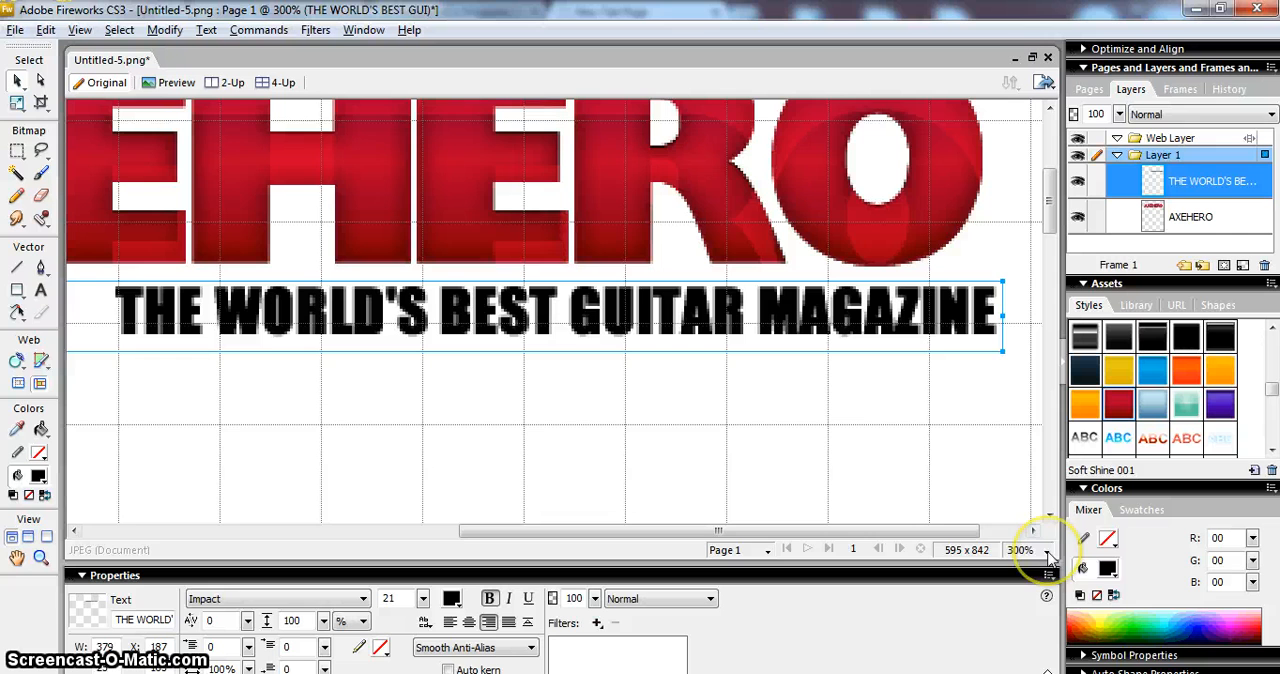
pyautogui.moveTo(1048, 548)
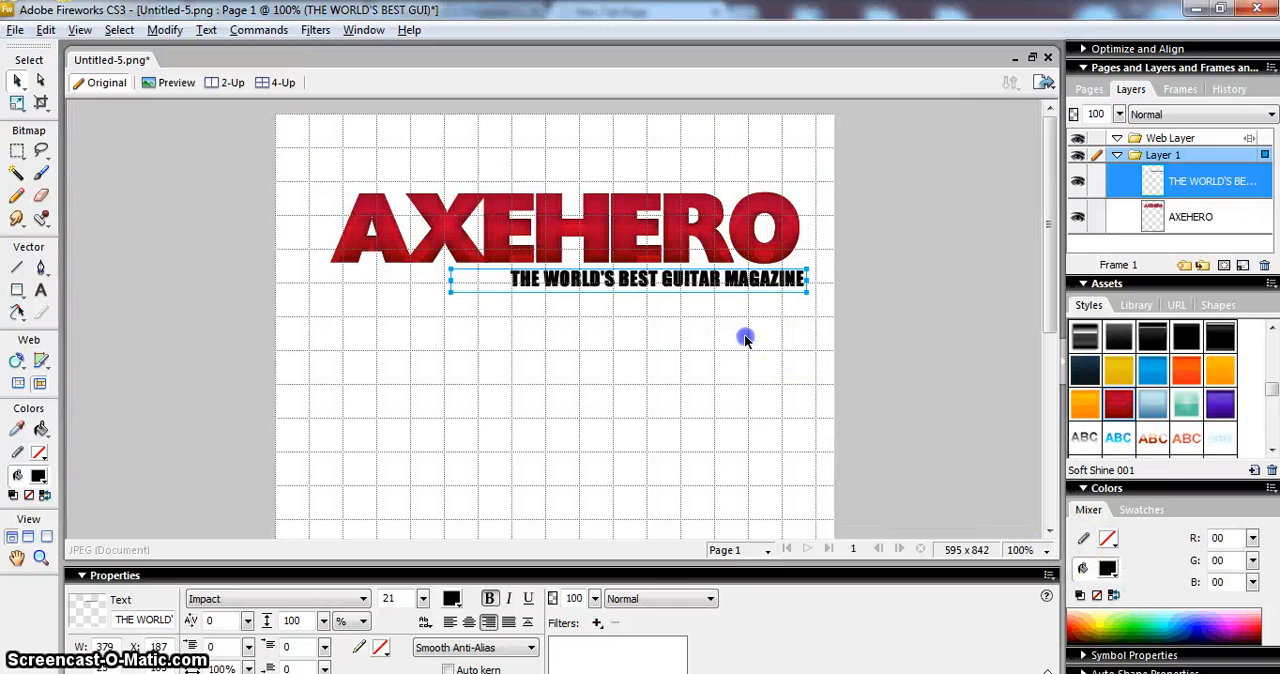
pyautogui.click(720, 280)
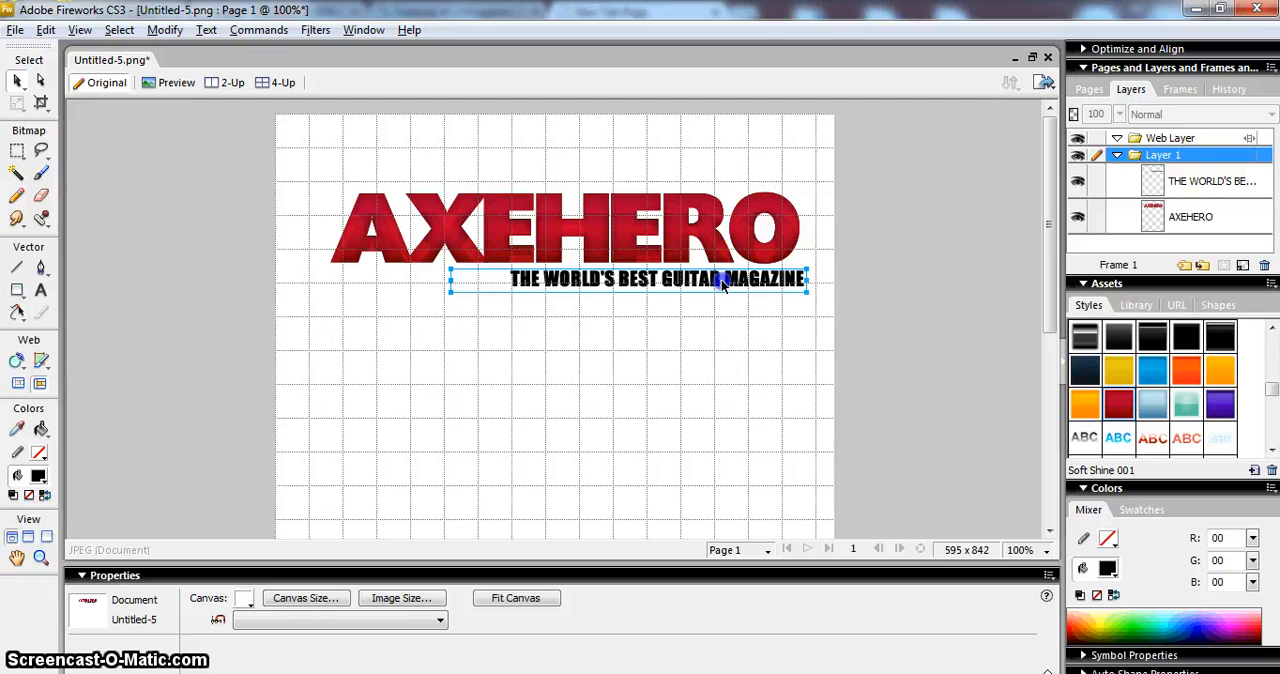
pyautogui.click(664, 370)
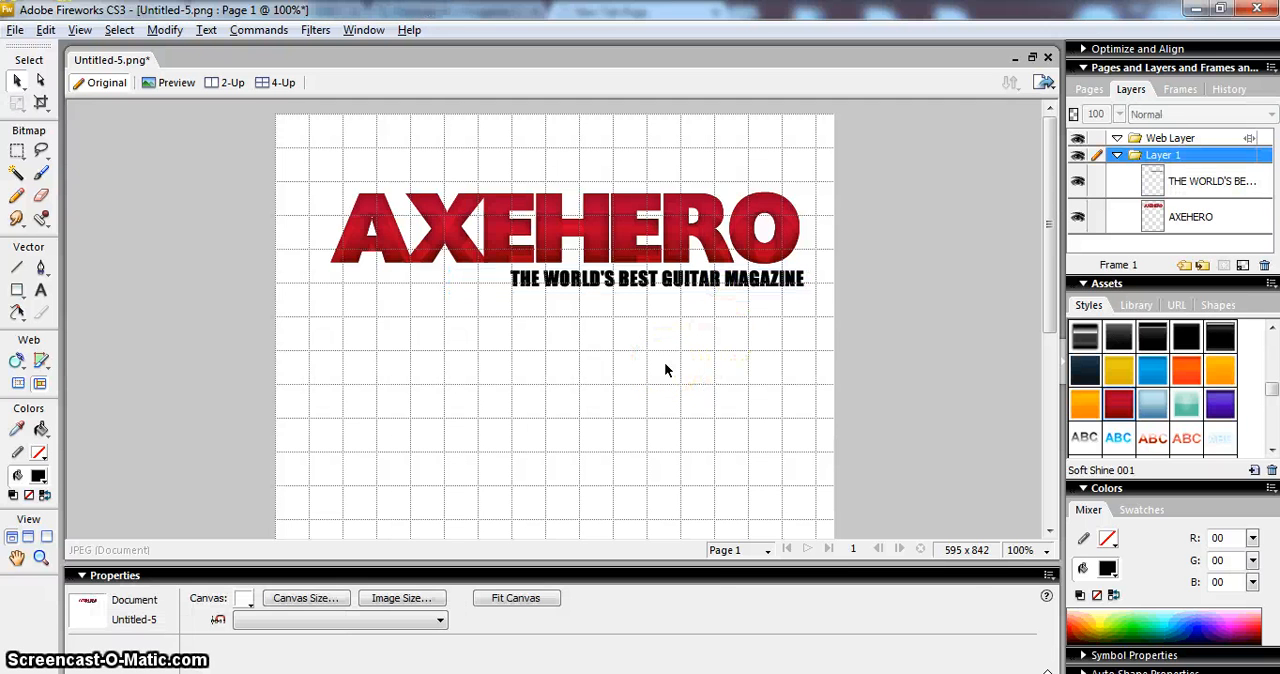
pyautogui.click(656, 278)
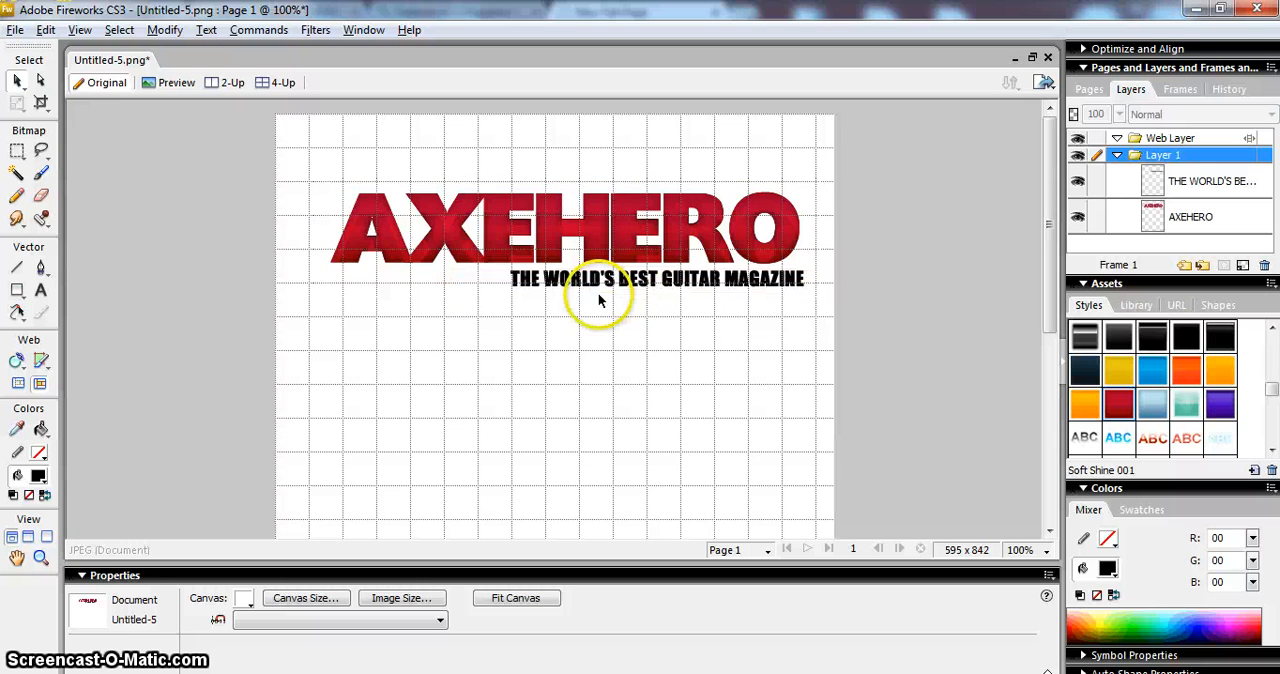
pyautogui.moveTo(720, 300)
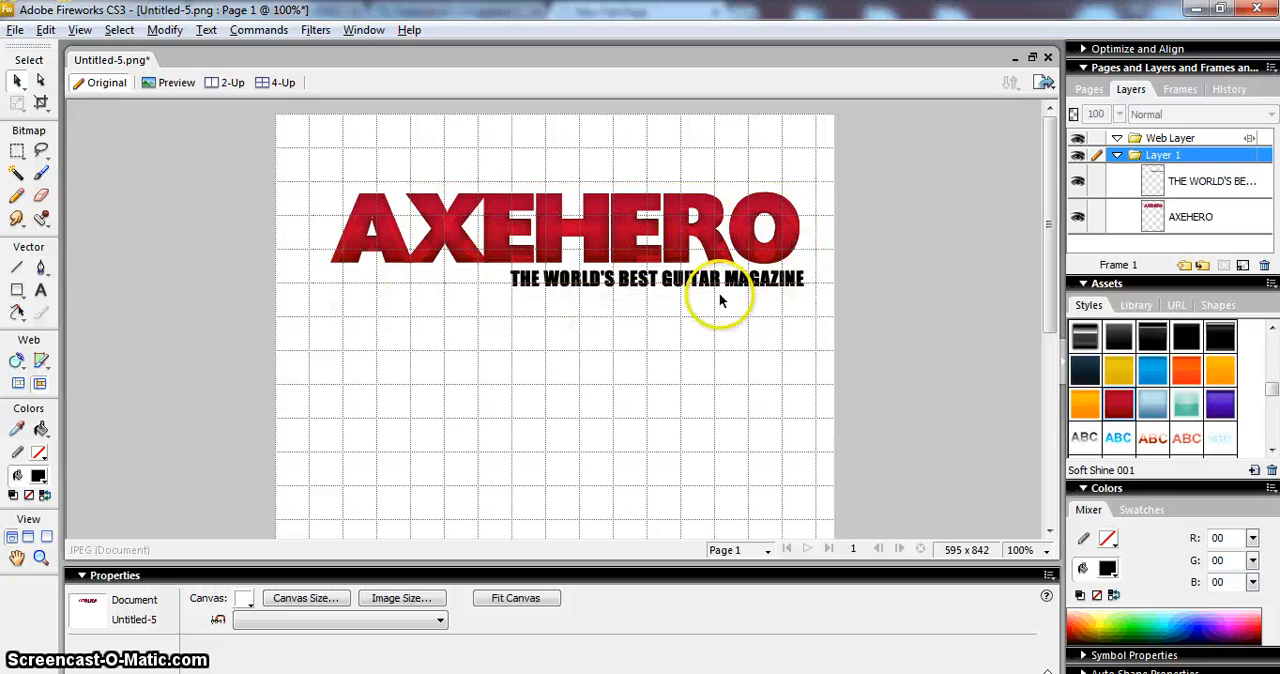
pyautogui.moveTo(490, 302)
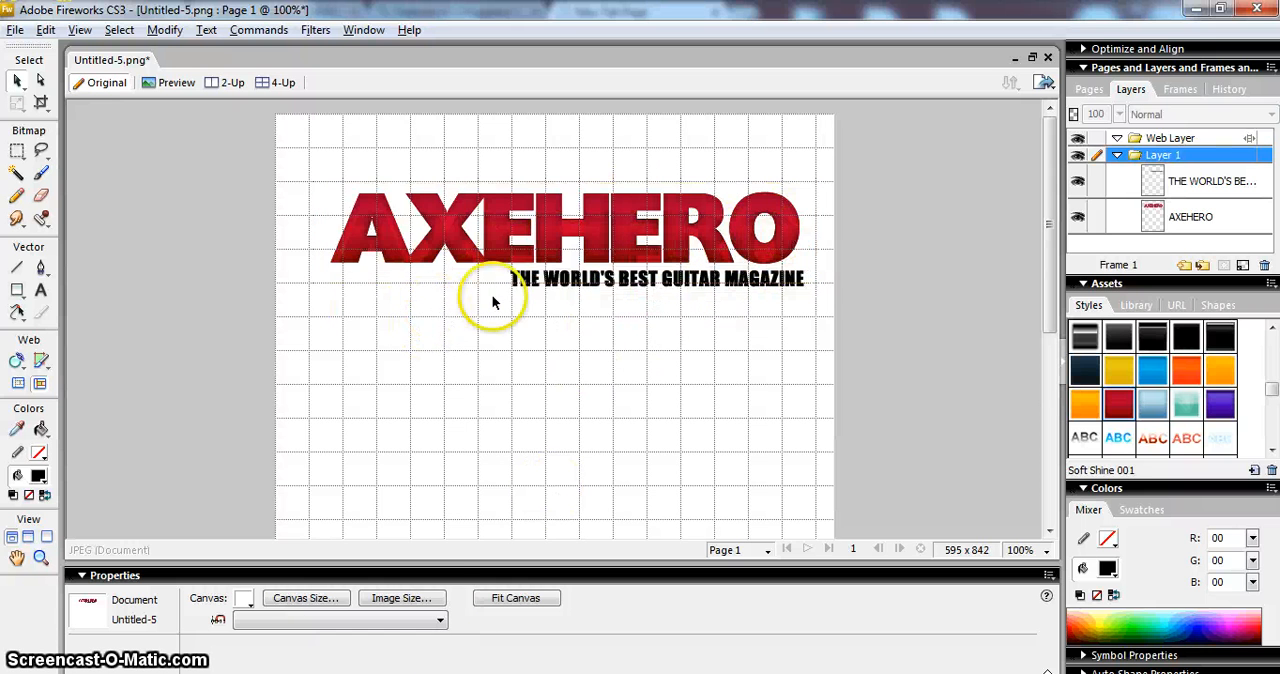
pyautogui.moveTo(584, 374)
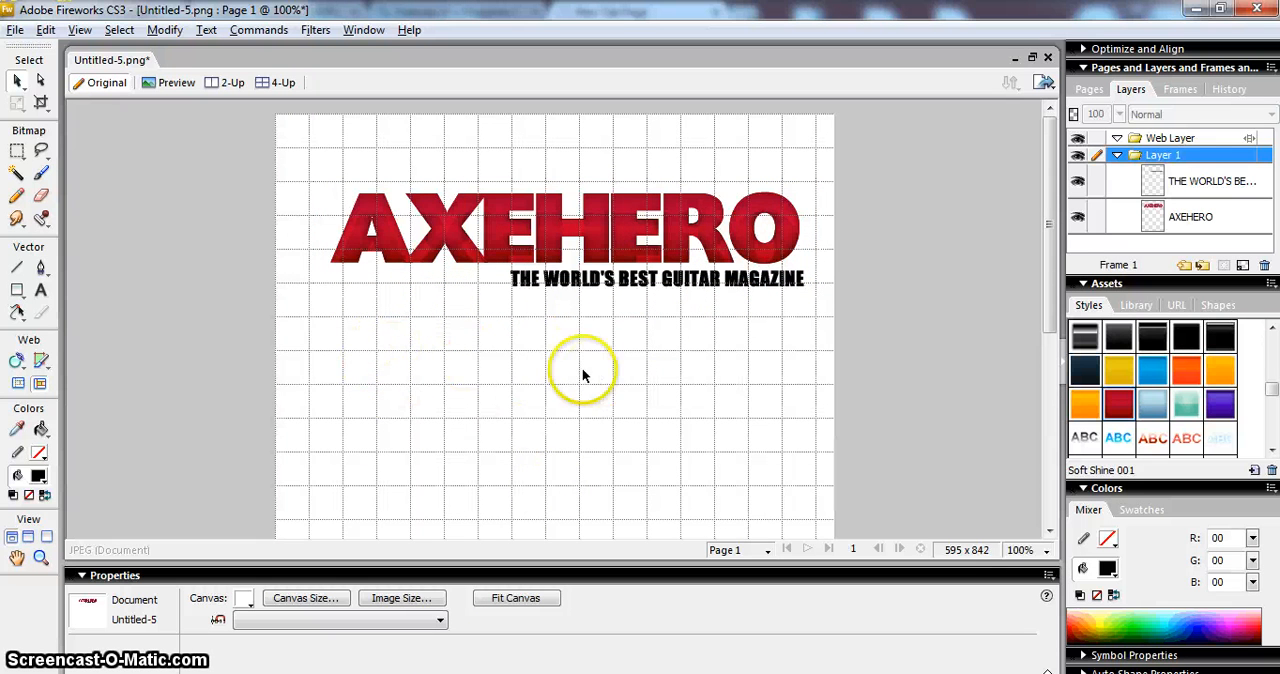
pyautogui.scroll(3)
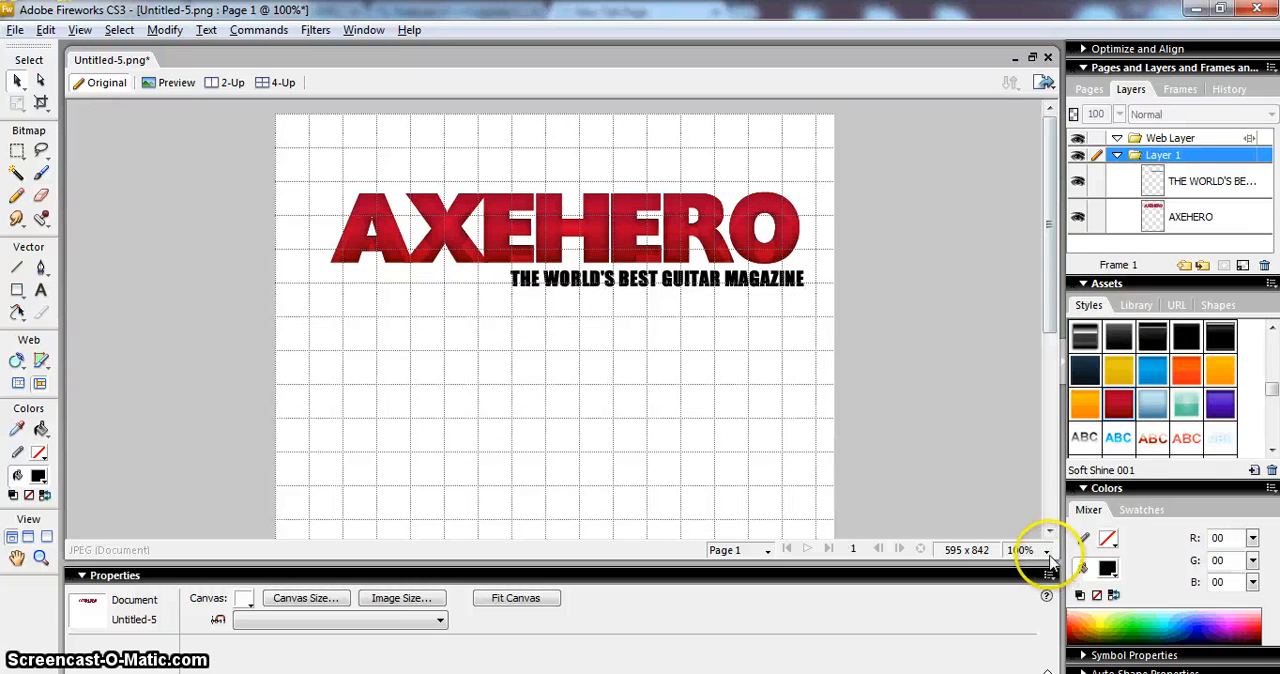
pyautogui.click(1048, 550)
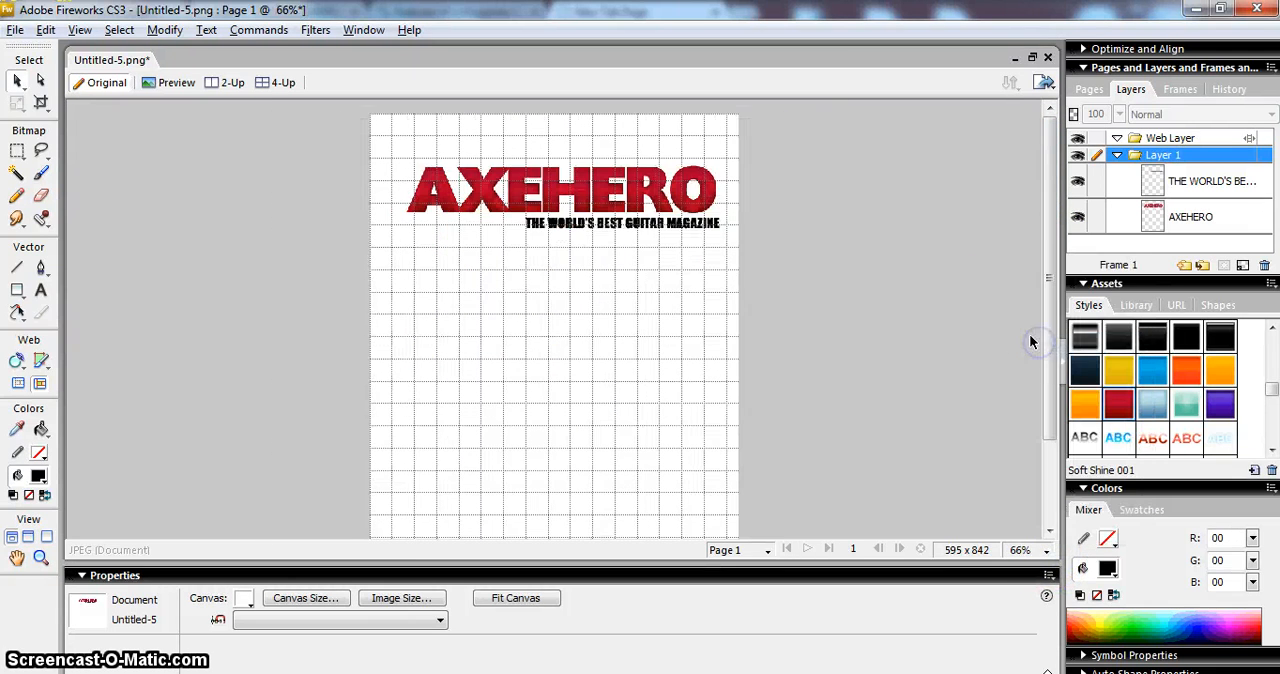
pyautogui.scroll(3)
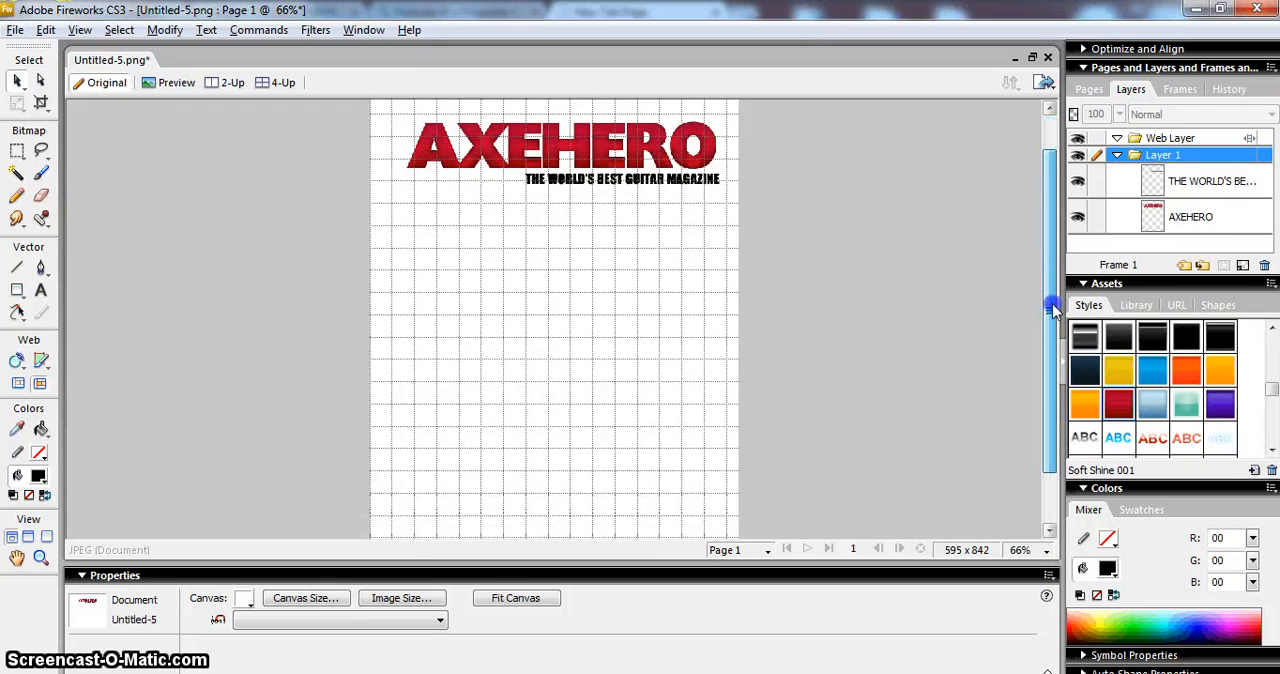
pyautogui.scroll(3)
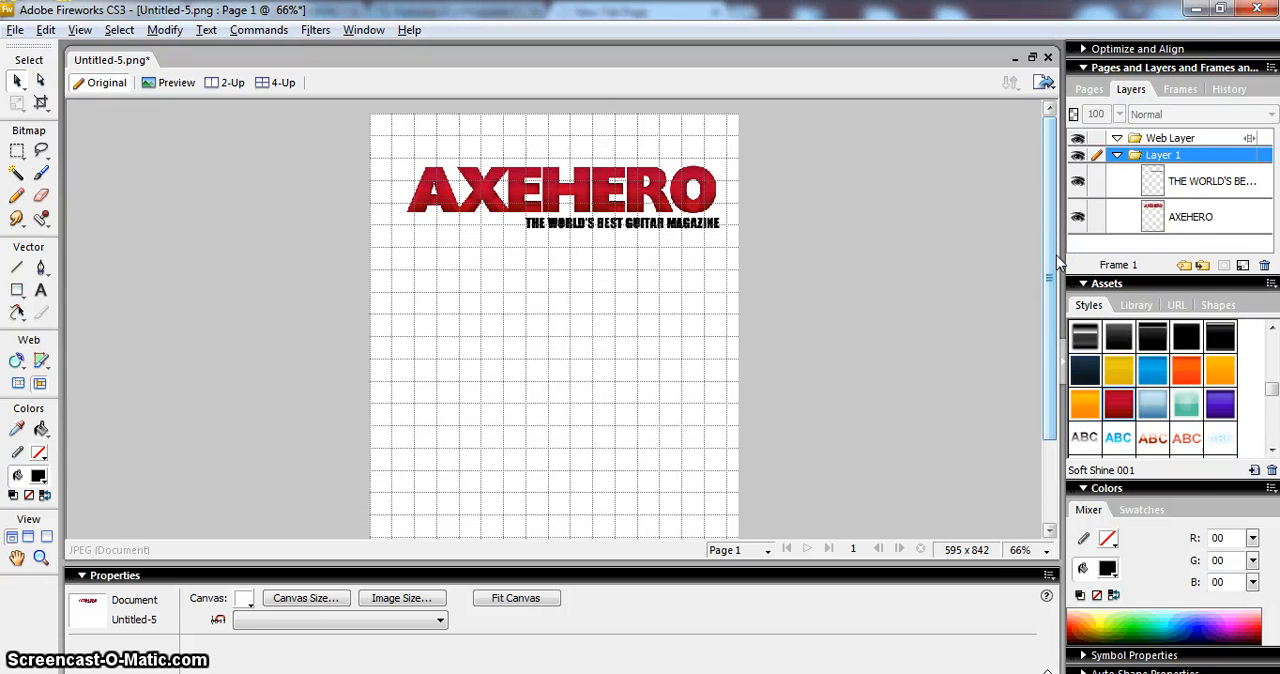